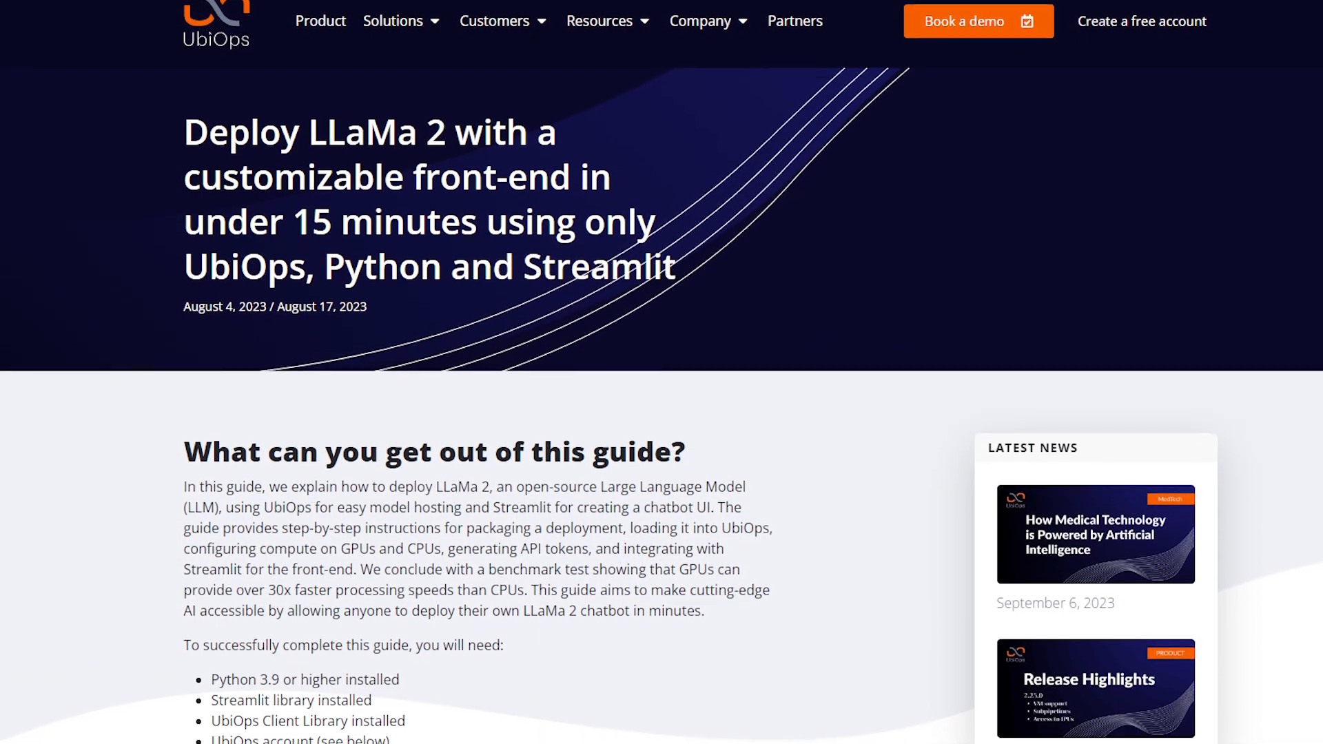
Go to the UbiOps account's Deployments list and start creating a new deployment.
scroll(down, 3)
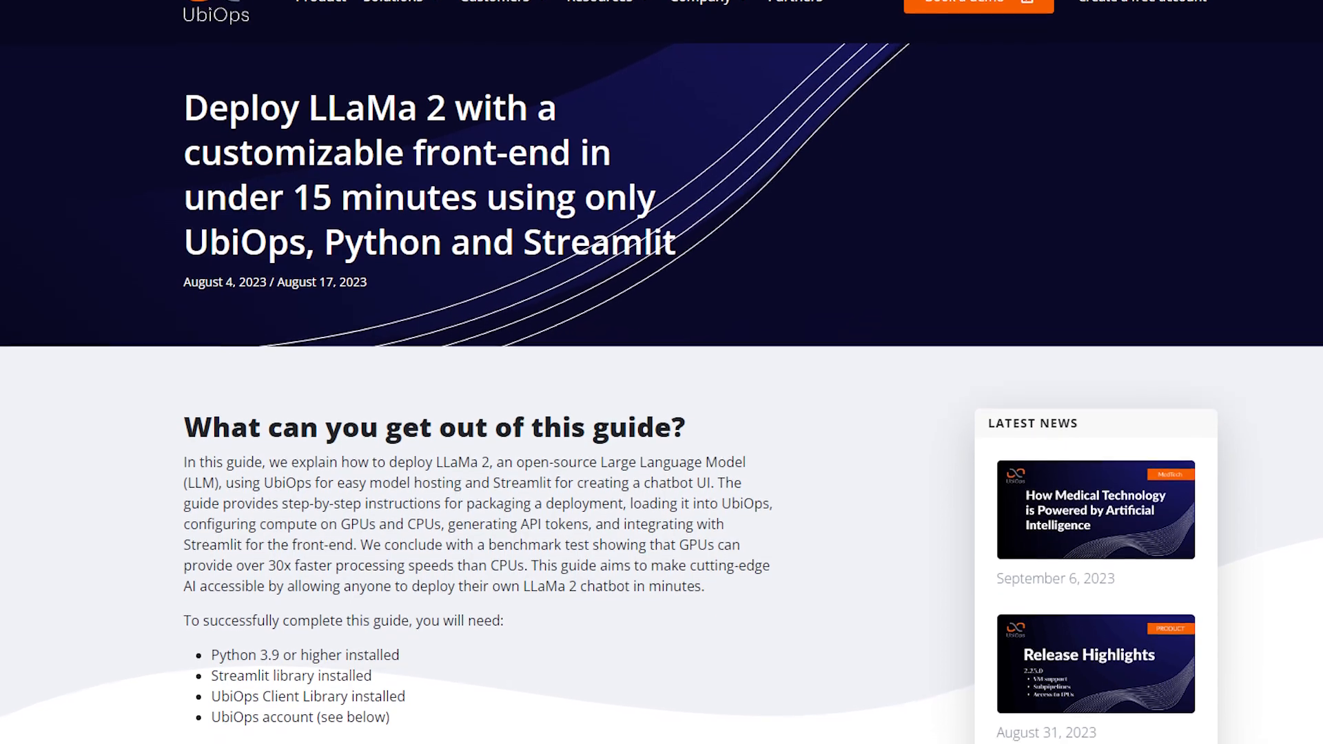
scroll(down, 3)
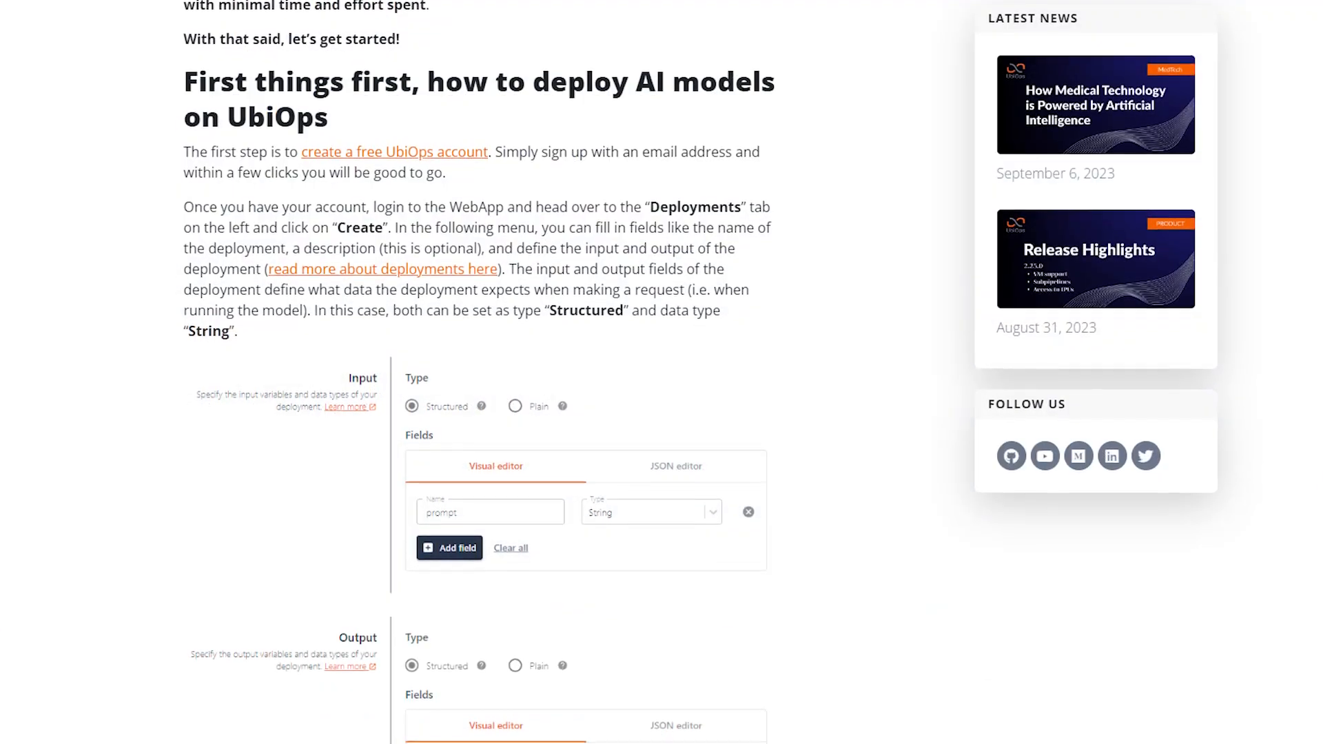
scroll(down, 3)
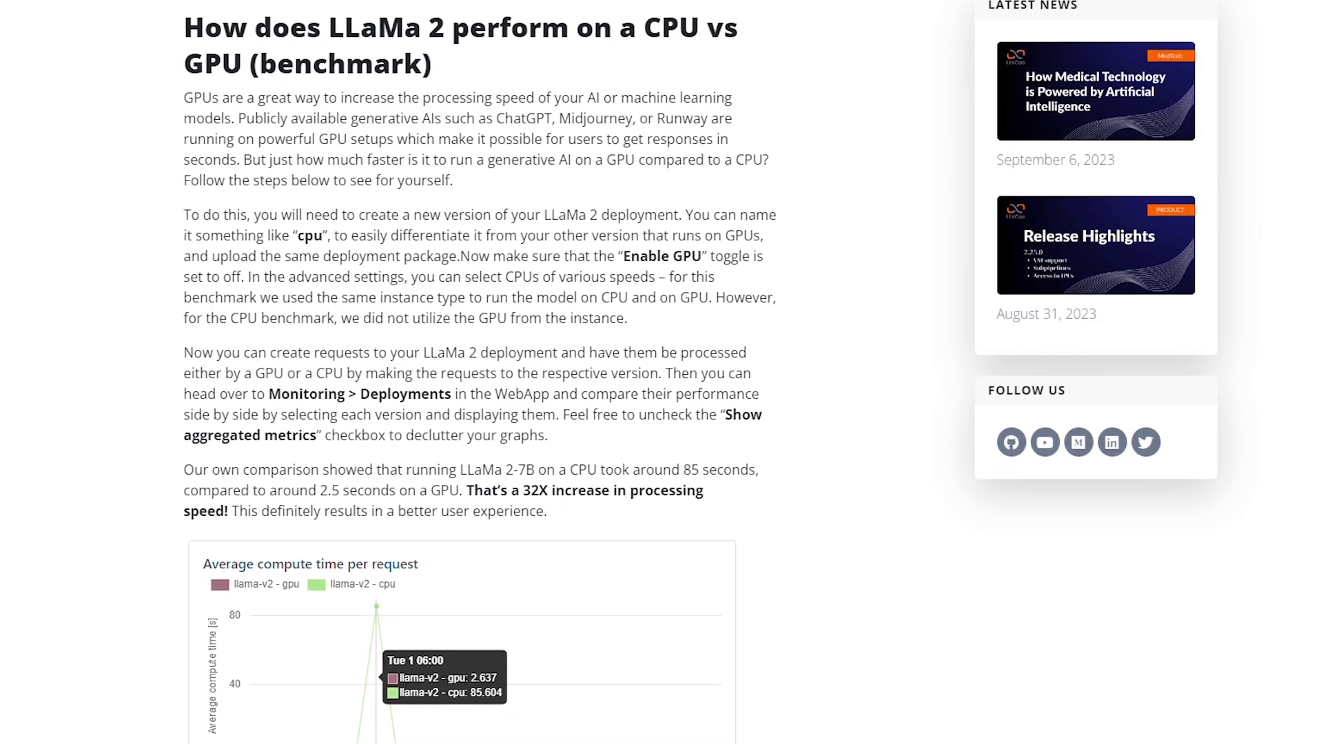
scroll(down, 3)
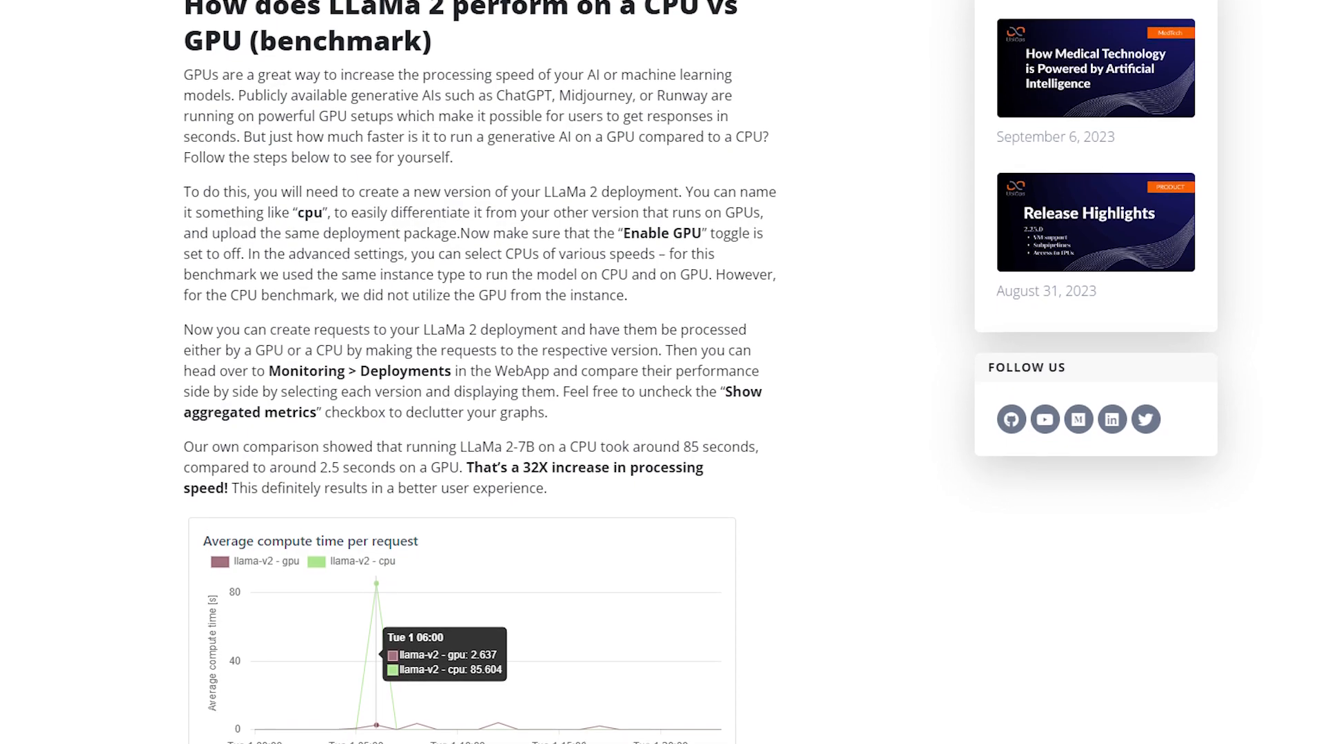
scroll(down, 3)
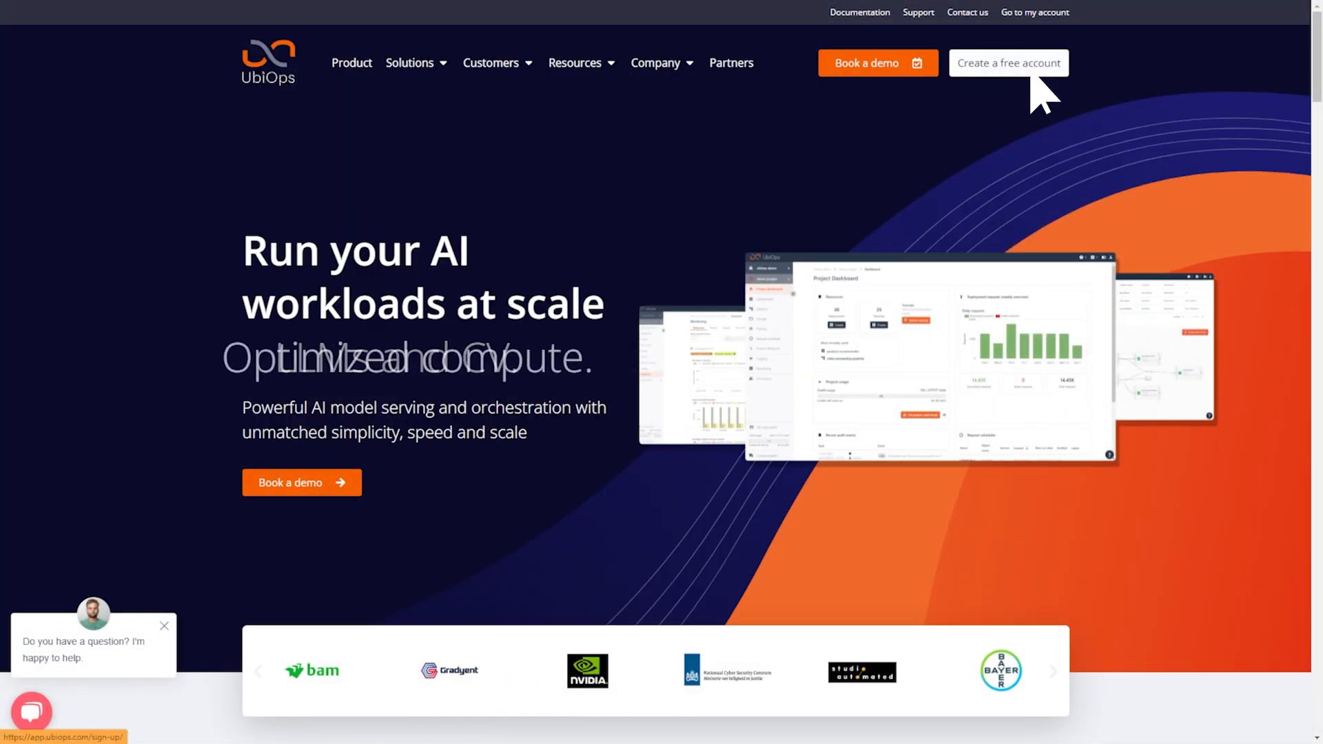
click(1007, 63)
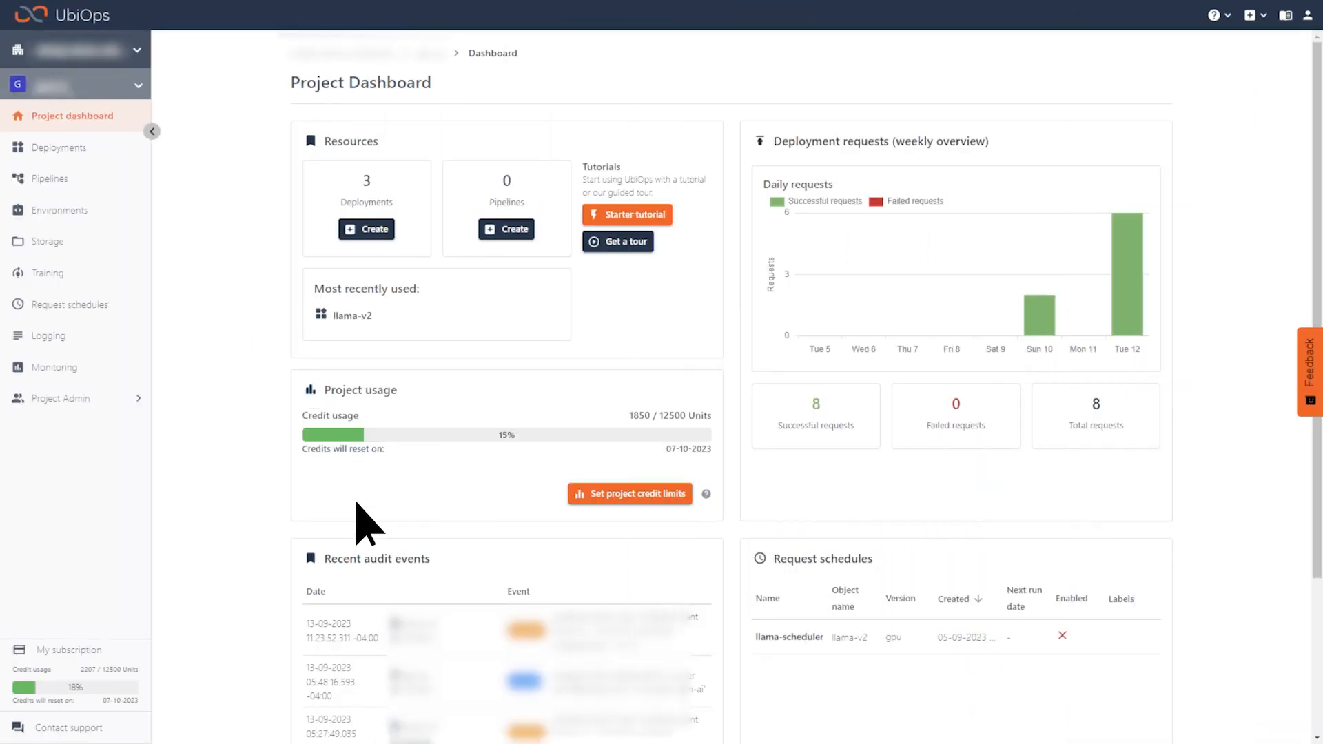
click(60, 146)
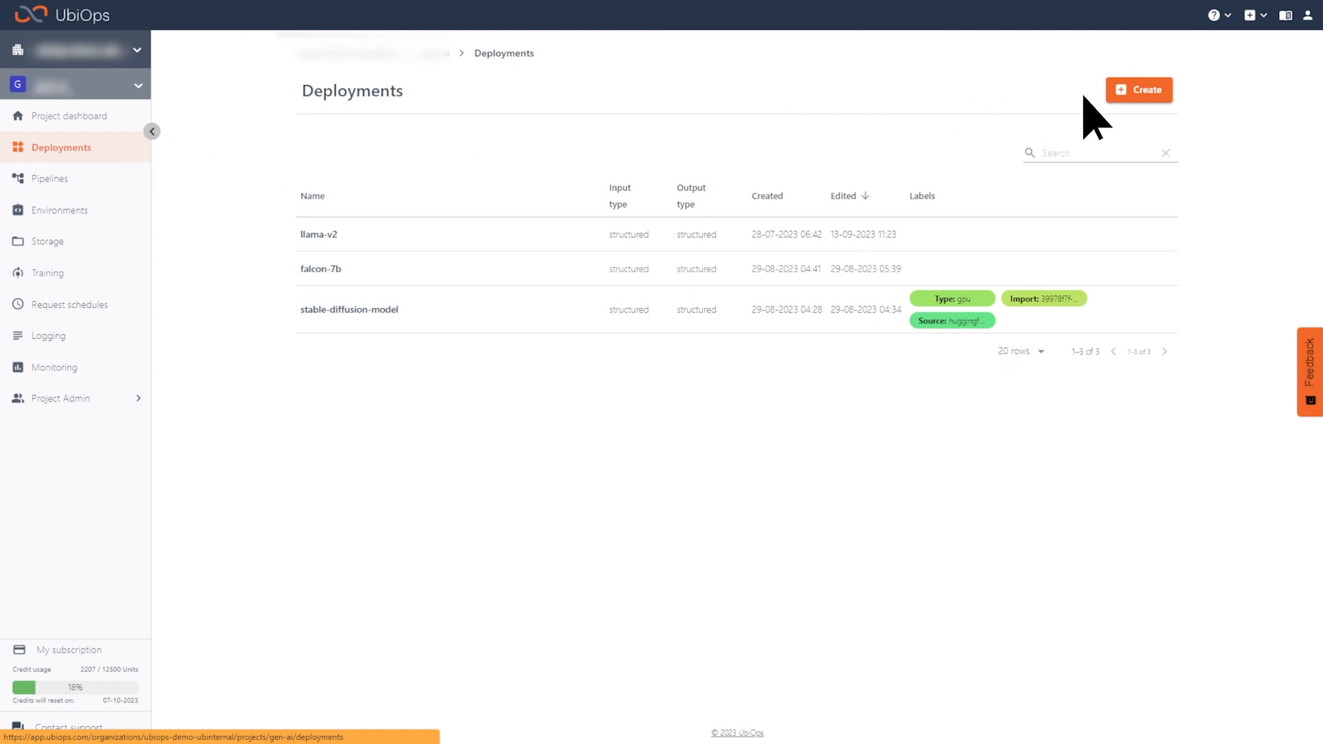
click(1138, 89)
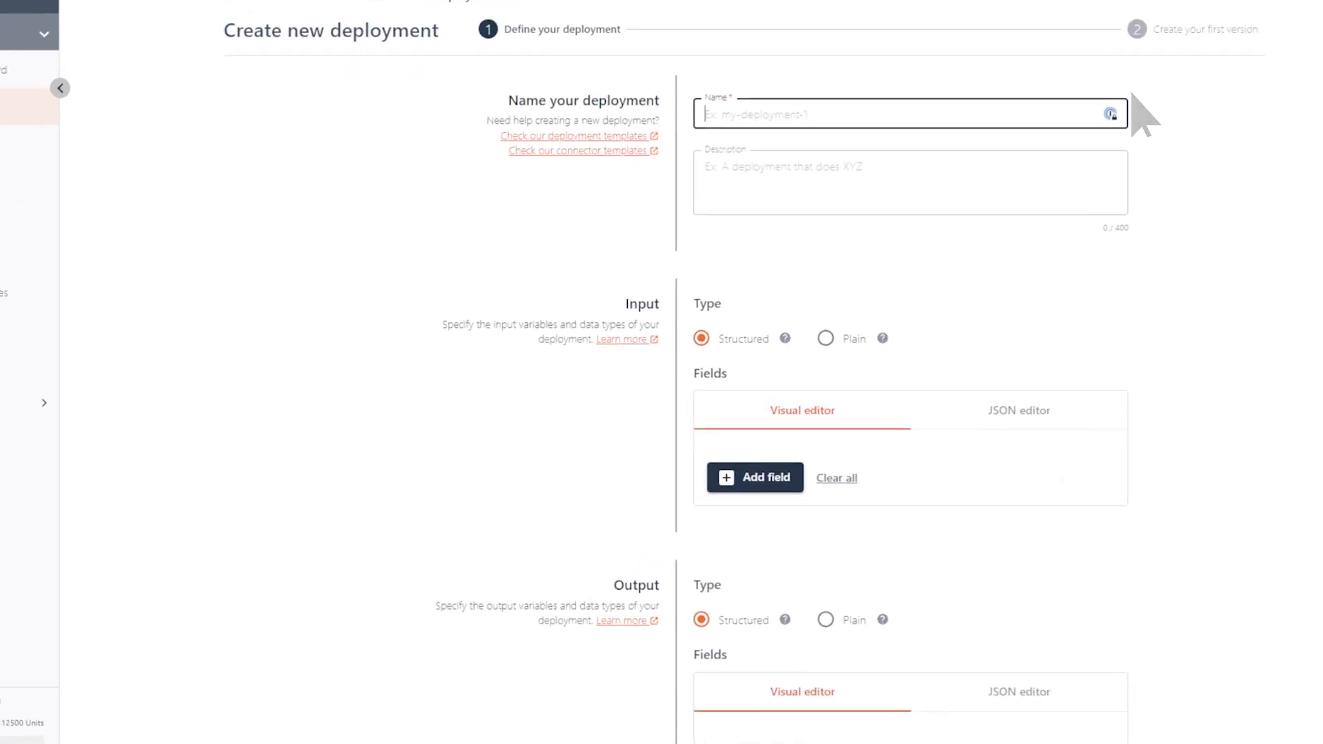
Name it llama2, described 'llama 2 chatbot', with String prompt input and String response output.
text(llama2)
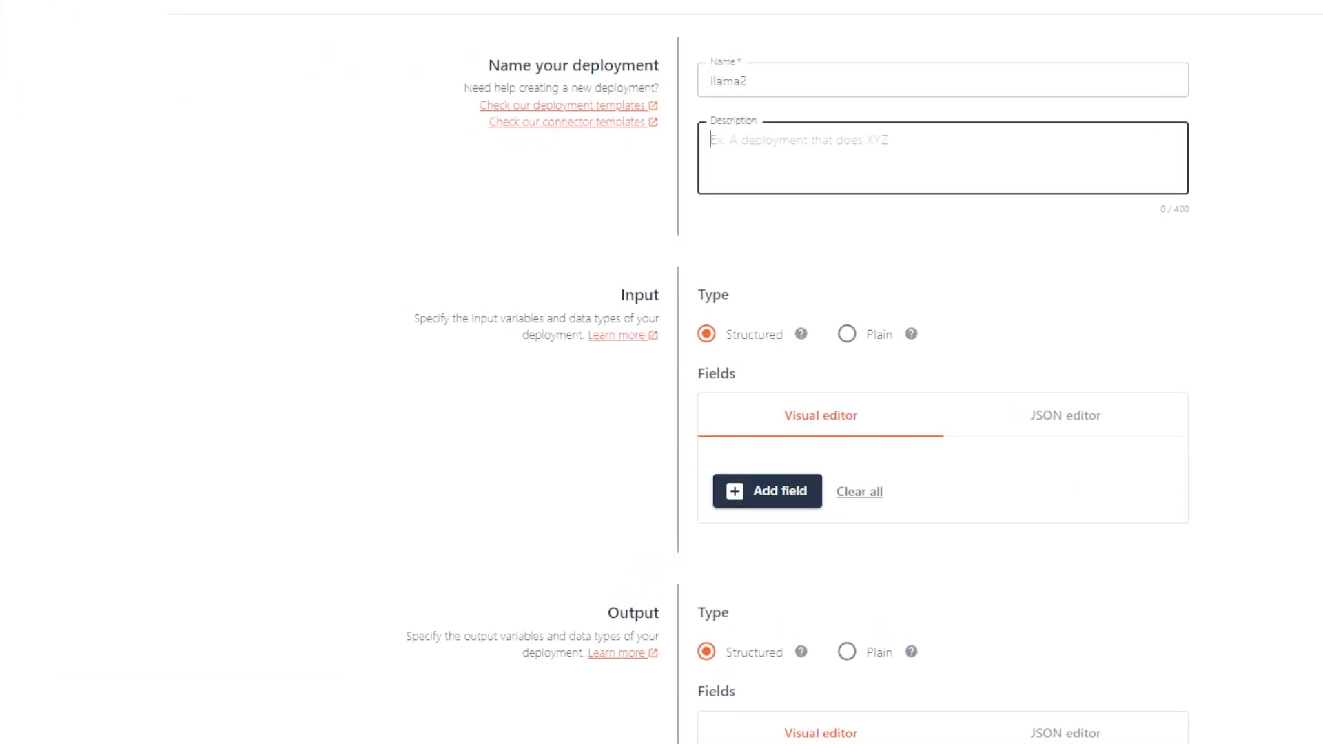
text(llama 2 chatbot)
text(prompt)
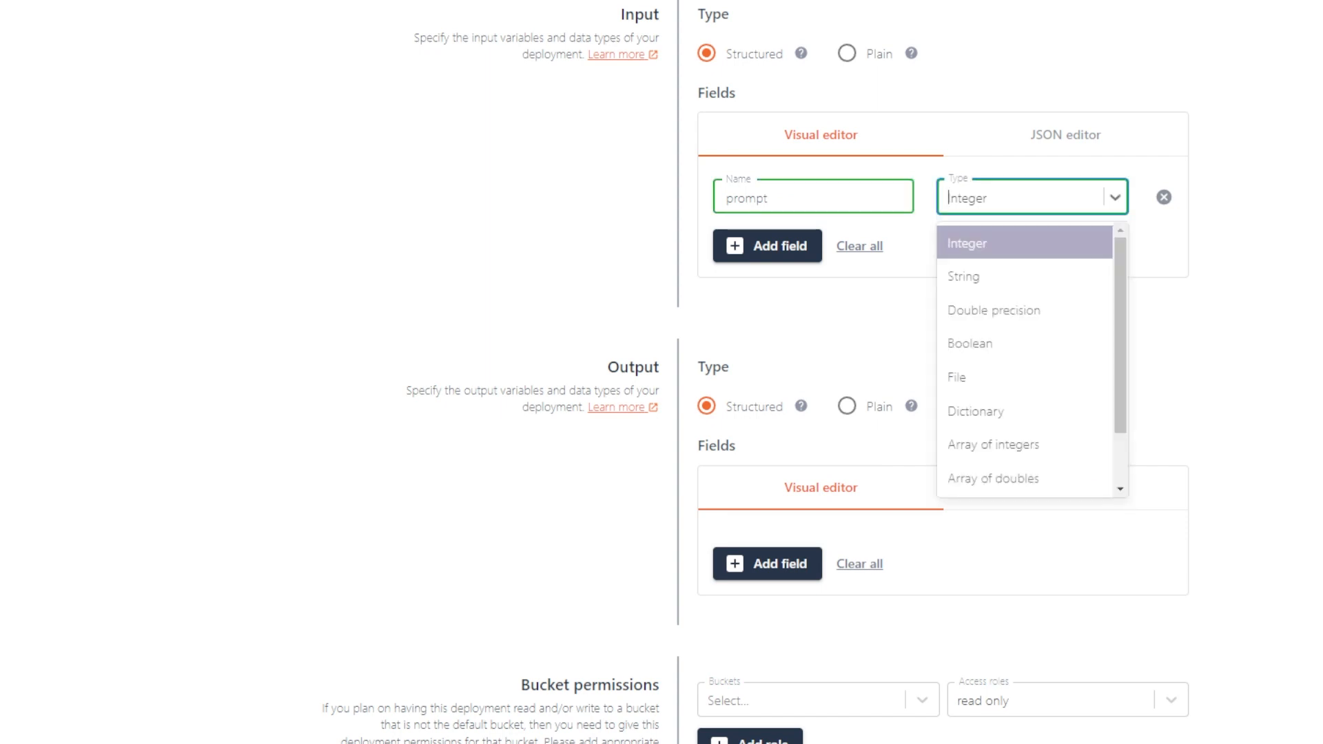
click(963, 277)
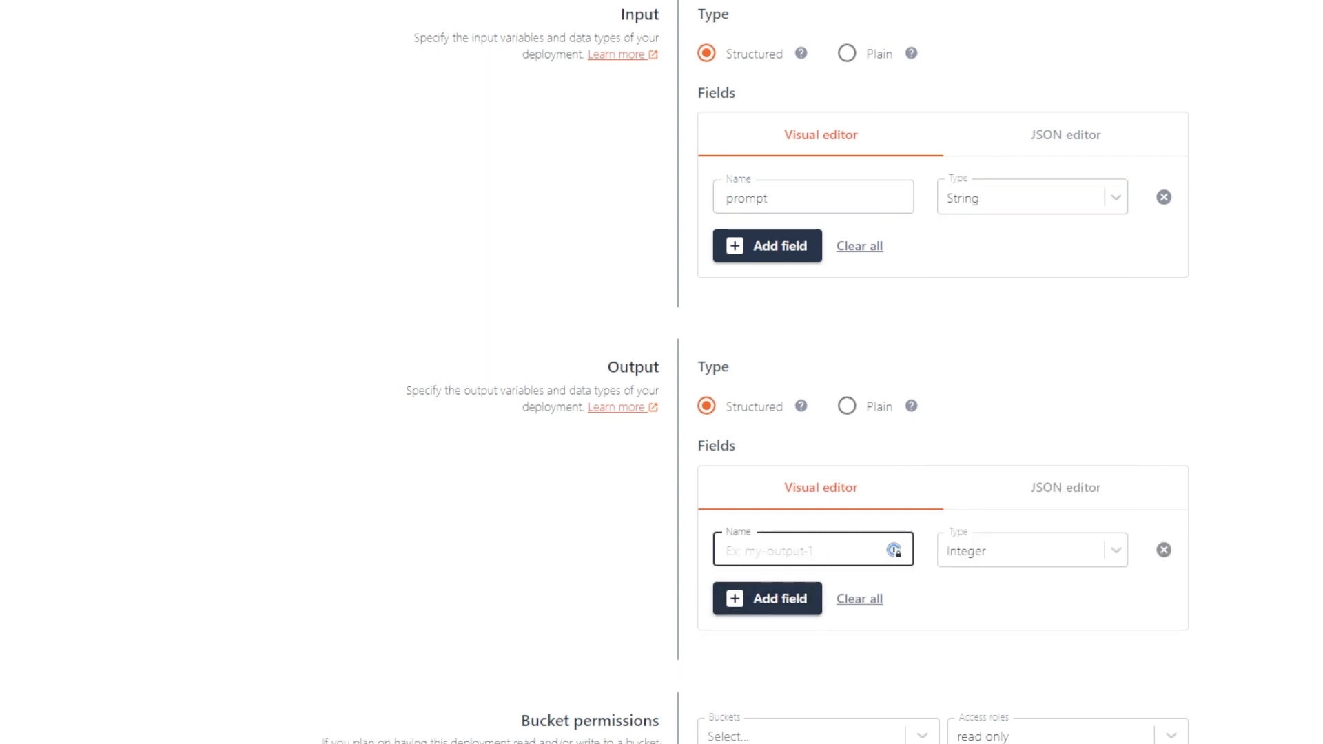
click(1029, 549)
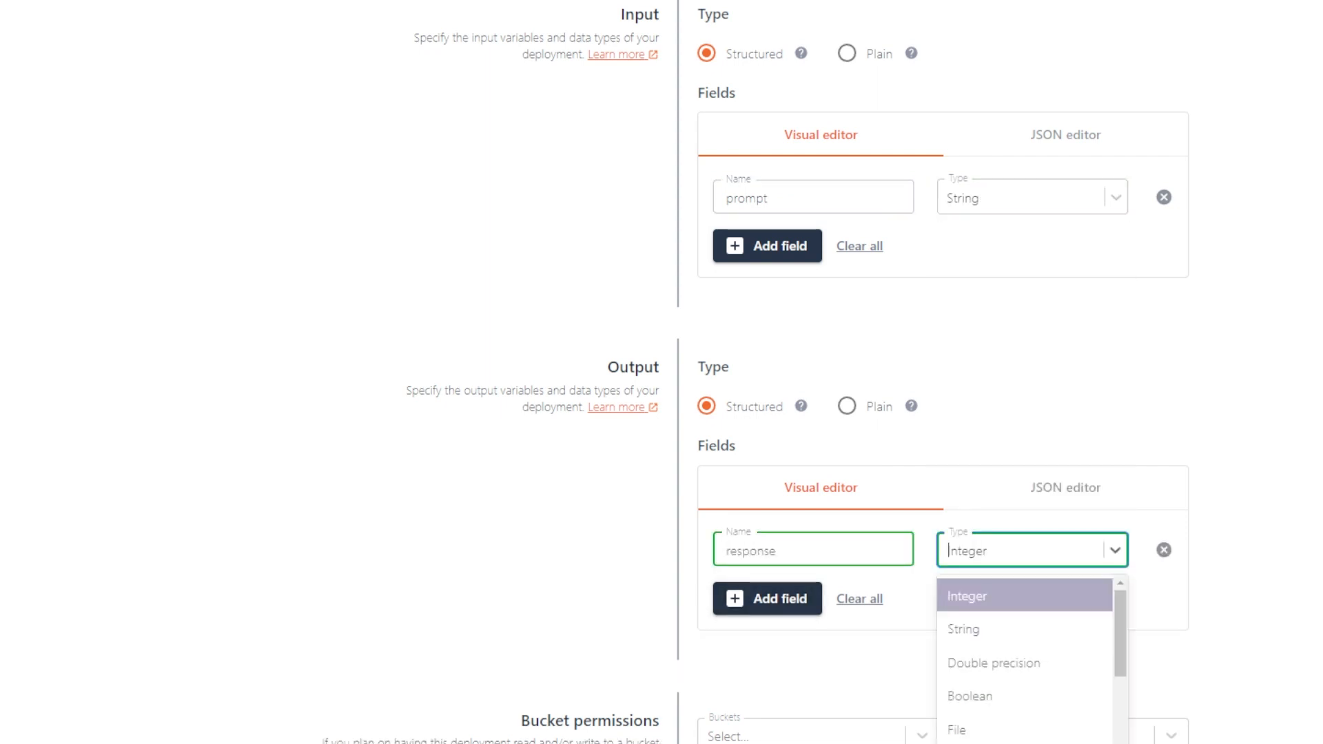
click(963, 629)
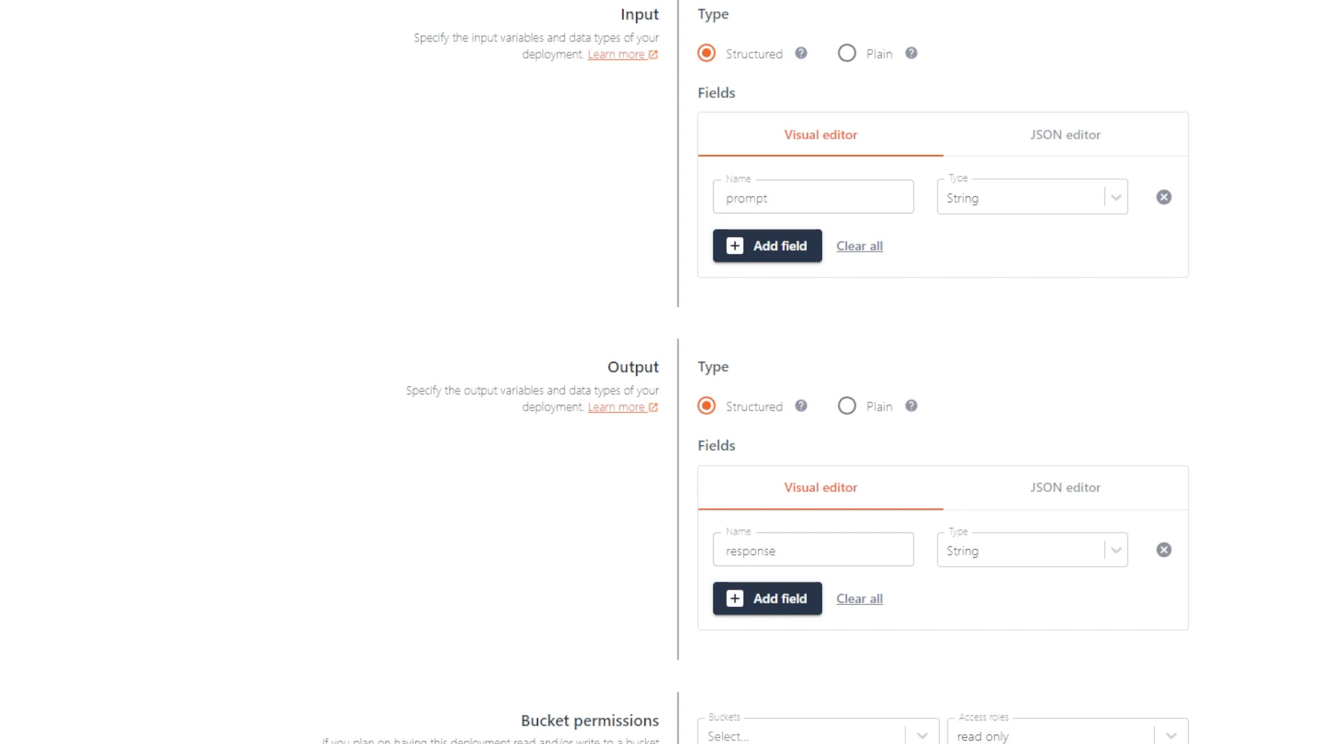
scroll(down, 3)
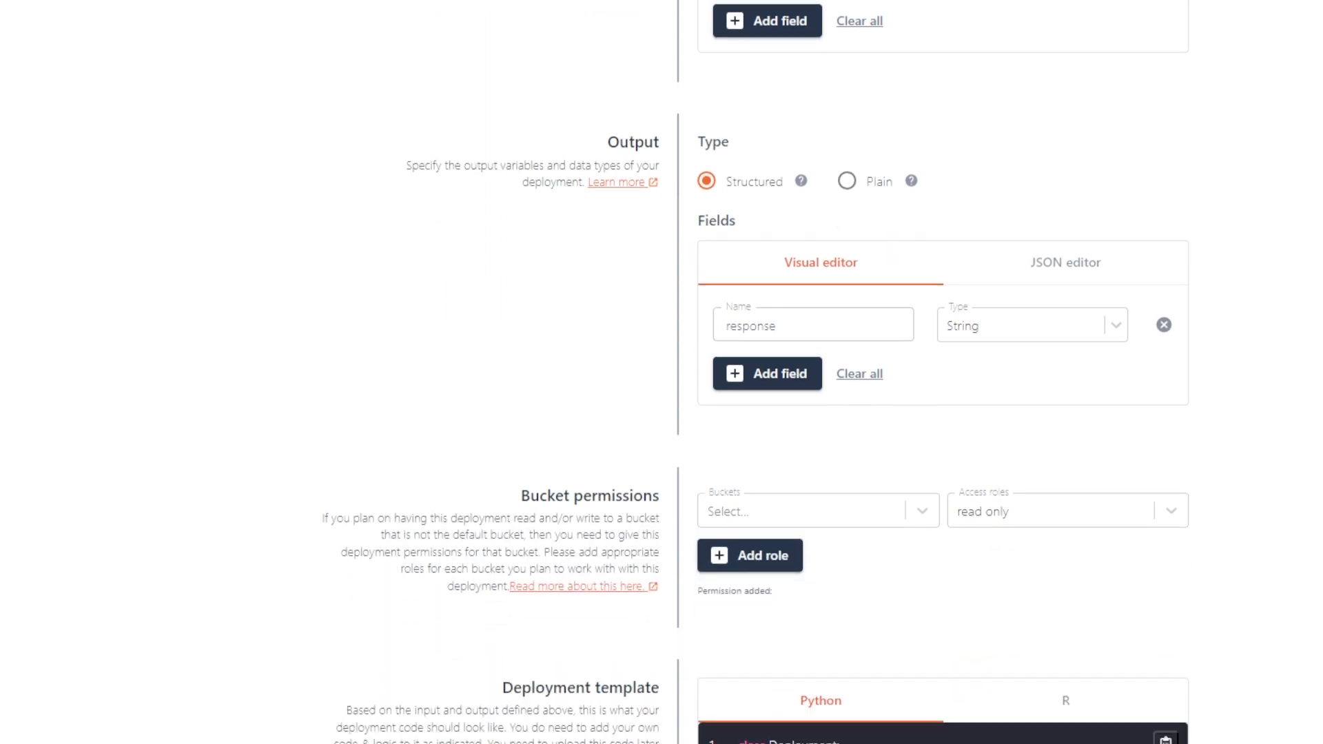
Copy the Python code from the llama2 Deployment template section.
scroll(down, 3)
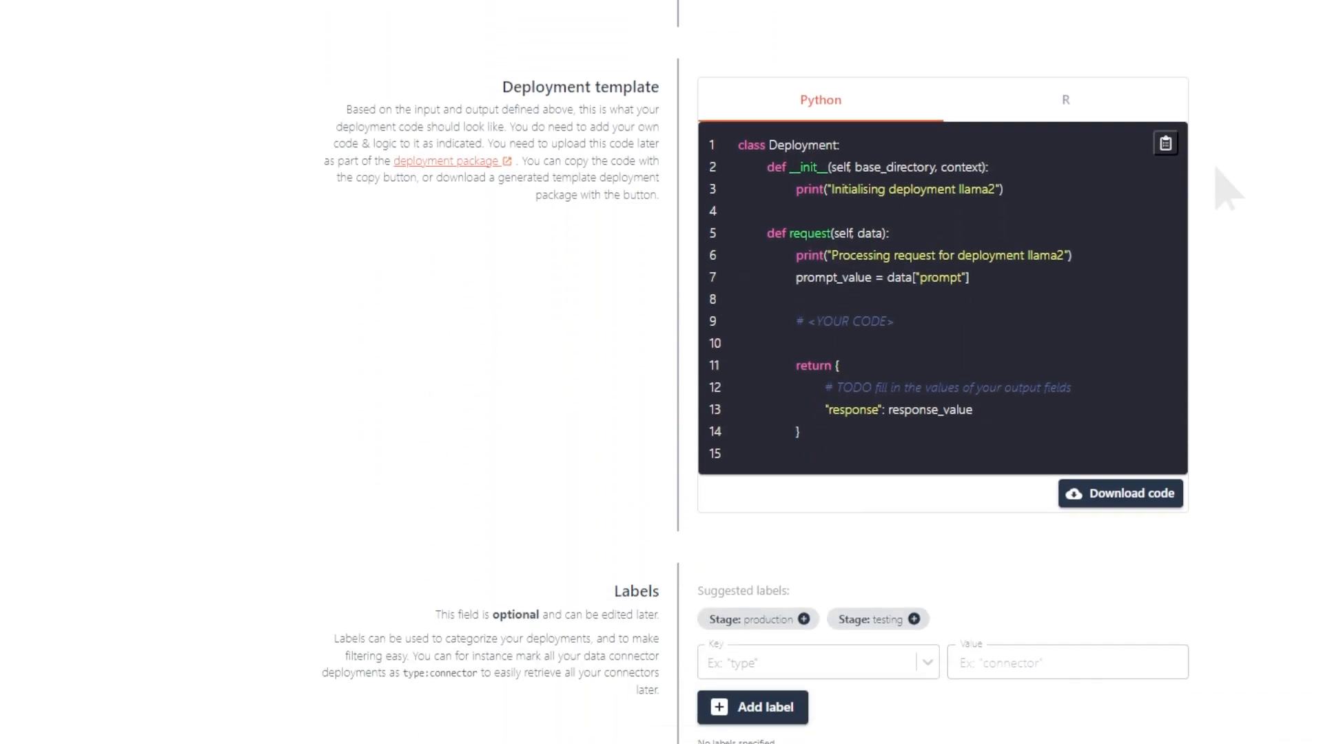
mouse_move(1229, 190)
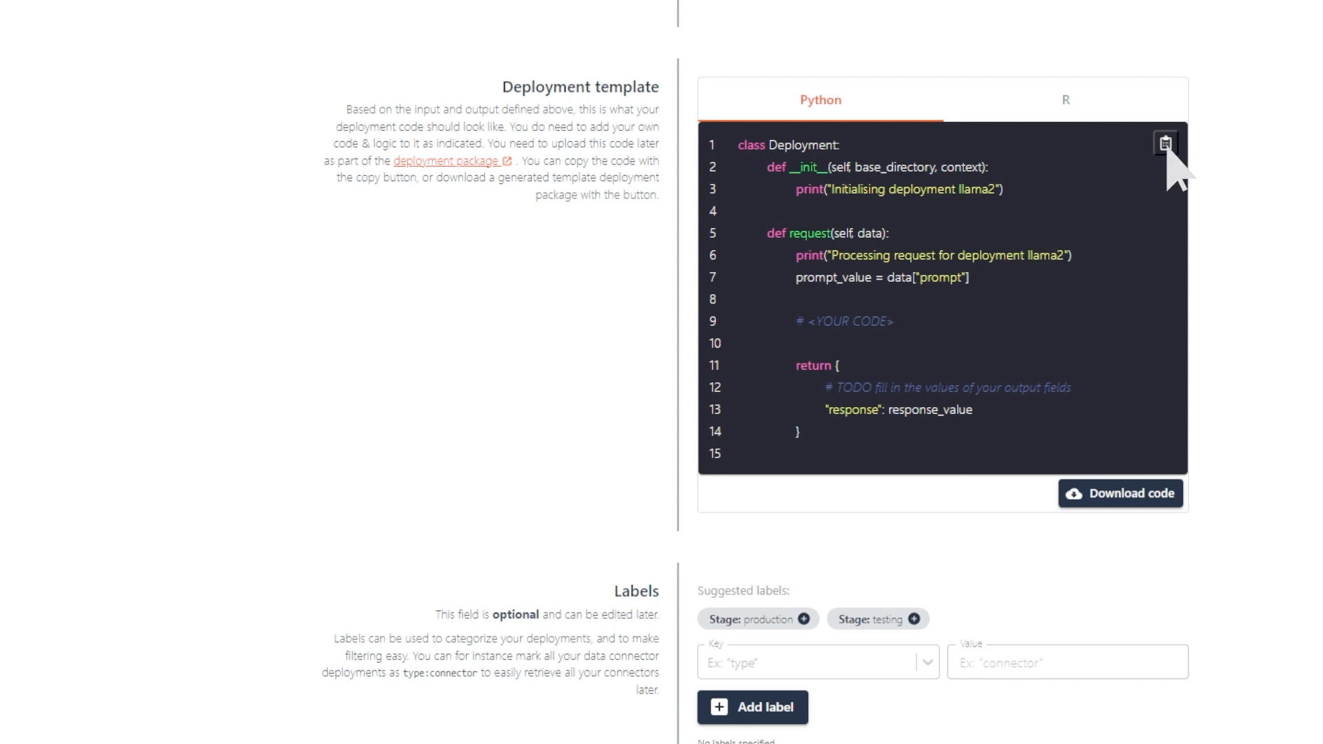
click(1165, 143)
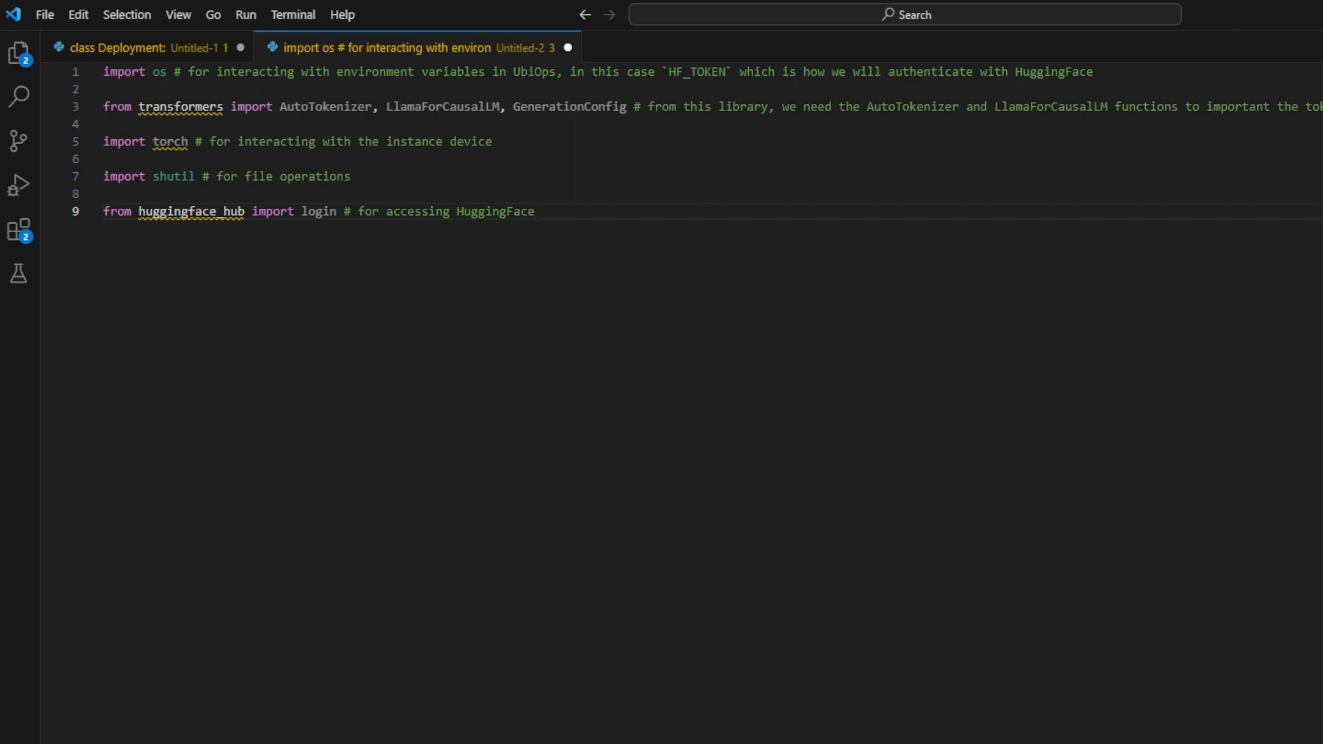
Select the torch, shutil and huggingface_hub import lines in the new untitled file.
drag(103, 124, 534, 211)
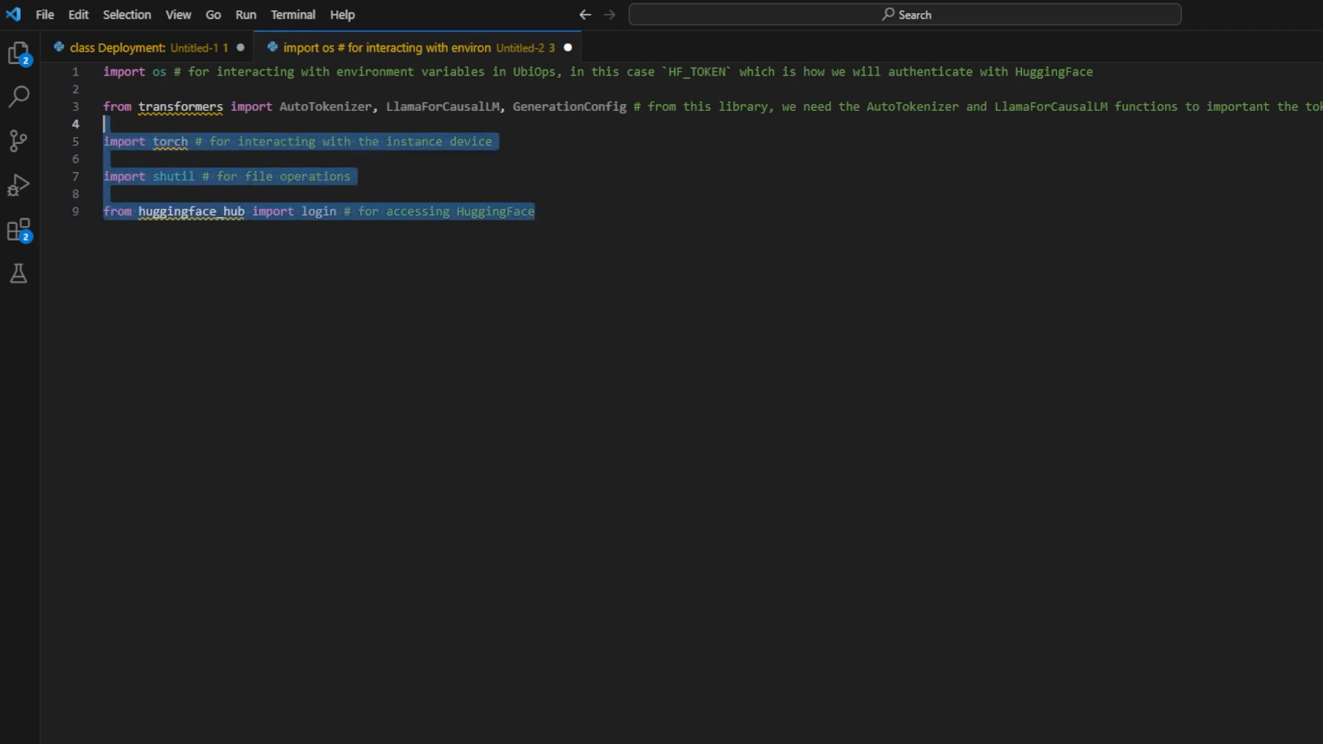
click(144, 48)
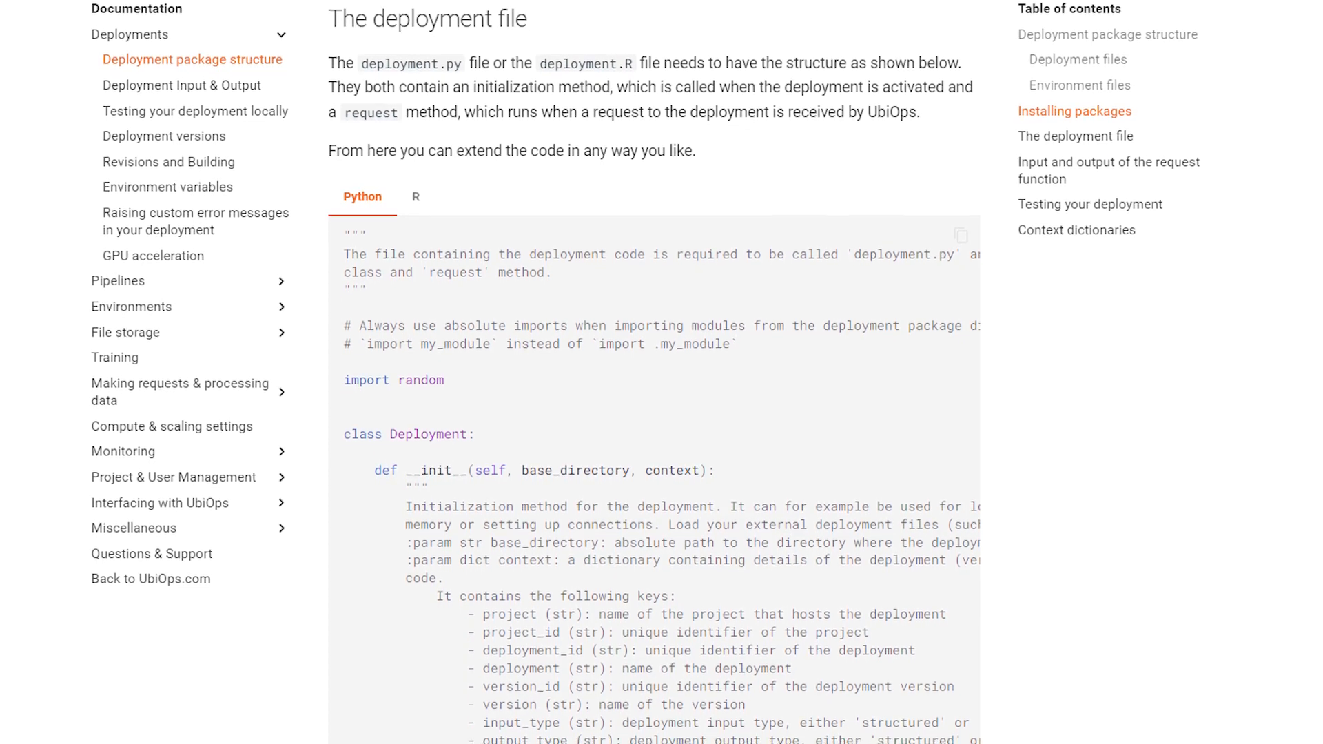
scroll(down, 3)
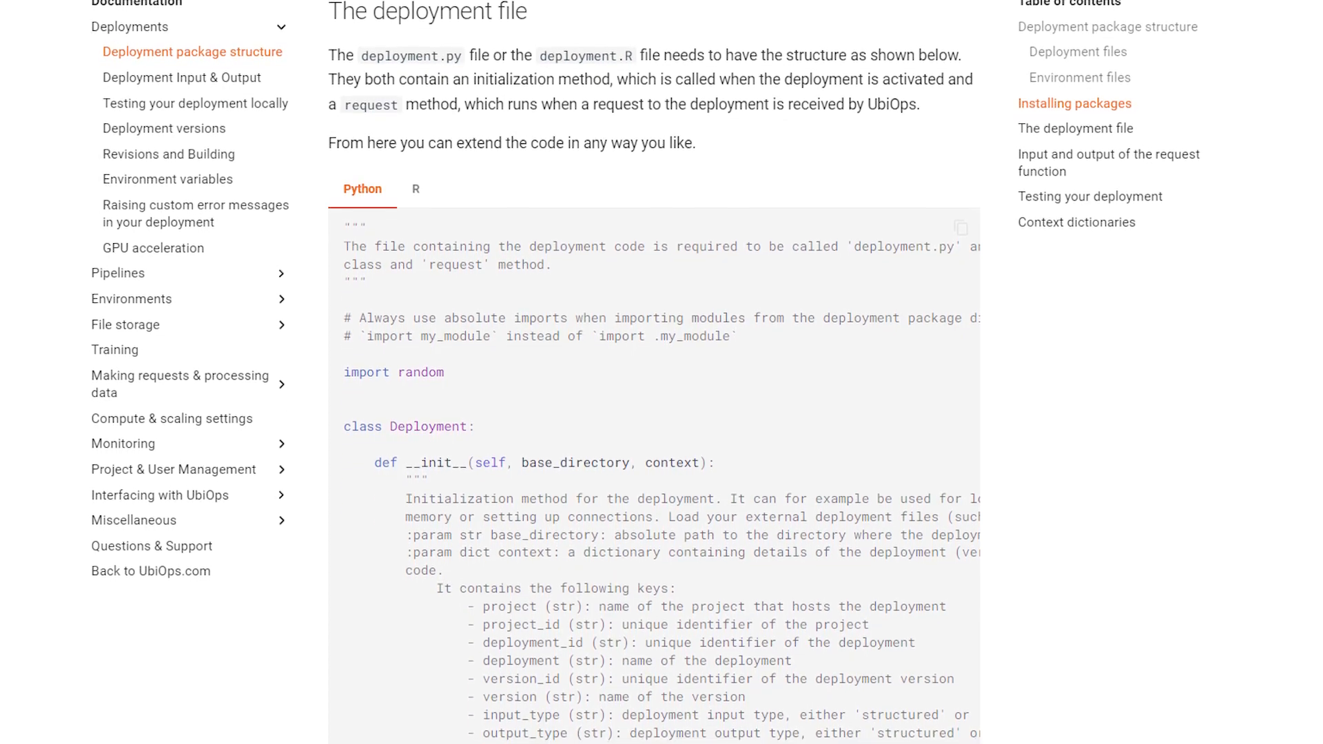
scroll(down, 3)
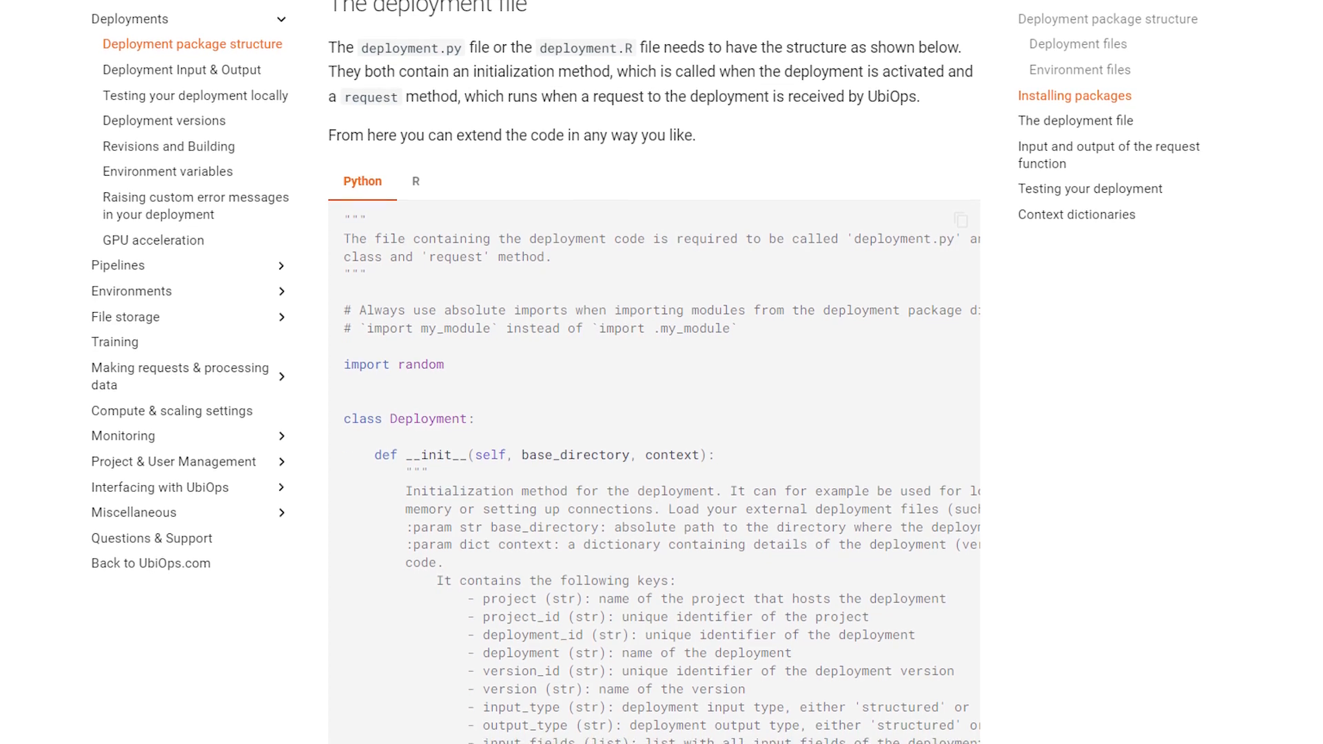
scroll(down, 3)
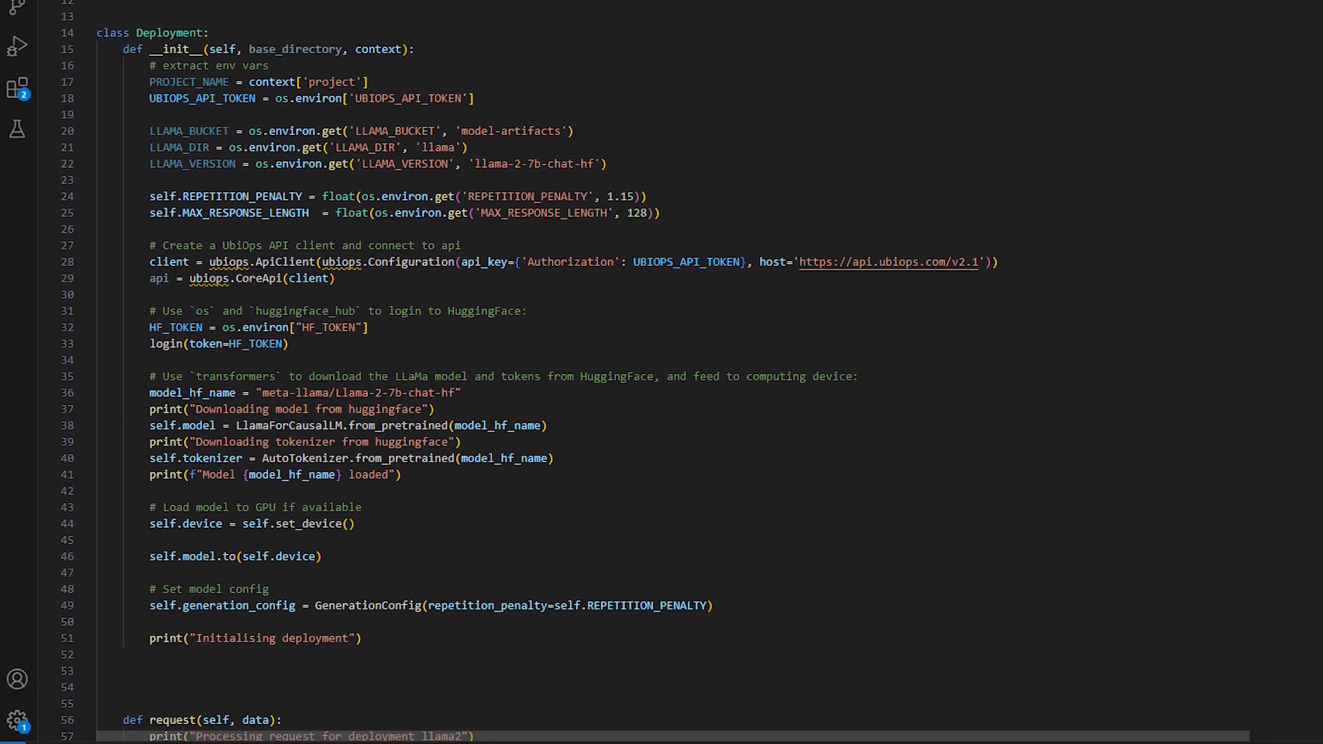
Scroll through the Deployment __init__ code that logs in to HuggingFace and loads Llama 2.
scroll(down, 3)
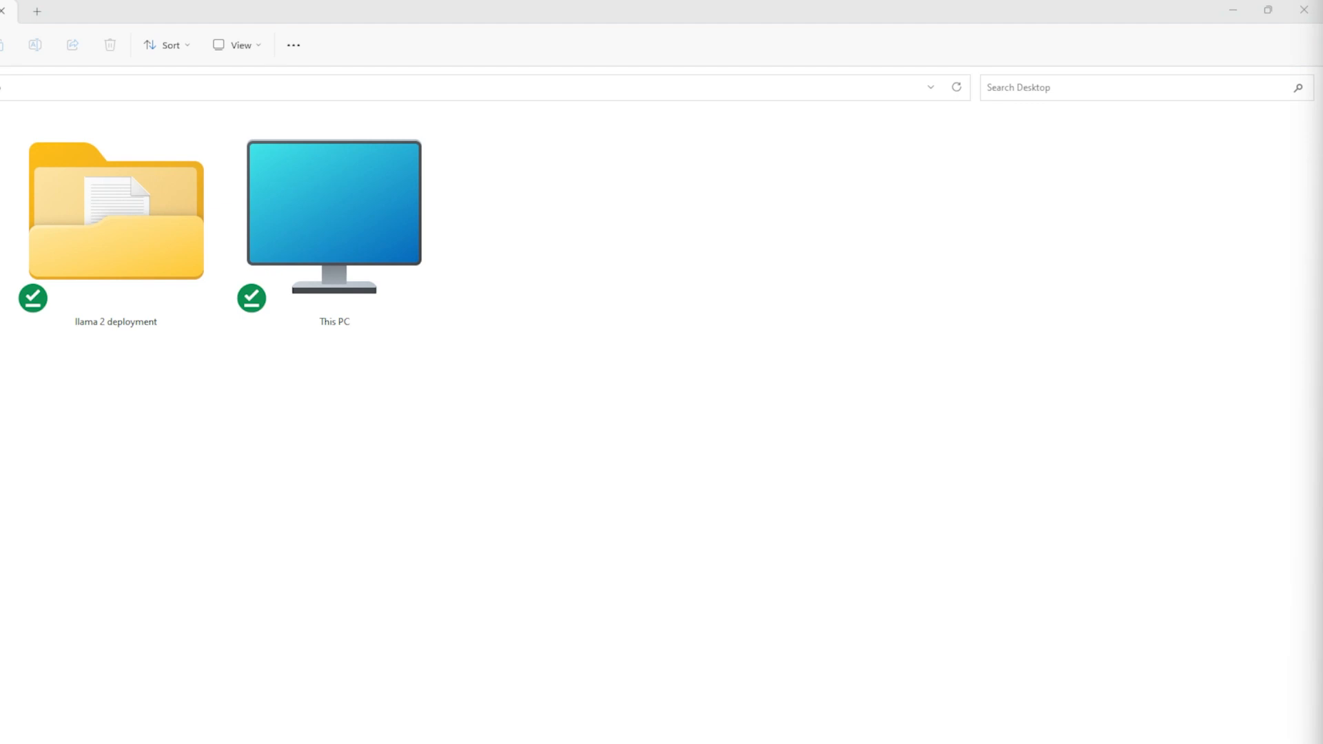
Open the llama 2 deployment folder and review requirements.txt.
double_click(116, 211)
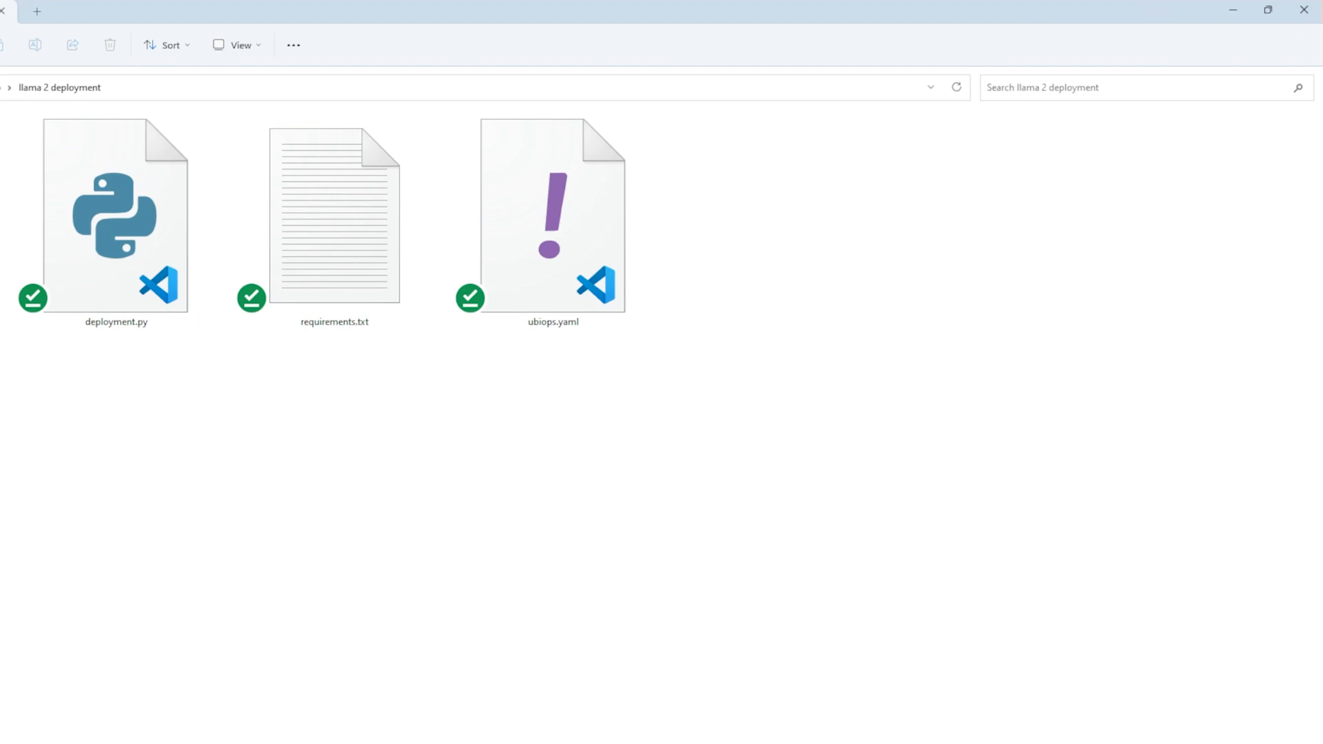
click(553, 215)
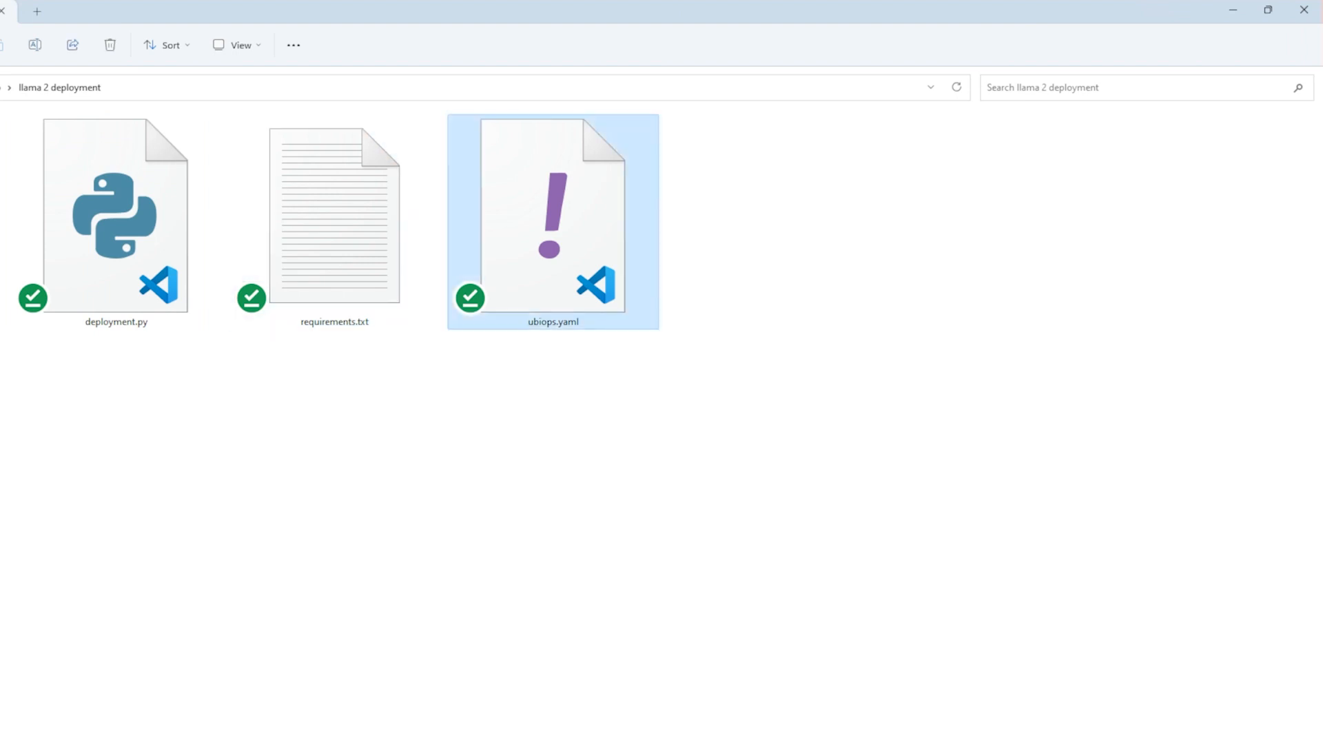
click(334, 215)
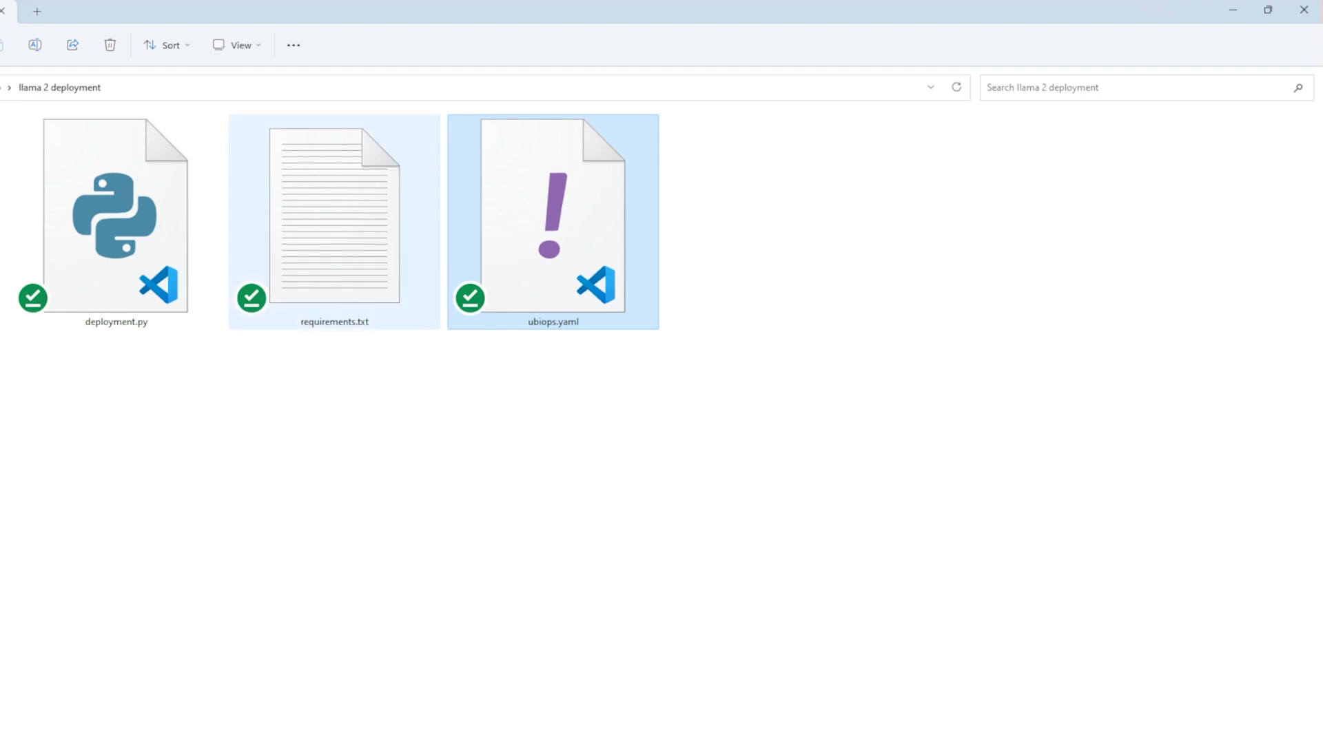
click(334, 220)
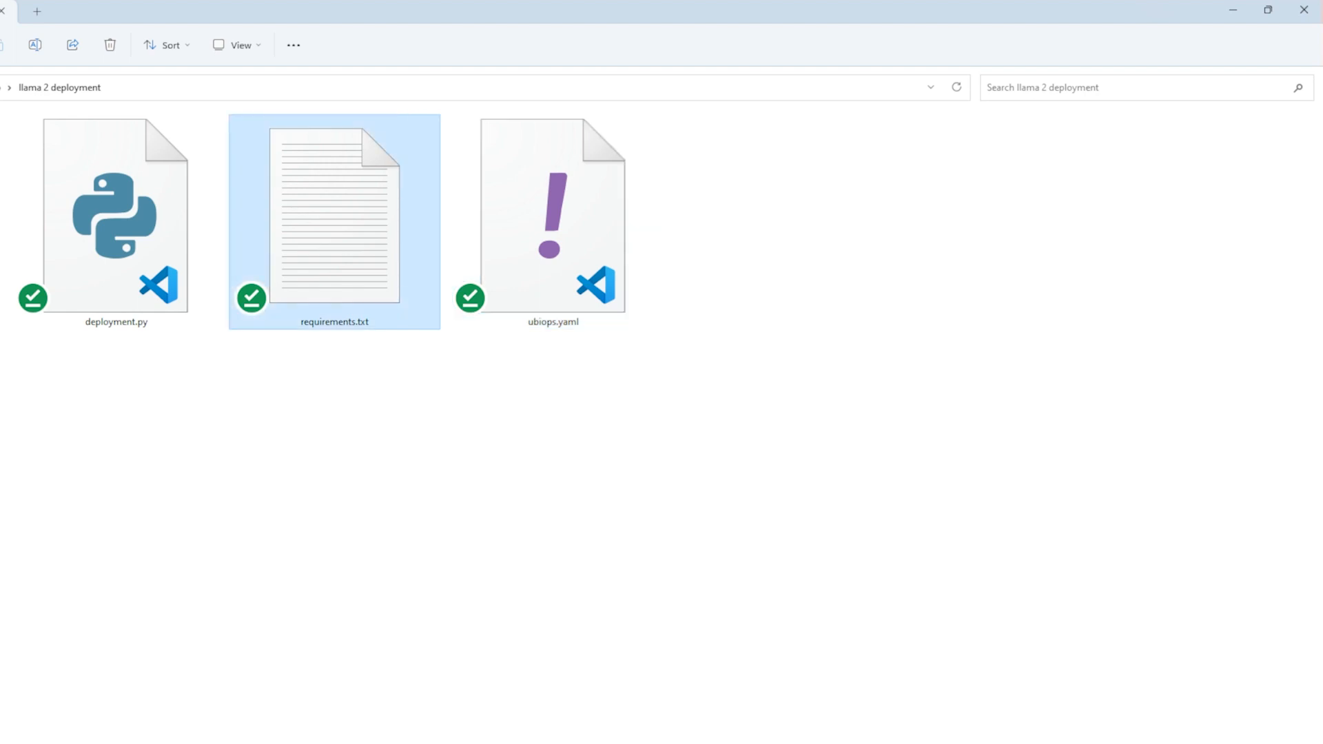
double_click(334, 221)
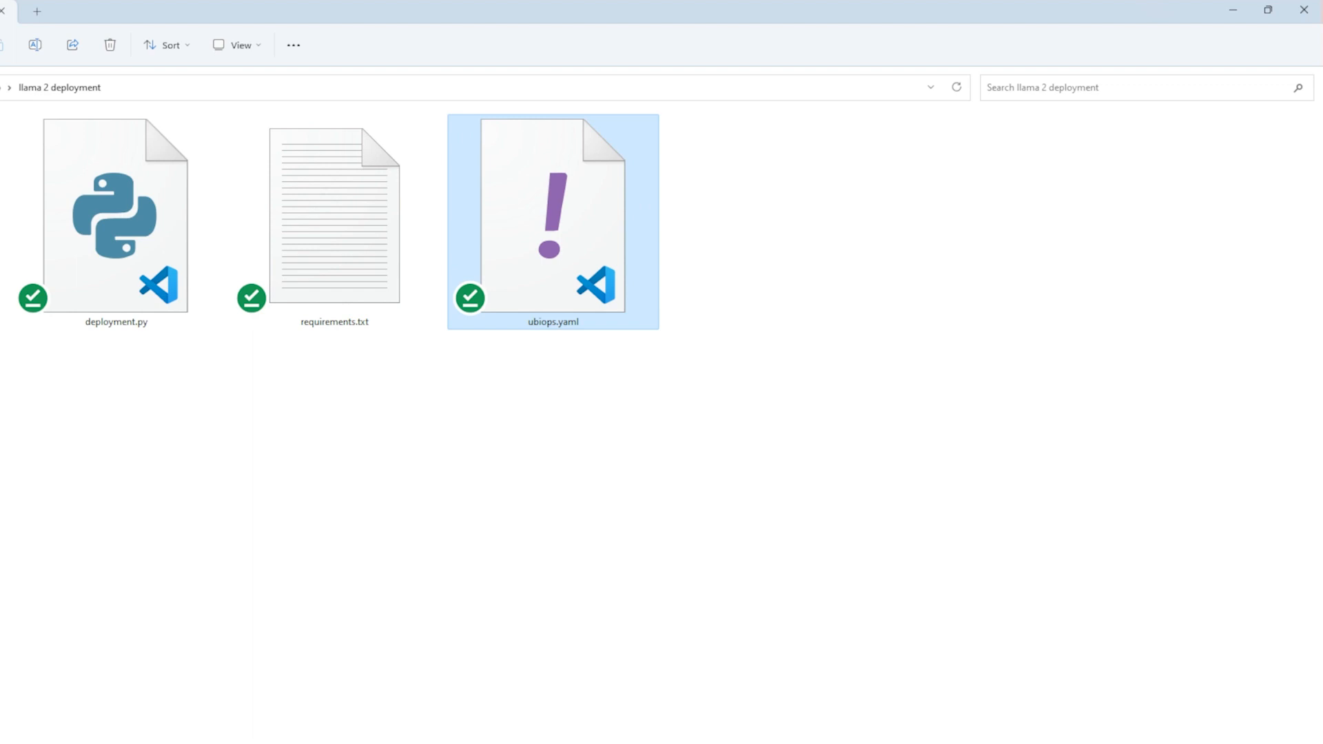
Check ubiops.yaml, then compress the llama 2 deployment folder into a ZIP file.
double_click(552, 215)
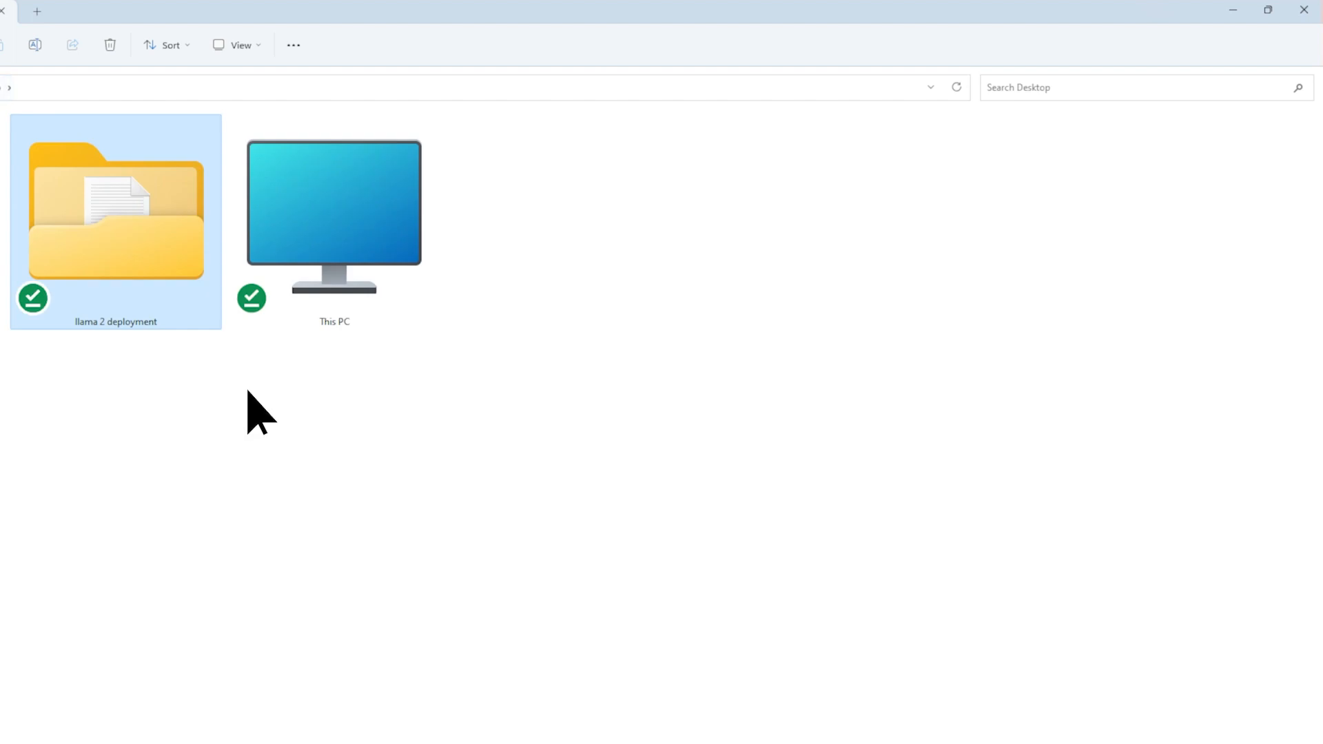
right_click(116, 211)
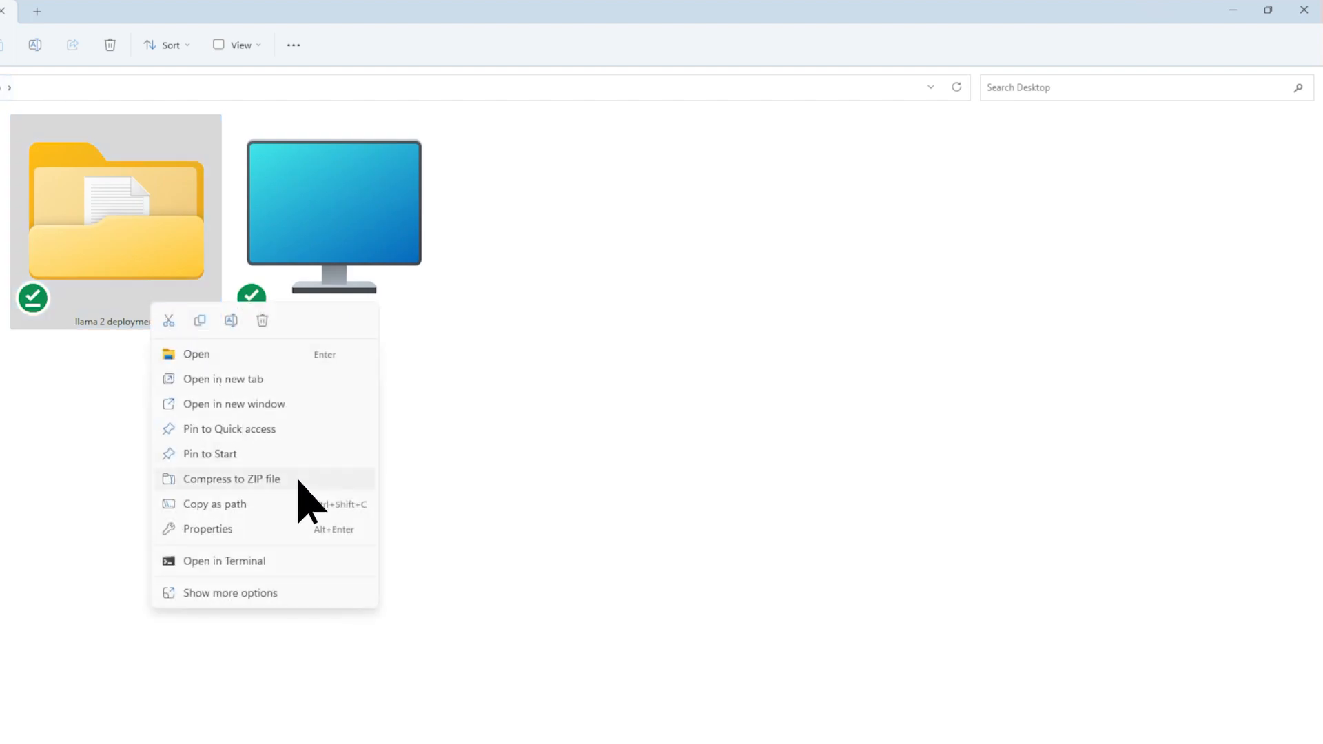
click(230, 479)
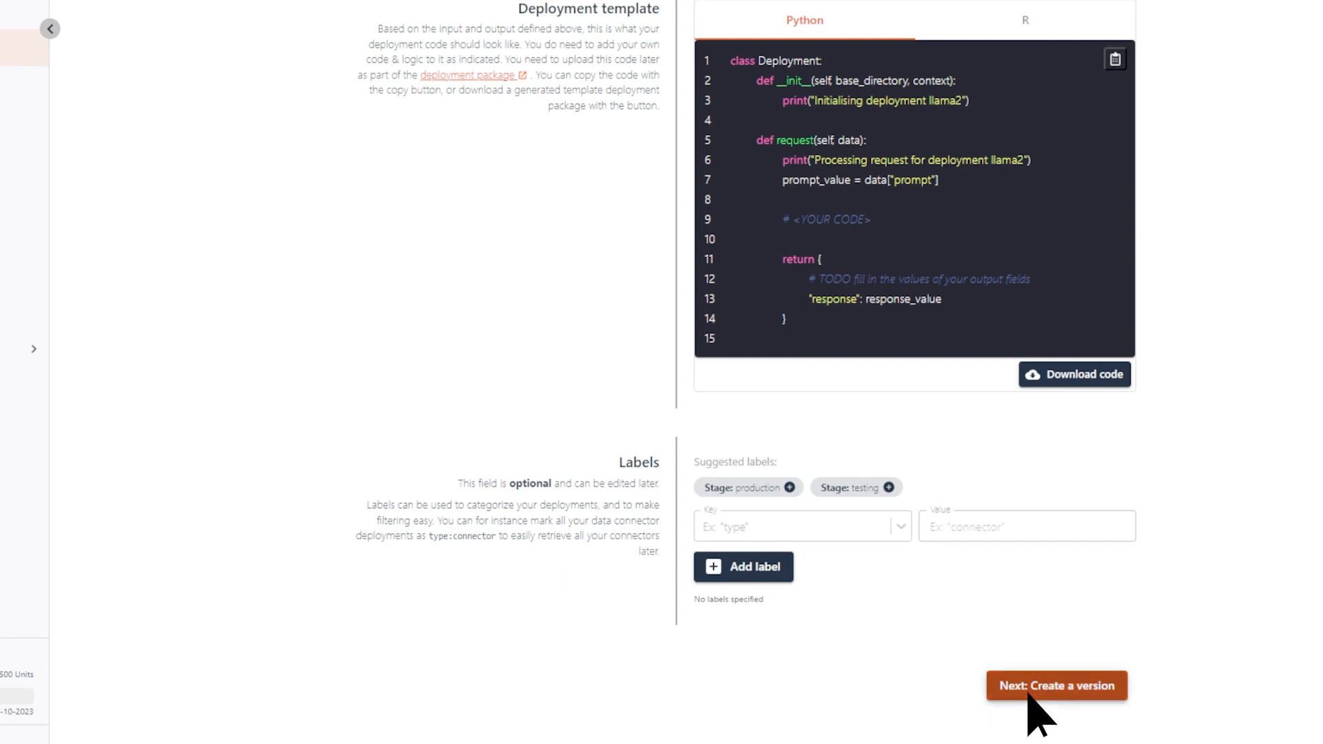
Create version gpu described 'llama 2 on gpu', uploading llama 2 deployment.zip.
click(1056, 685)
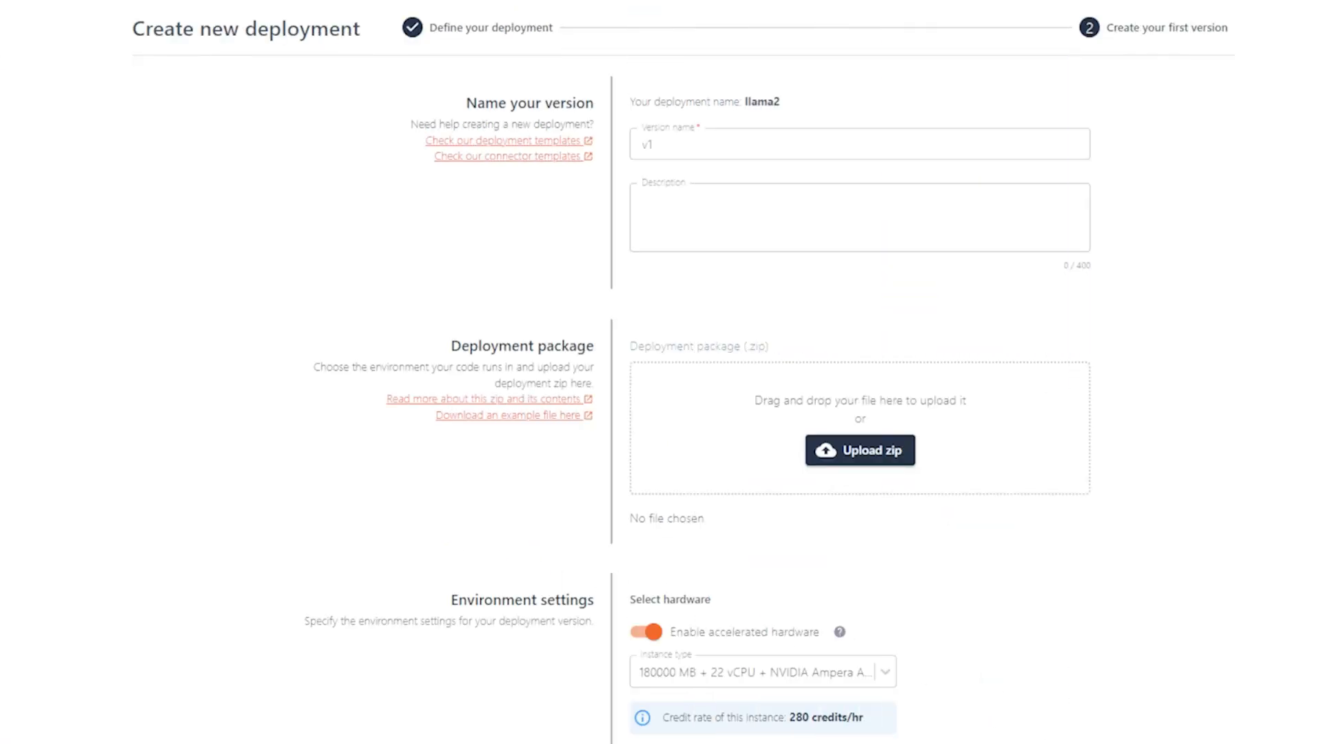
click(859, 143)
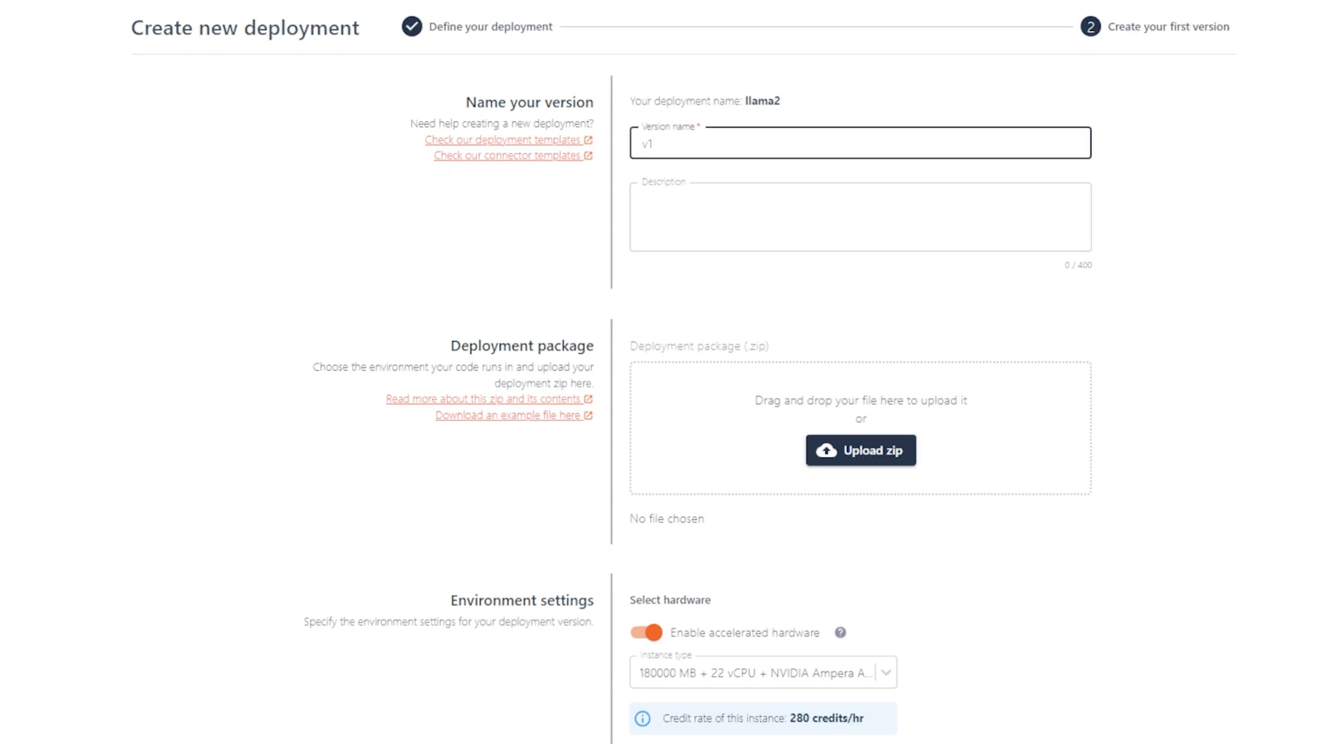
text(llama 2 on gpu)
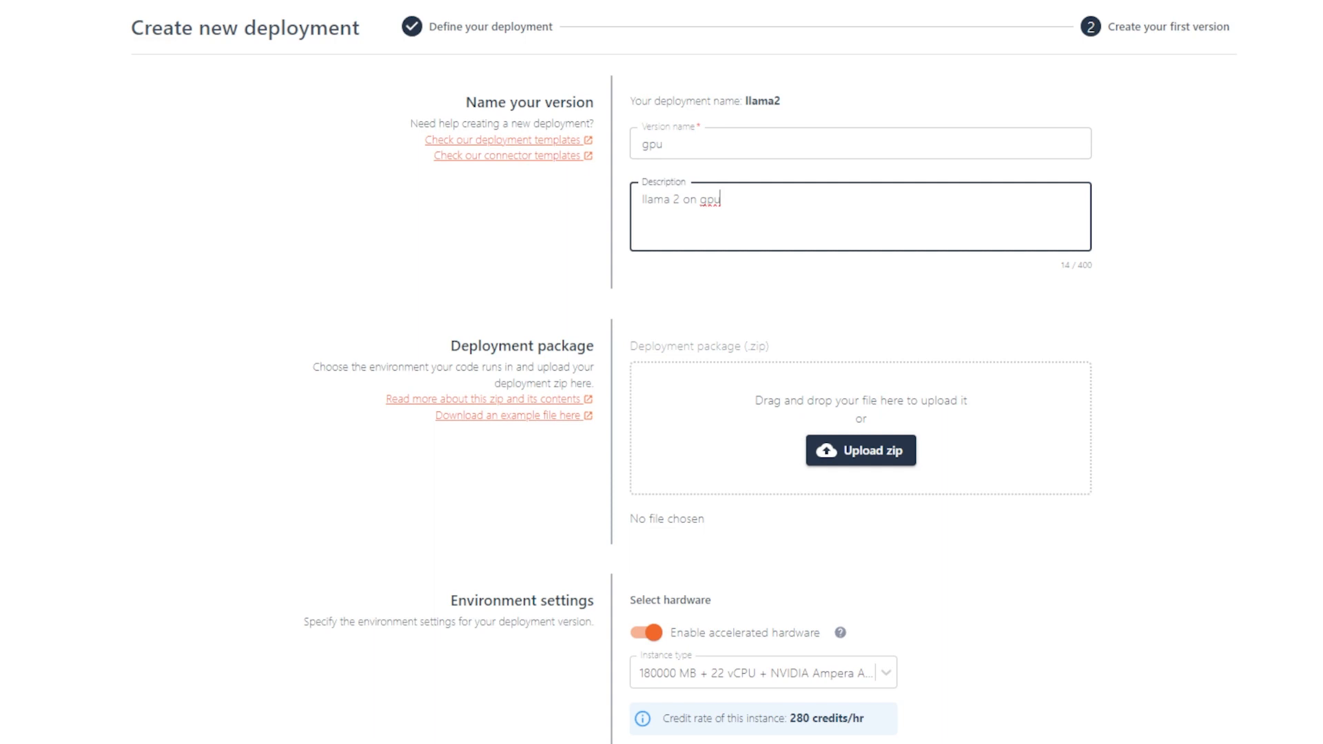
click(860, 450)
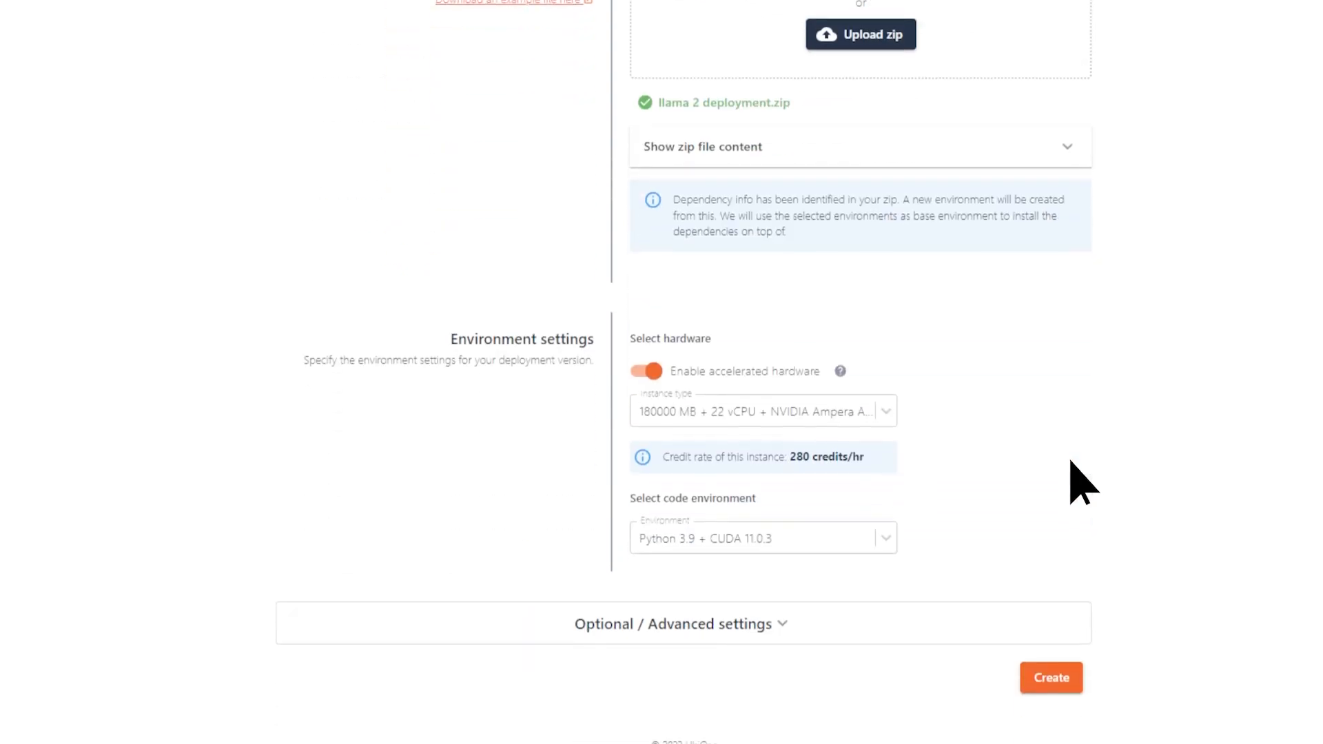
click(884, 538)
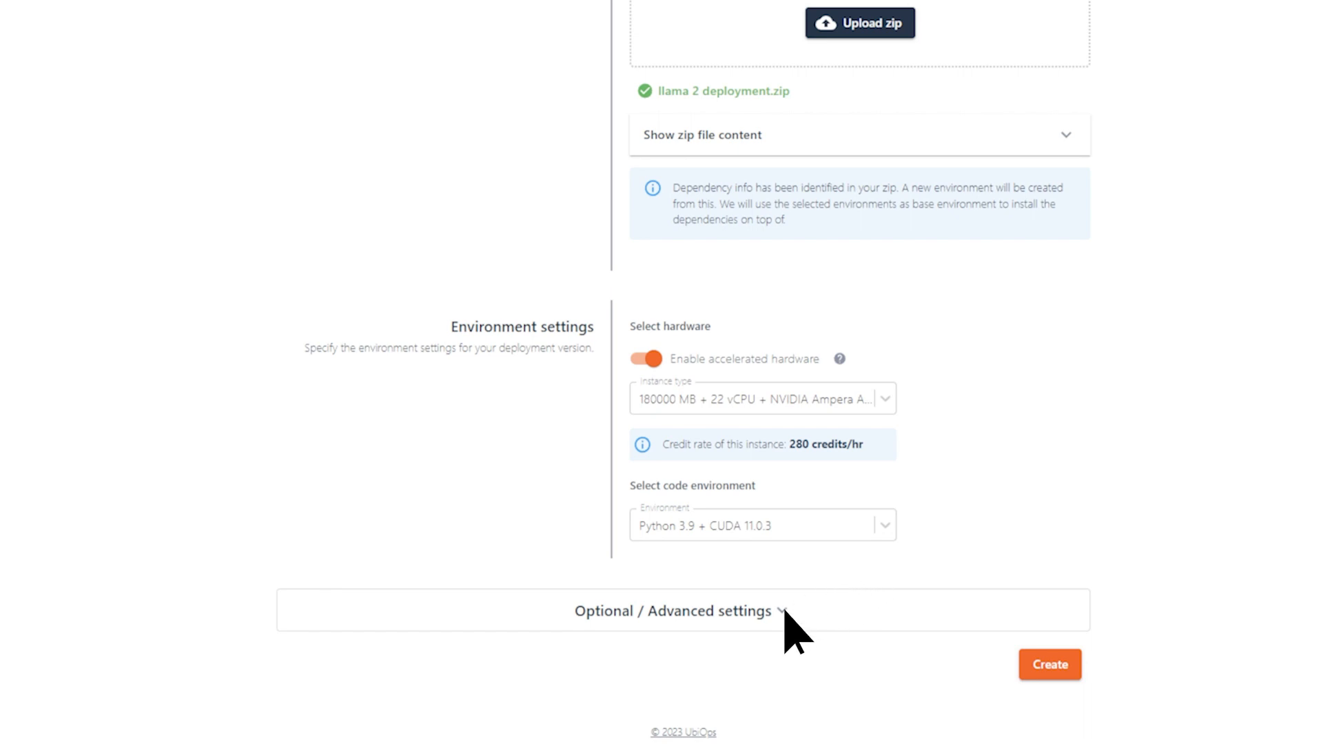
click(676, 611)
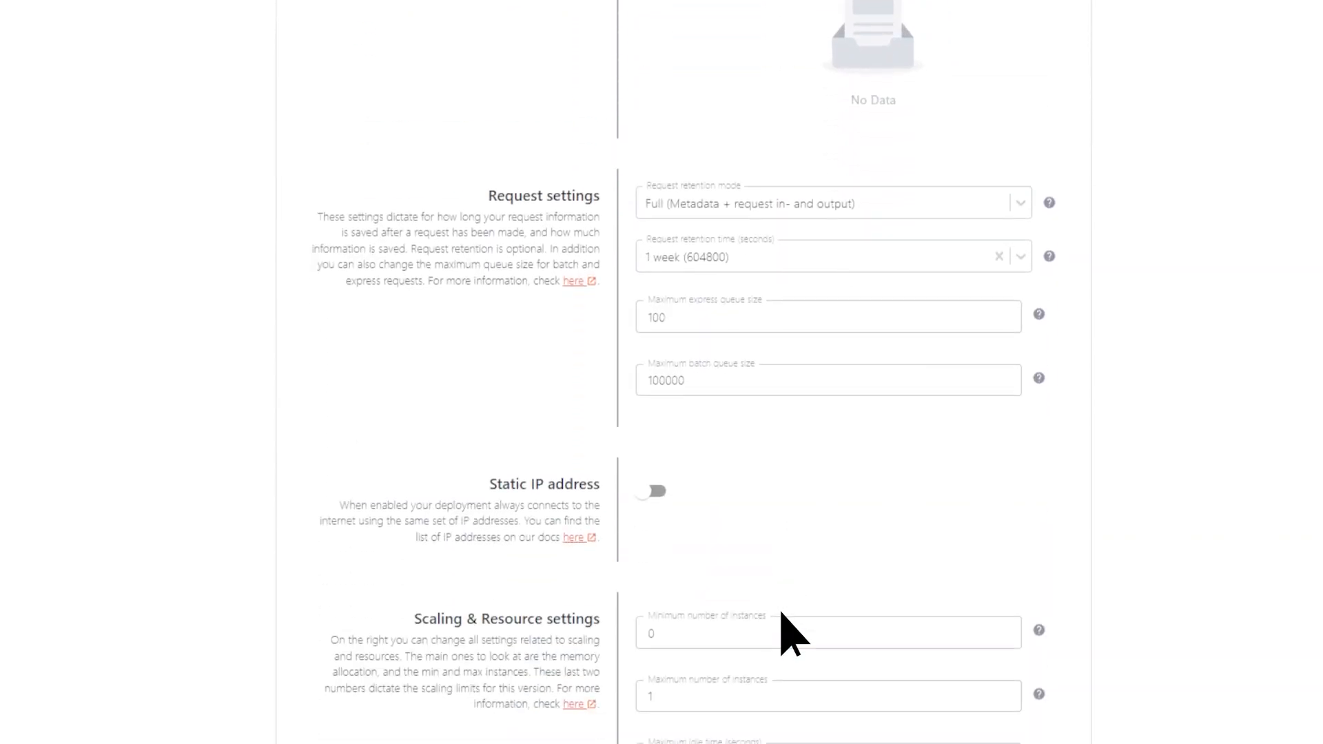
scroll(down, 3)
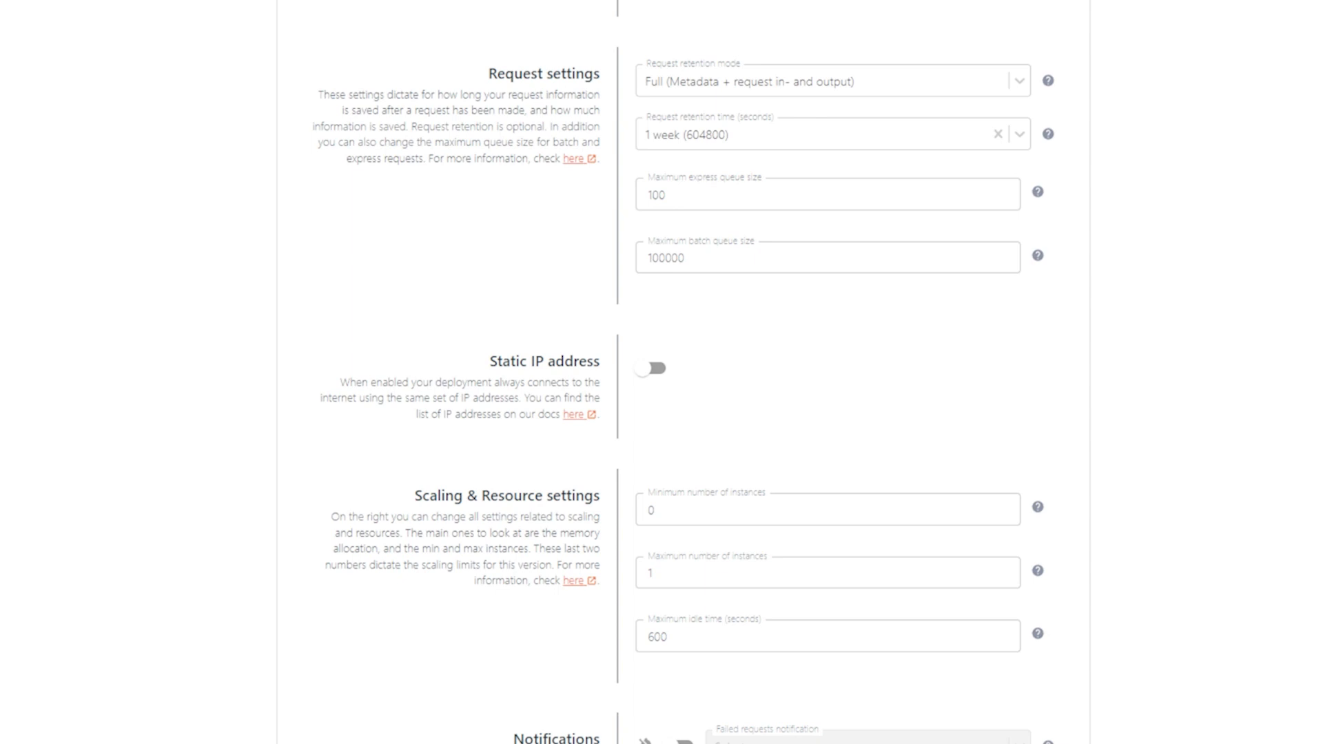
mouse_move(785, 637)
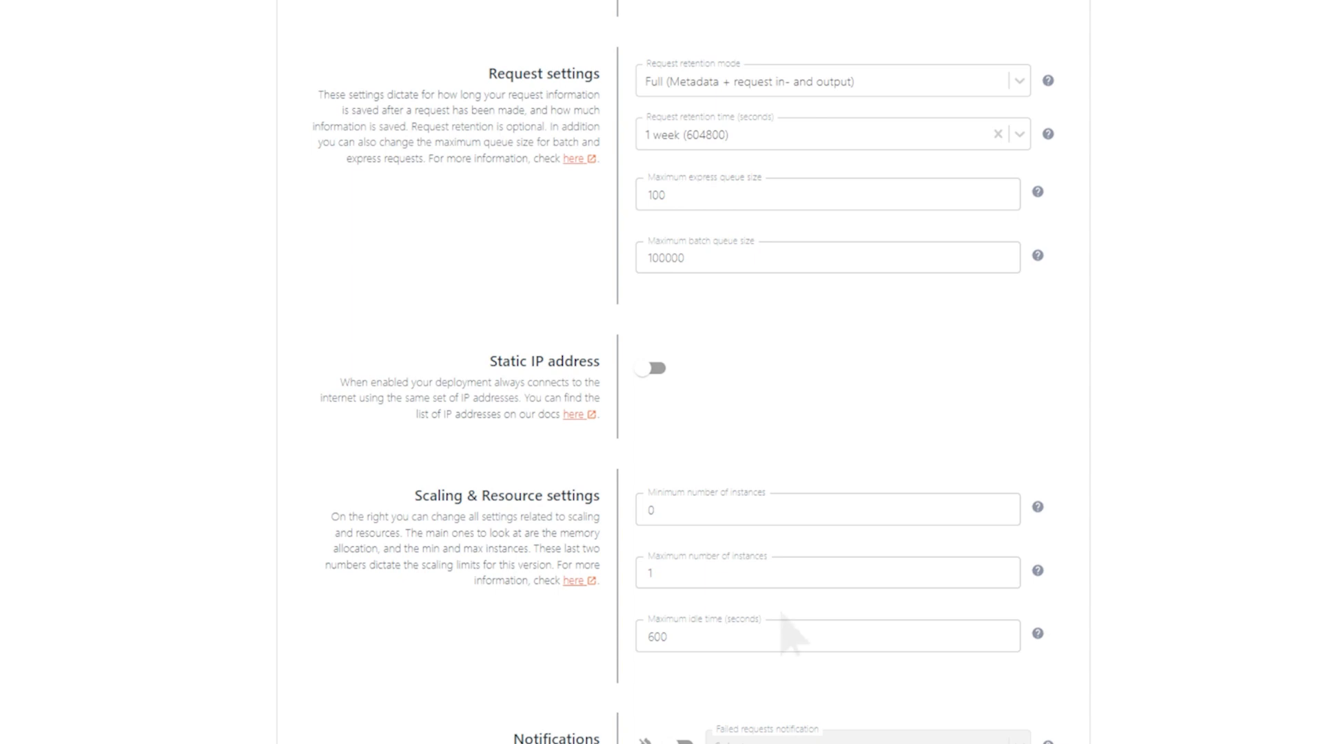
mouse_move(789, 629)
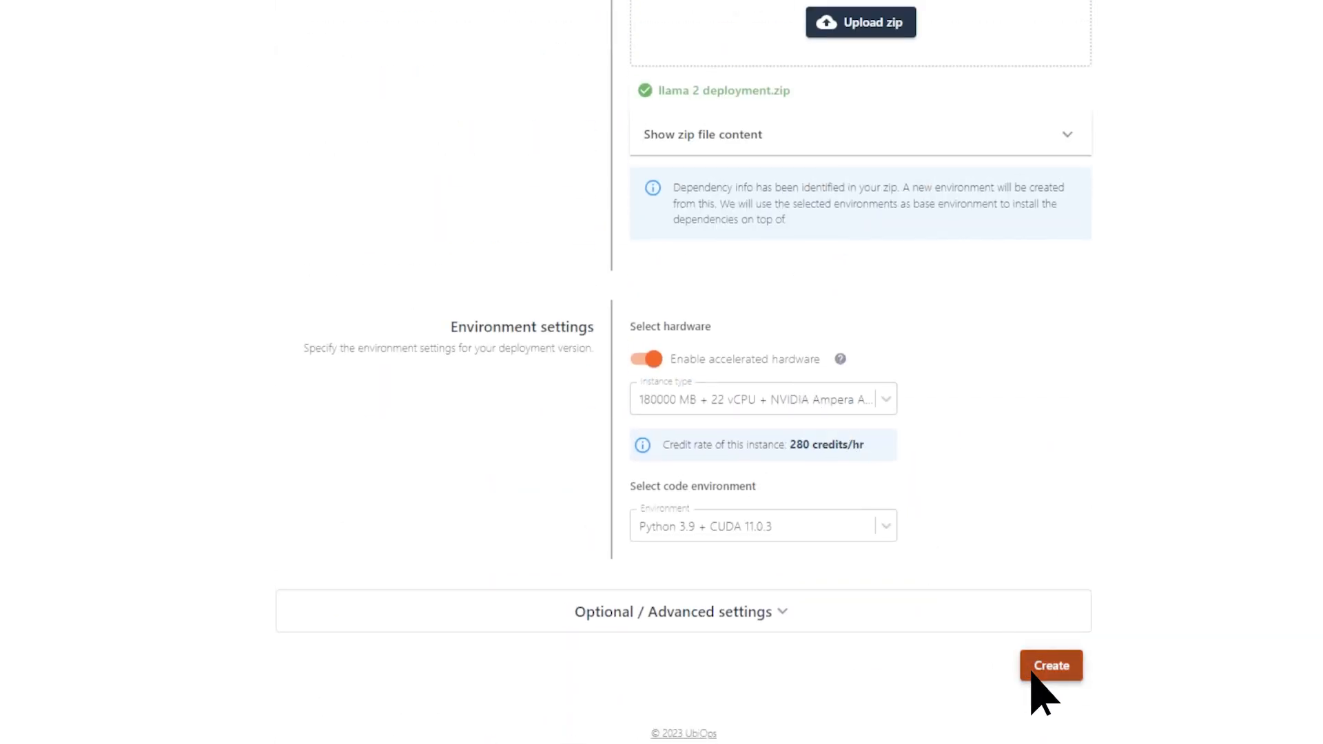
Create the gpu version and add a secret HF_TOKEN environment variable holding the token.
click(1050, 665)
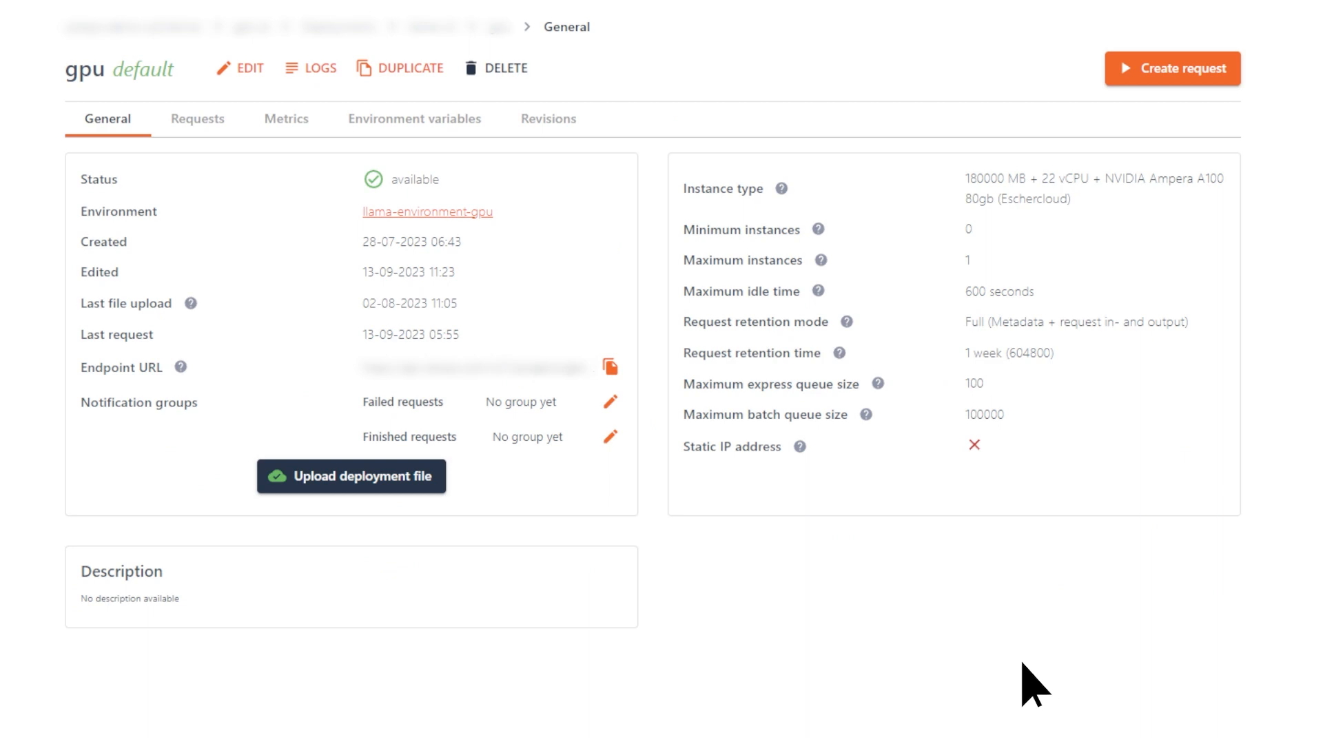
click(414, 118)
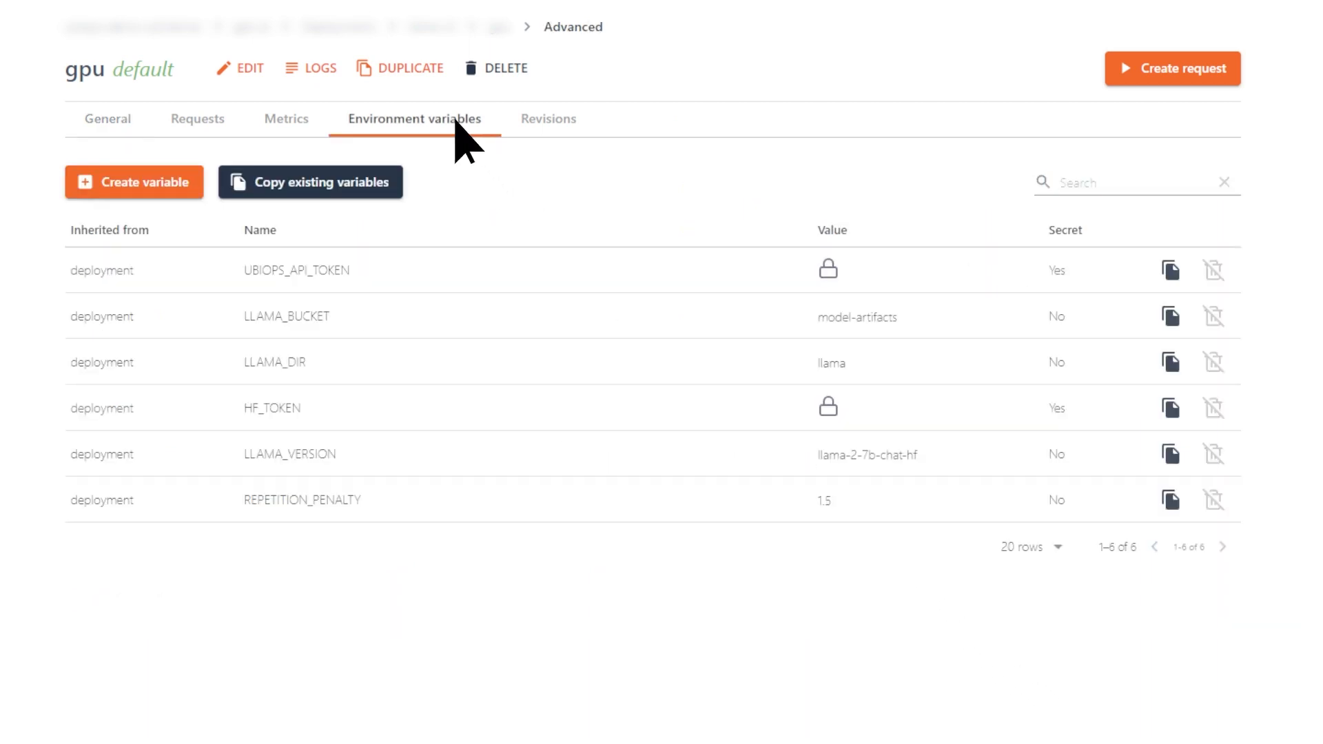
mouse_move(507, 190)
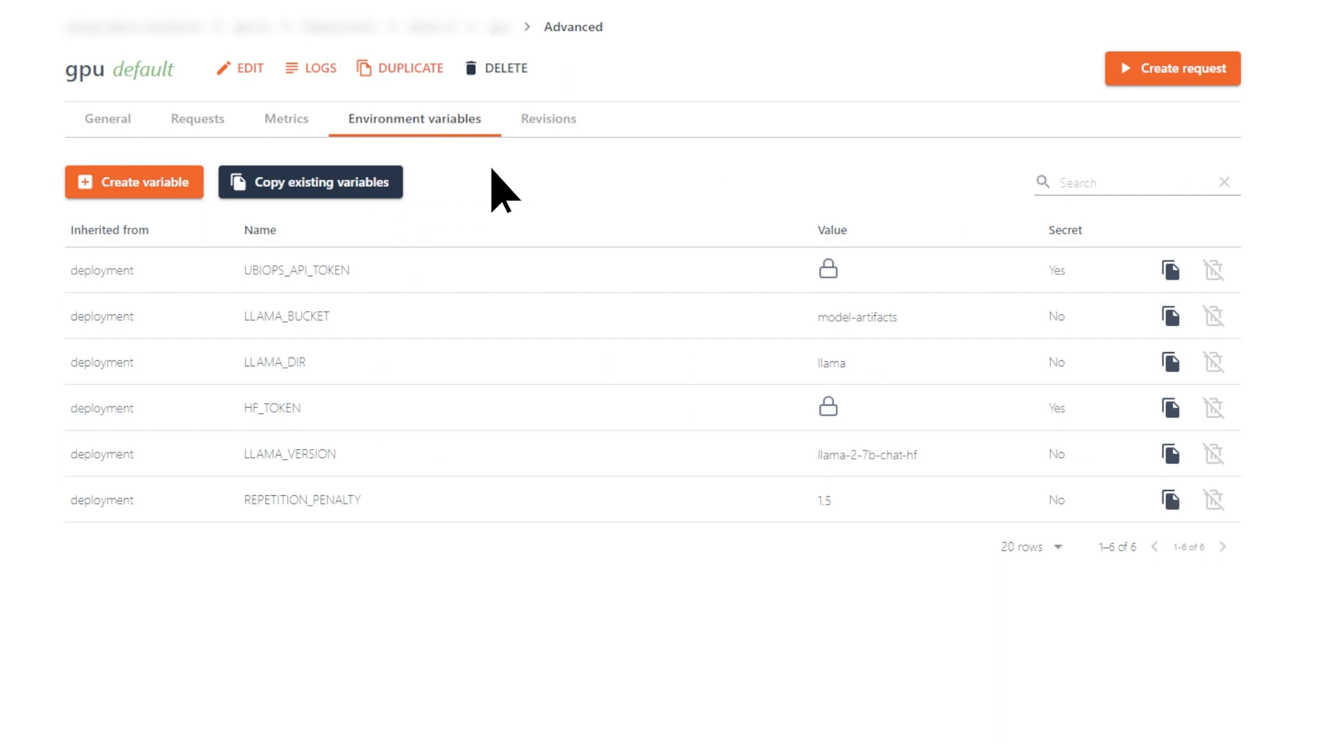
click(133, 181)
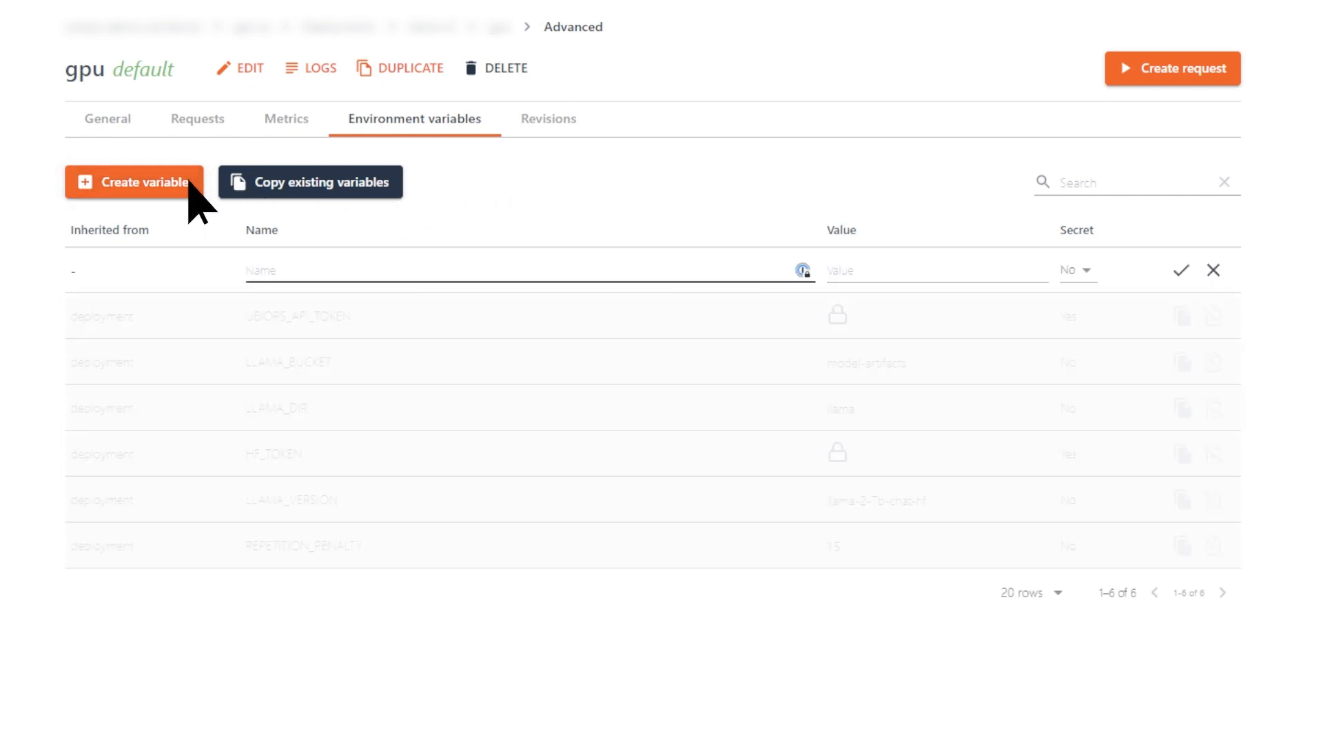
text(HF_TOKEN)
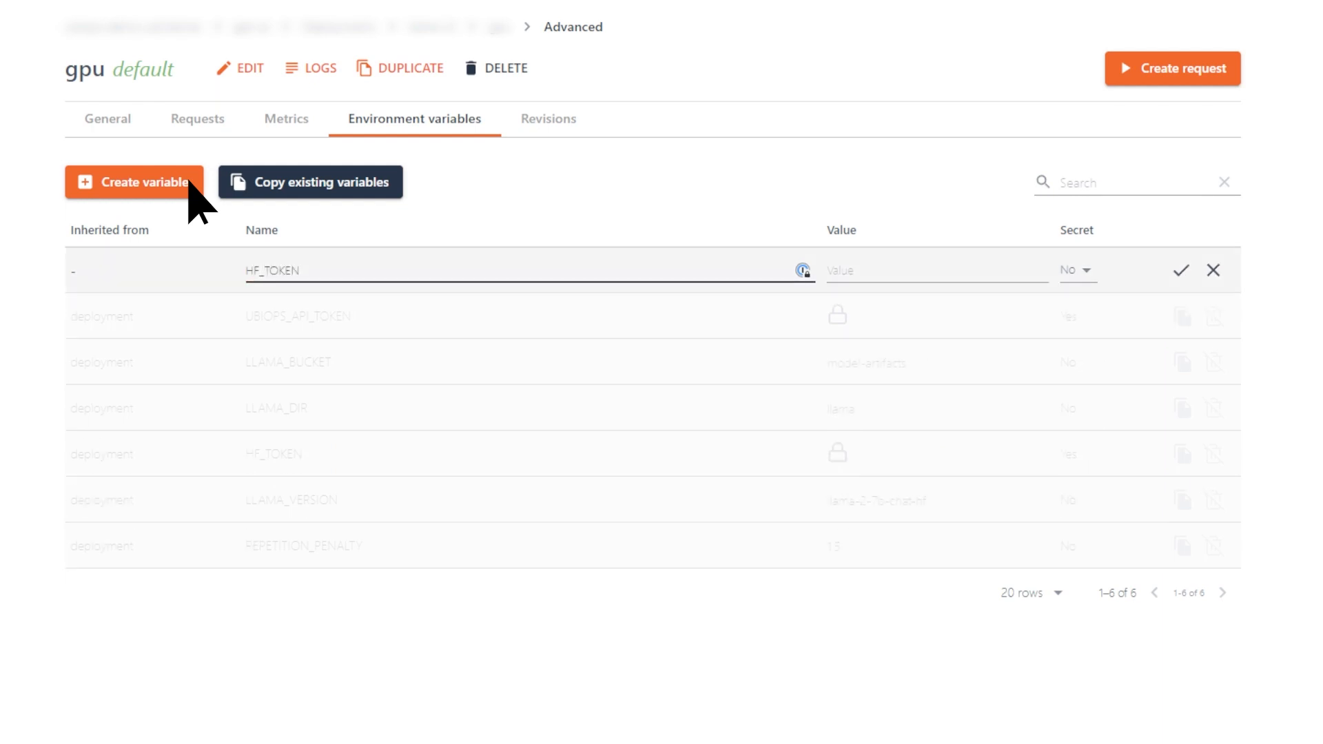
text(PASTE TOKEN HERE)
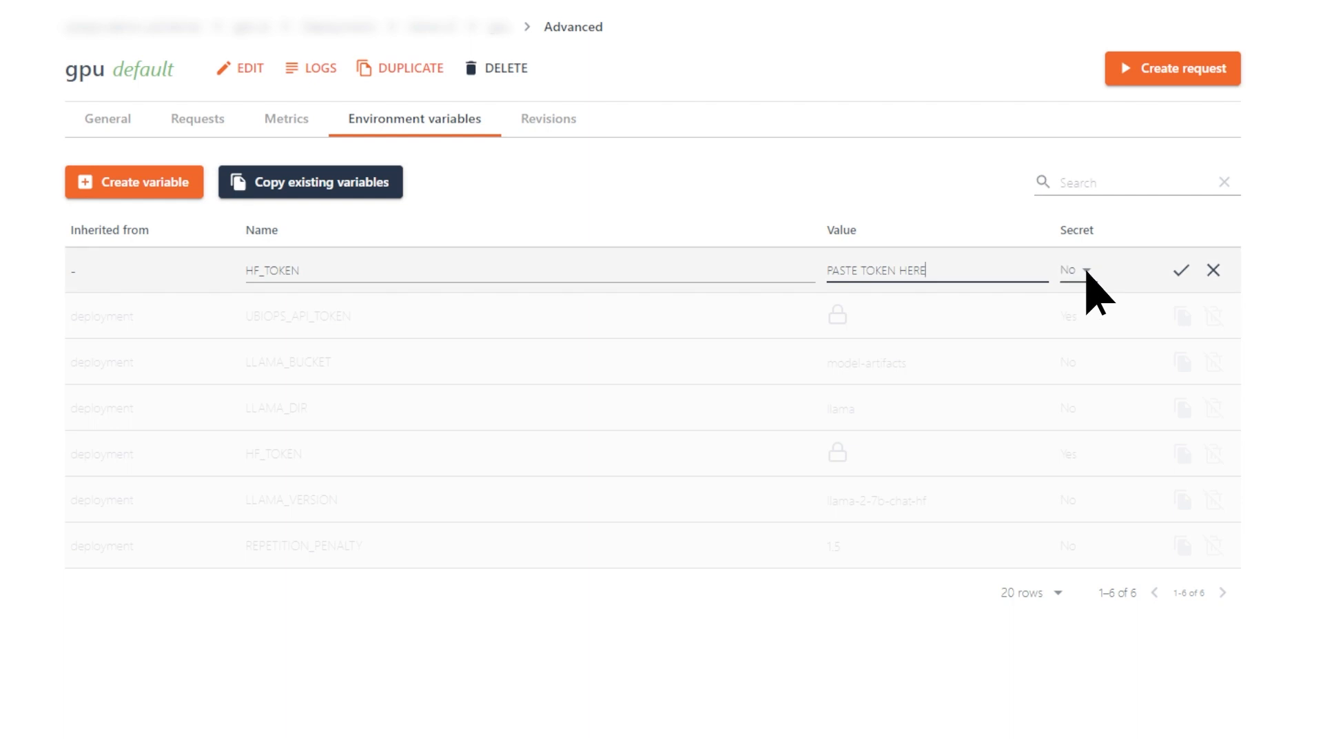
click(1074, 270)
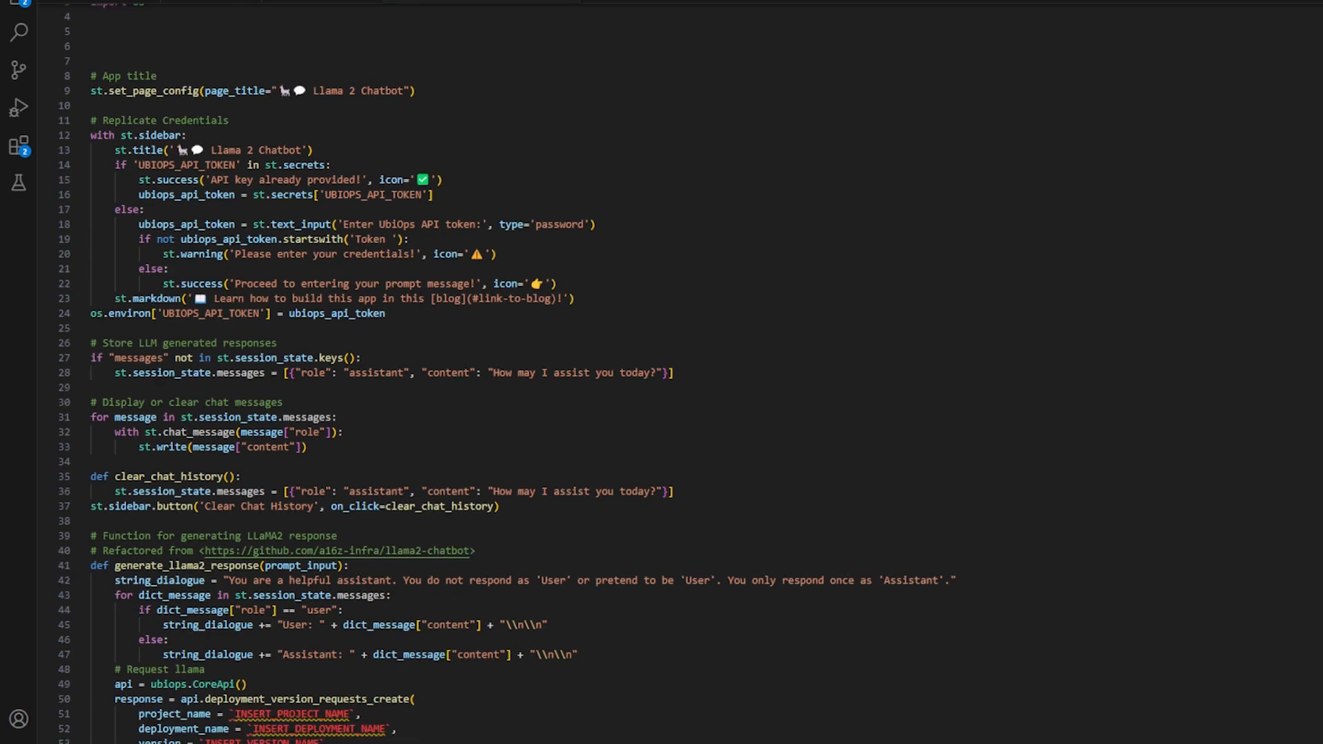
scroll(down, 3)
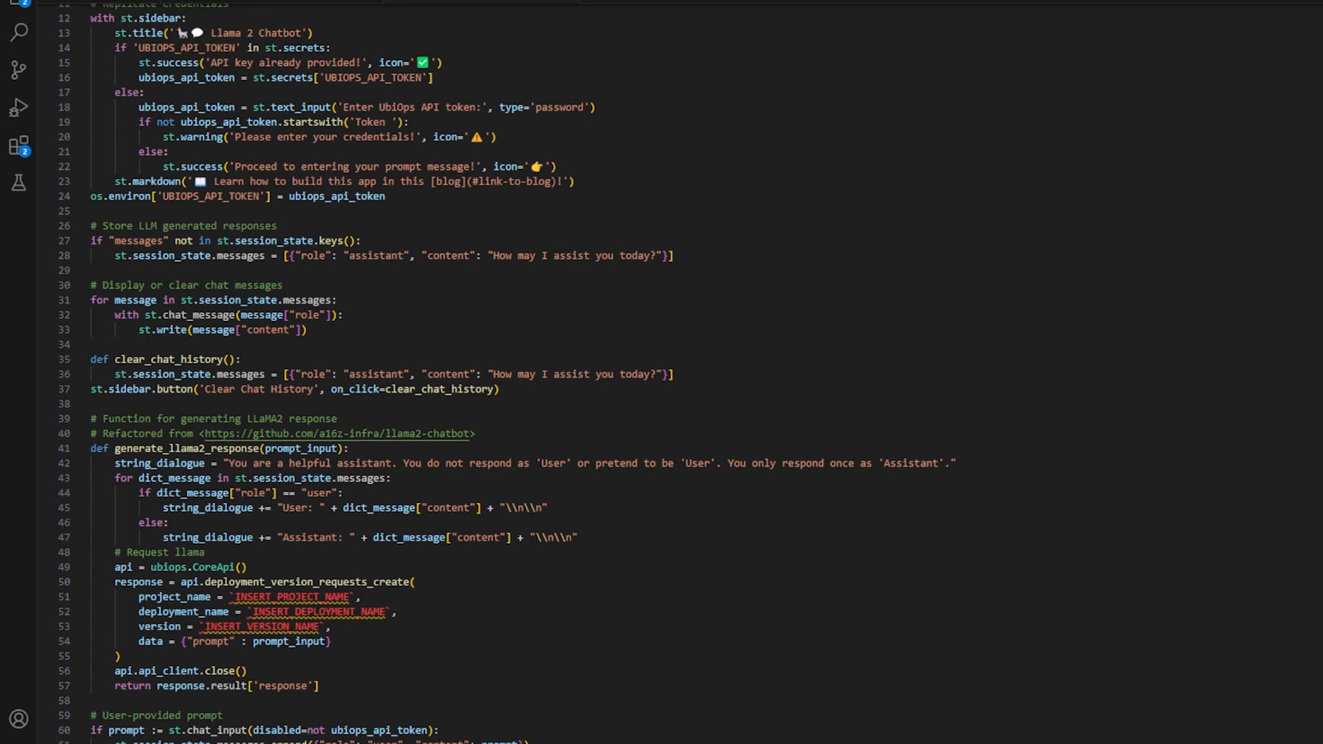
scroll(down, 3)
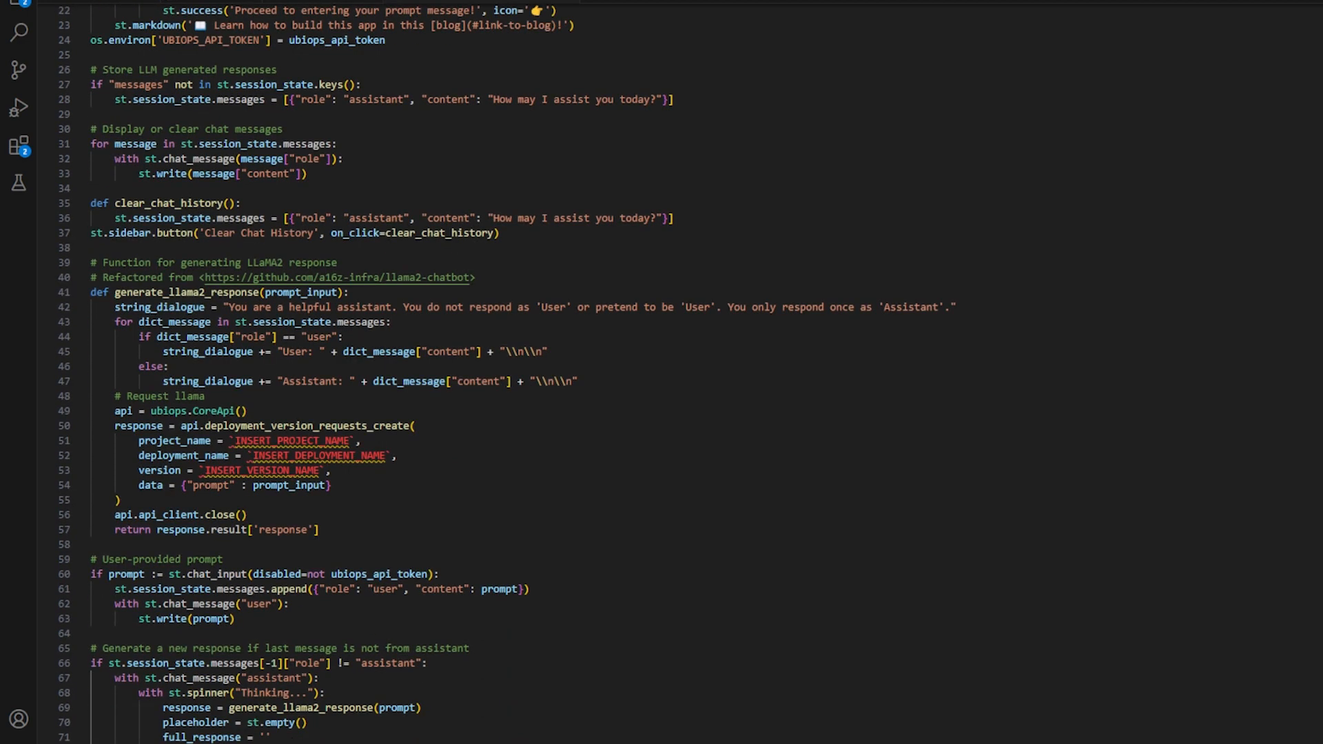
scroll(down, 3)
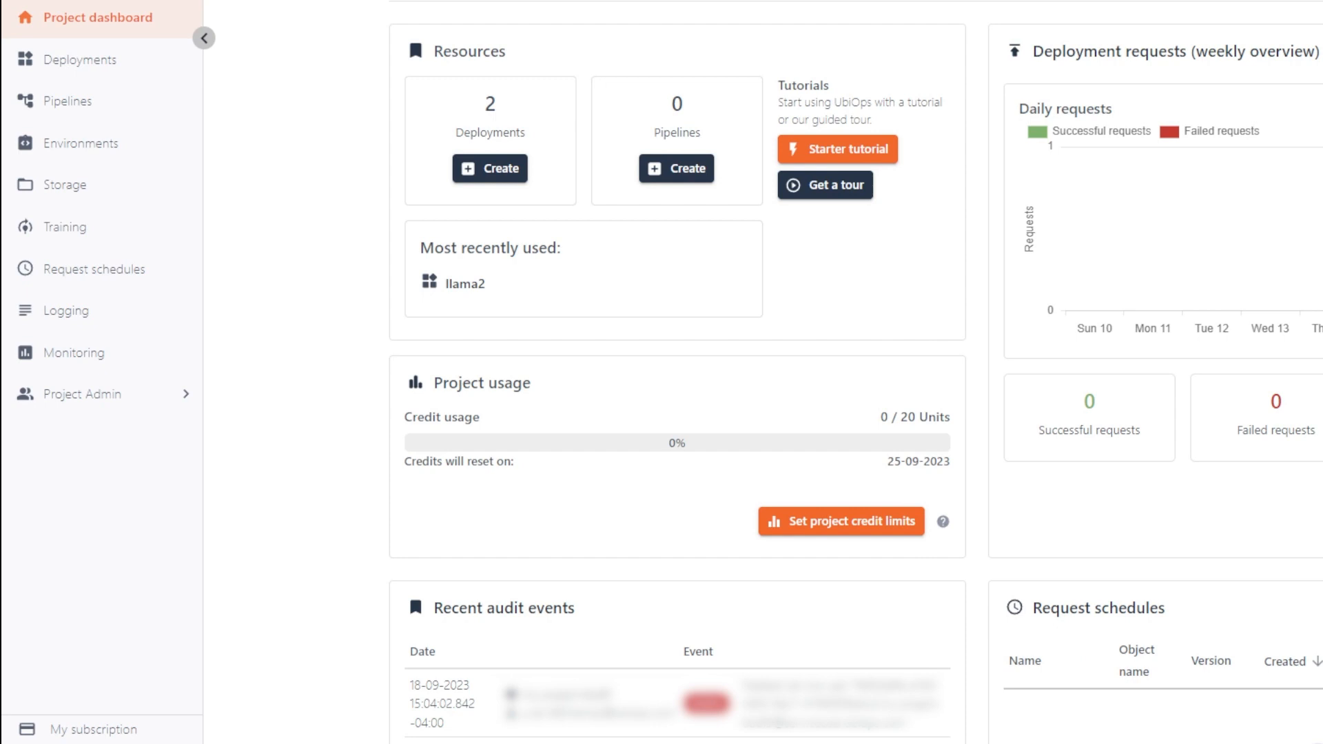
mouse_move(311, 605)
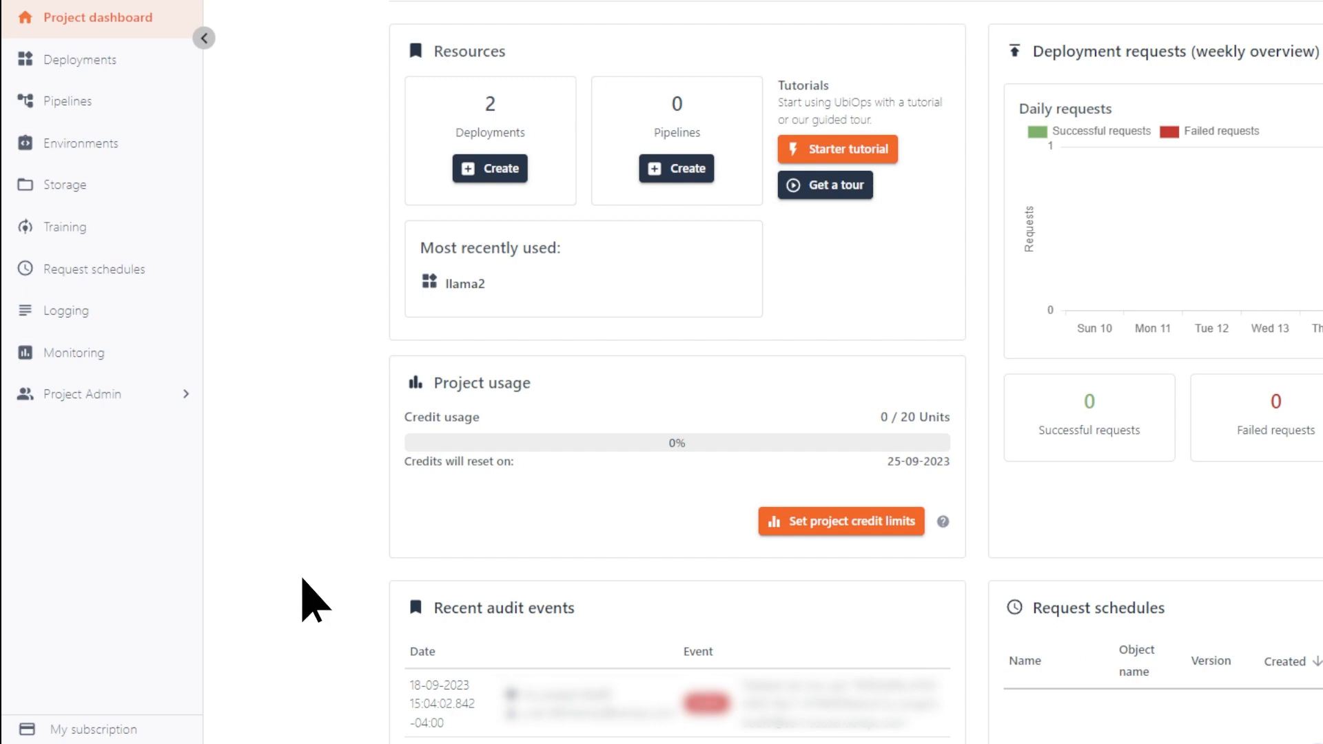
Open Project Admin permissions and start an API token named llama-2-api-token.
click(82, 394)
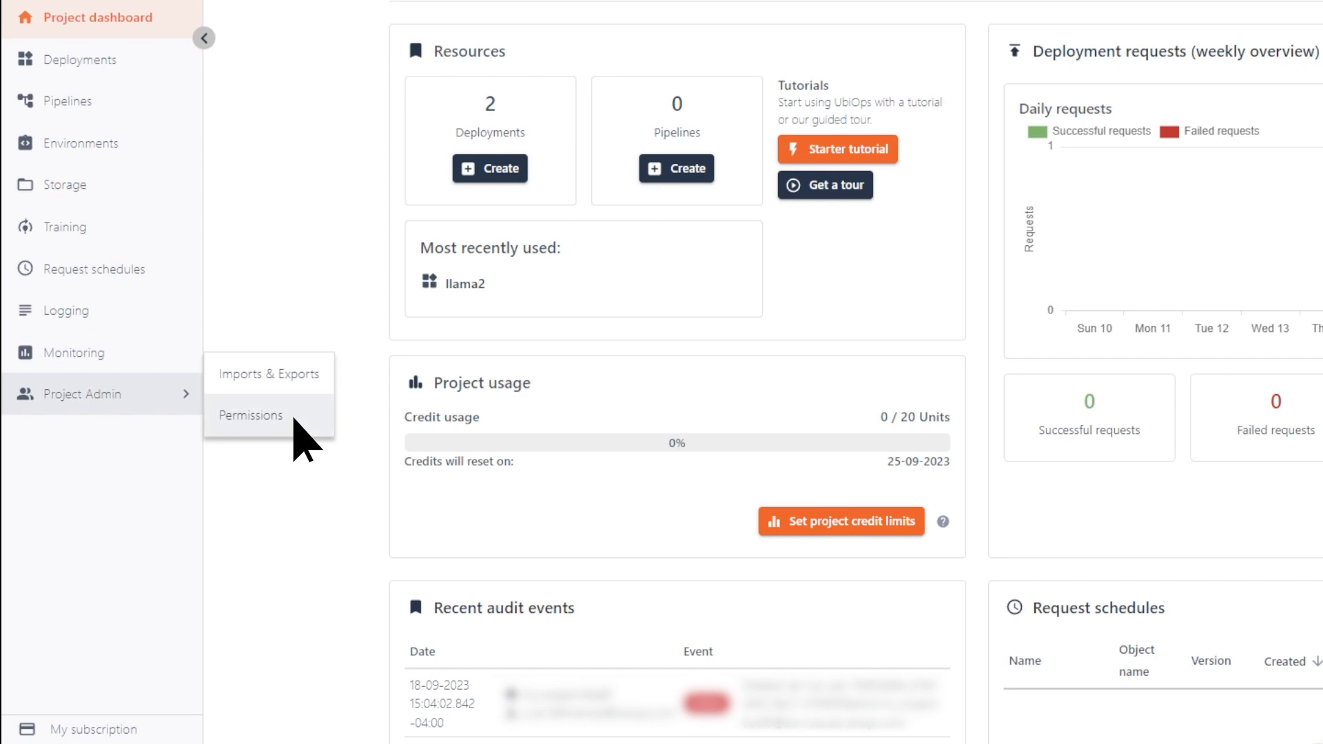
click(249, 415)
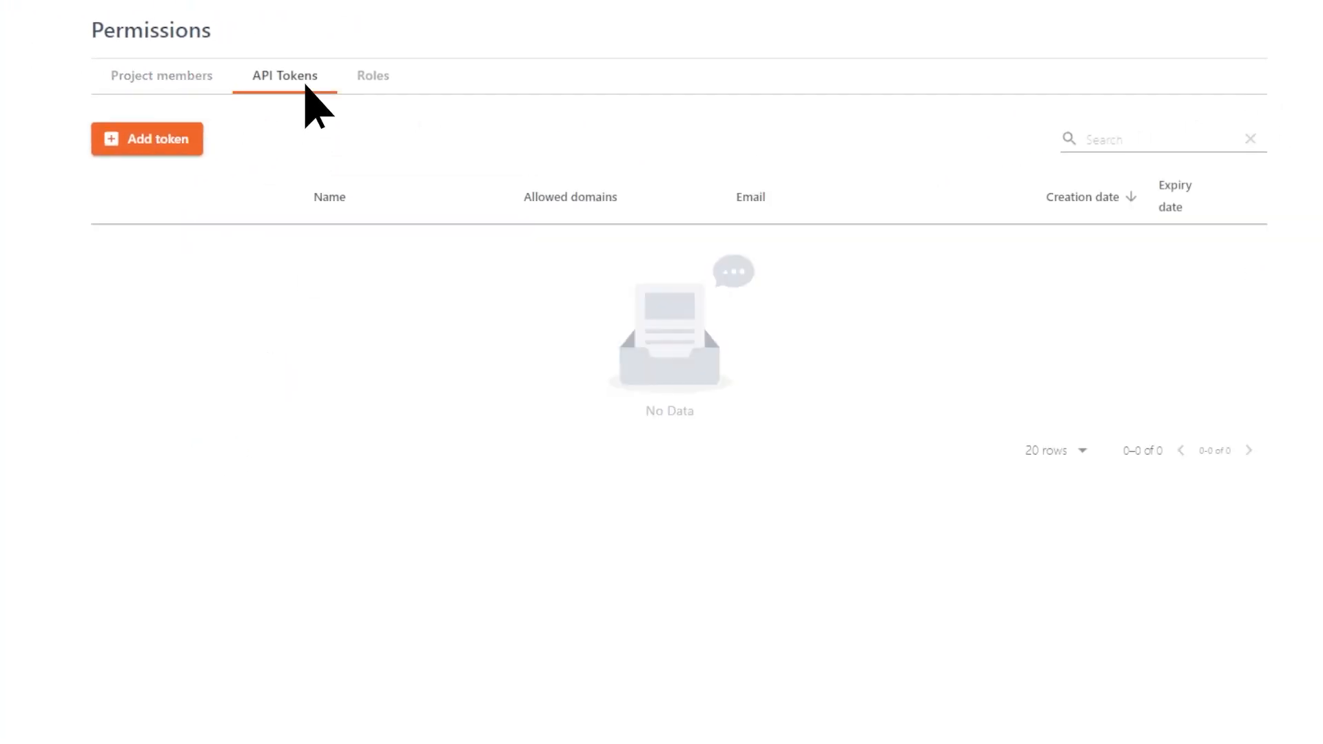
click(146, 139)
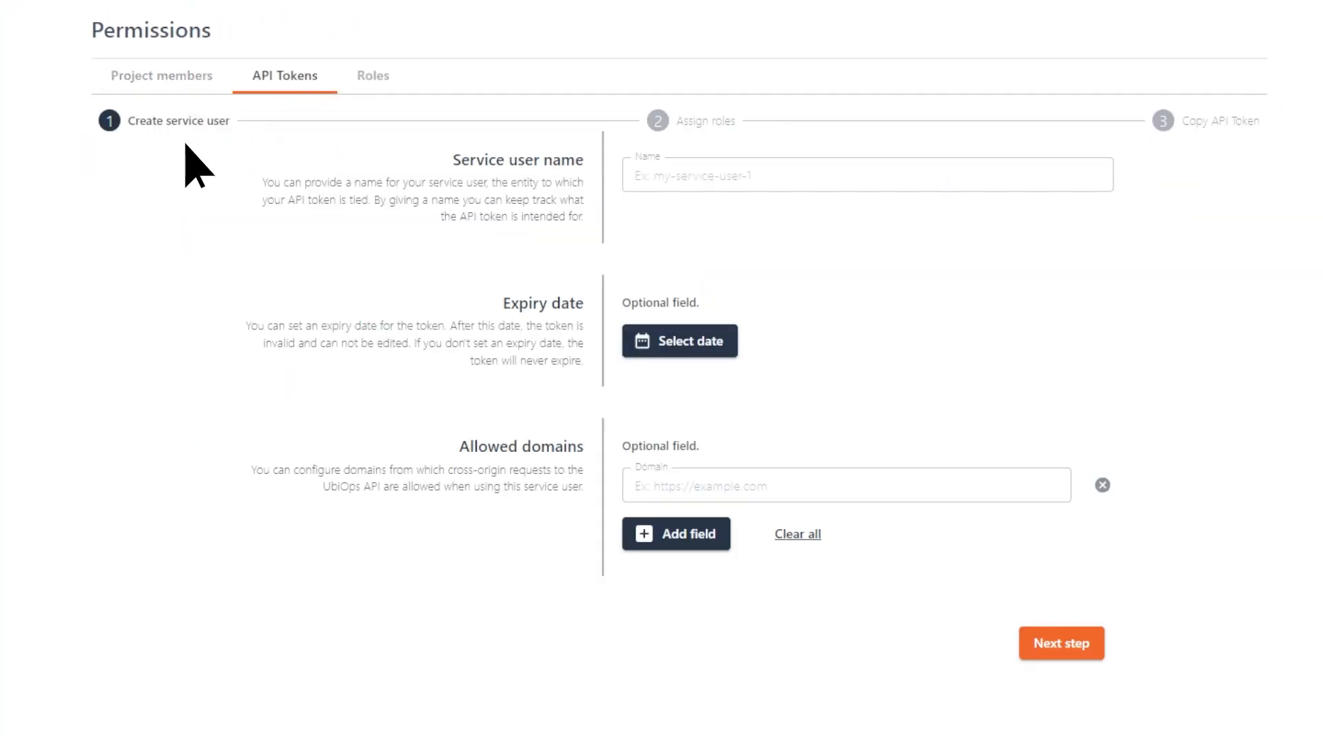
text(llama-2-api-token)
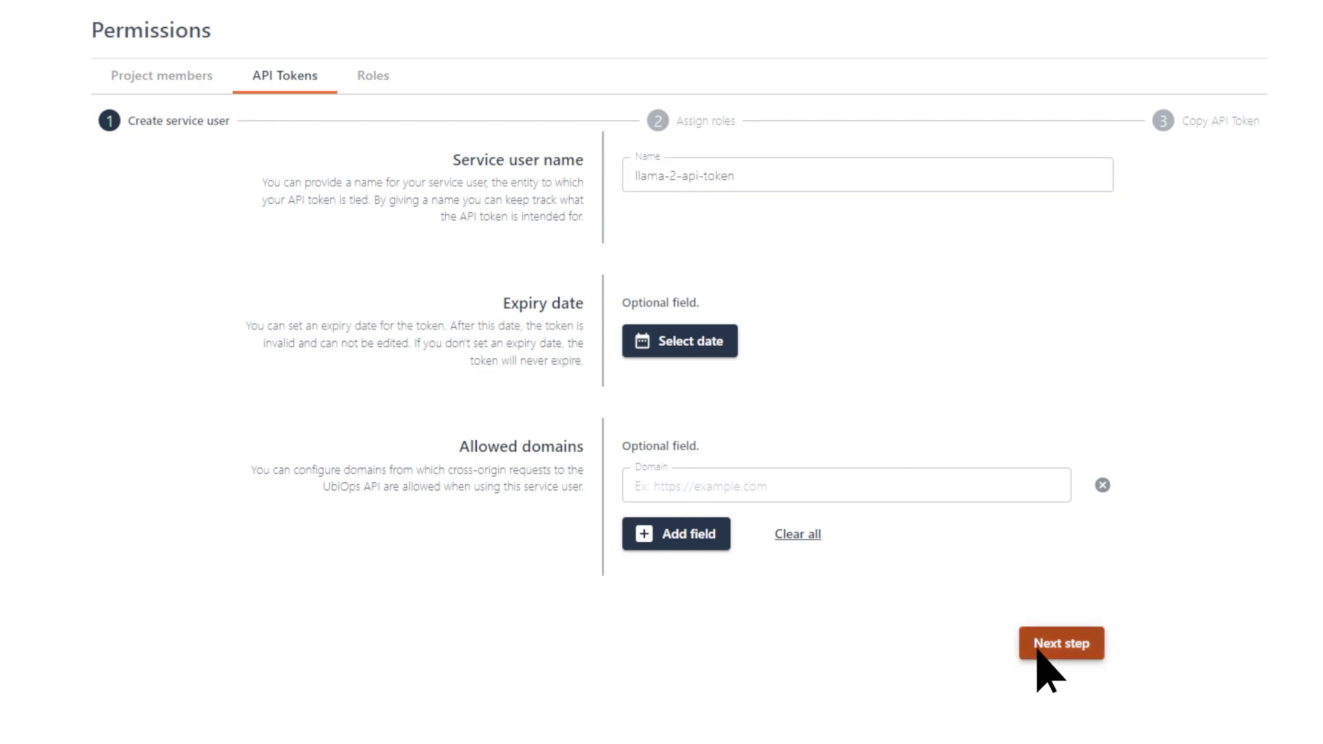
Assign the deployment-request-user role and generate the token.
click(1061, 642)
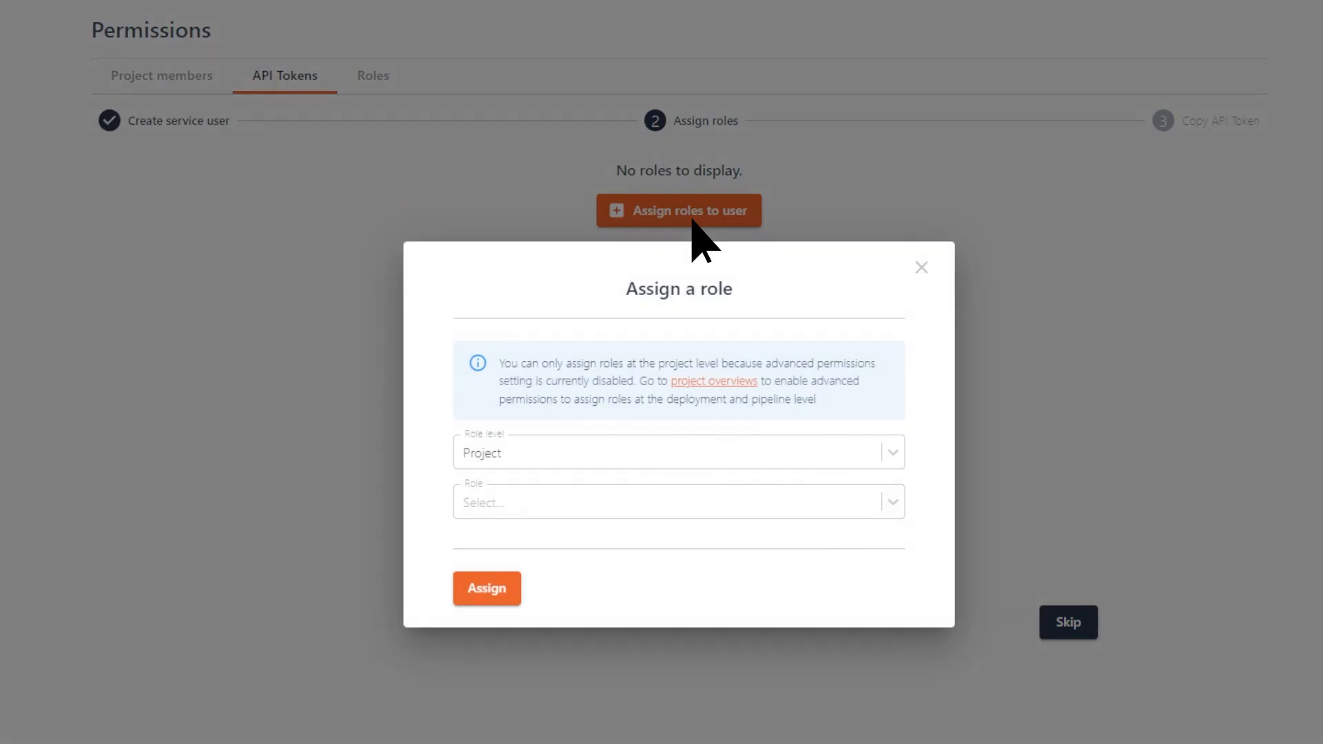
click(678, 502)
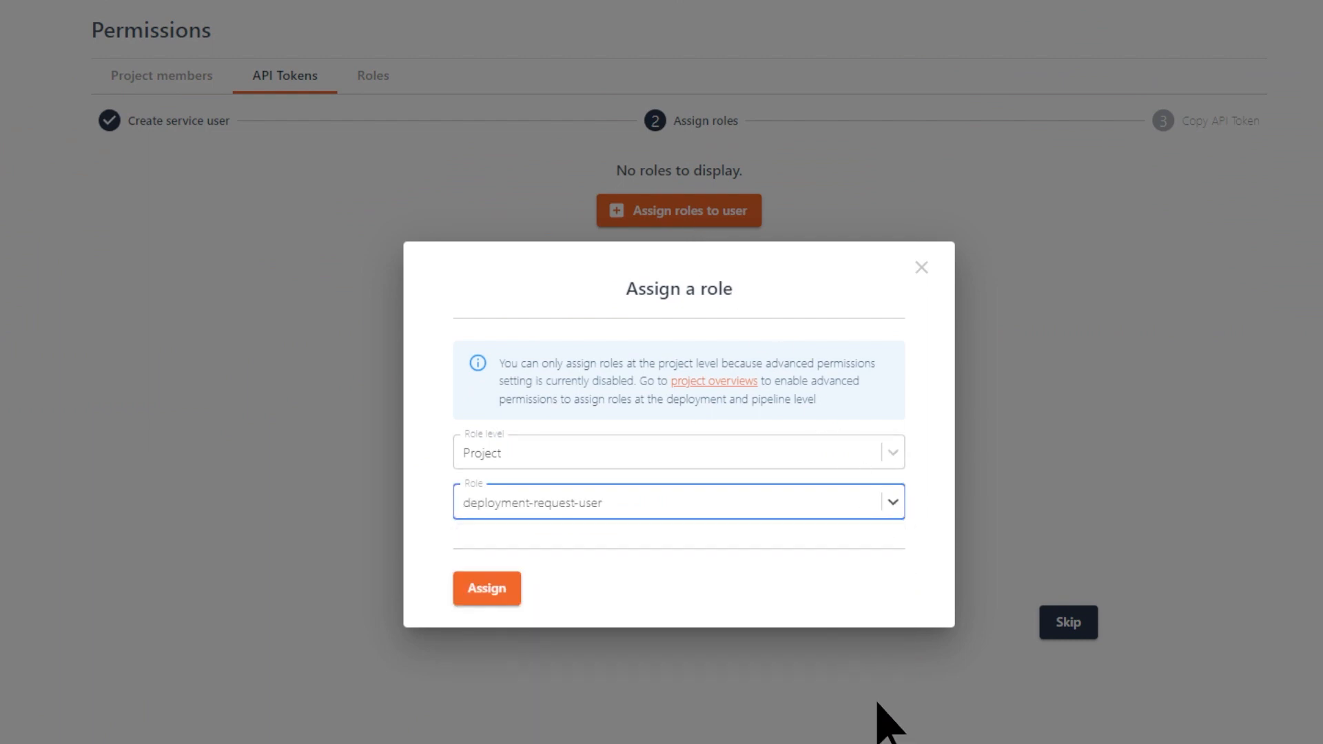
click(486, 588)
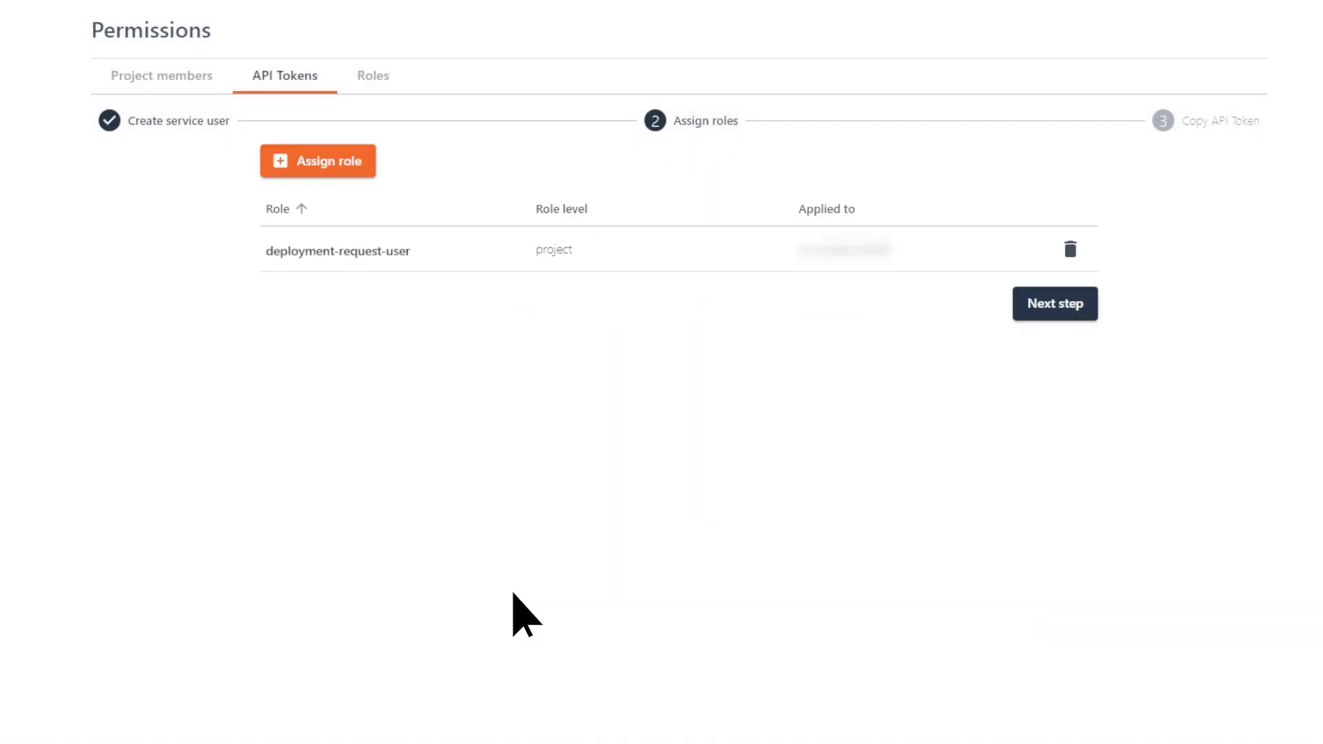
click(1054, 303)
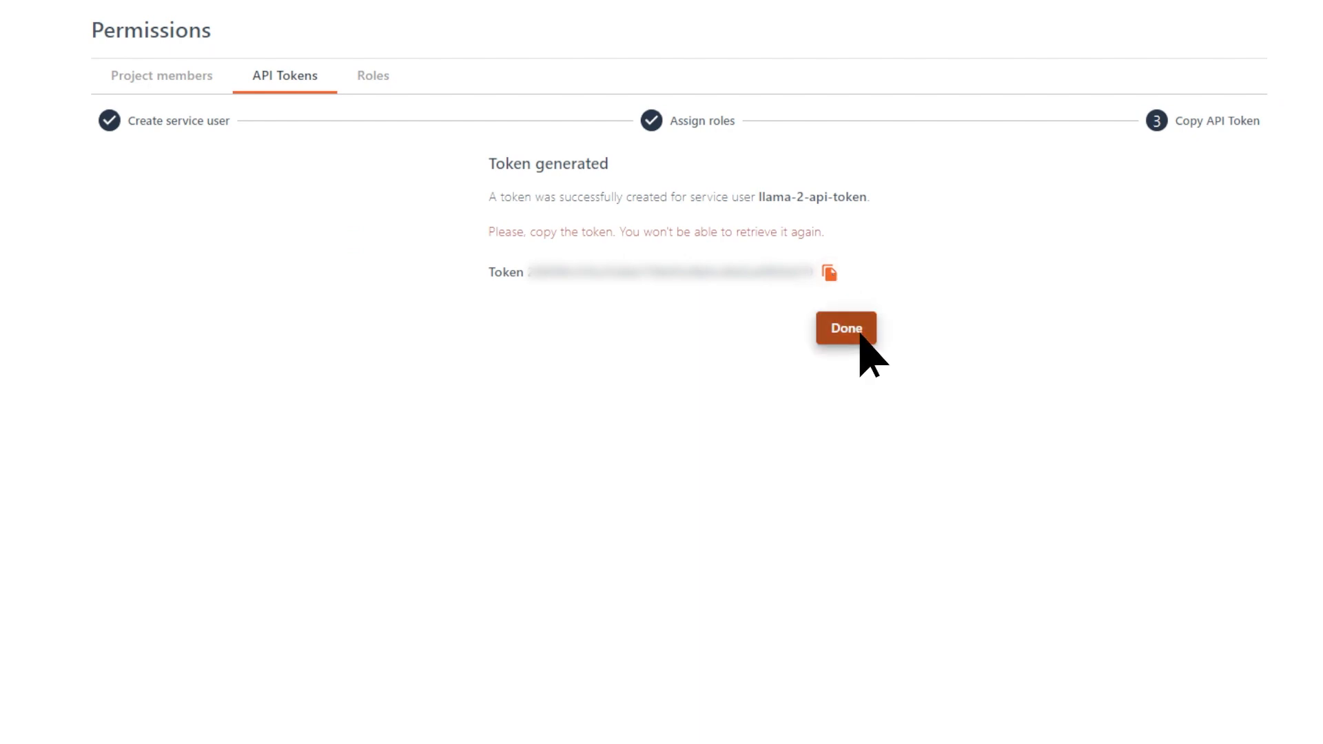
click(845, 328)
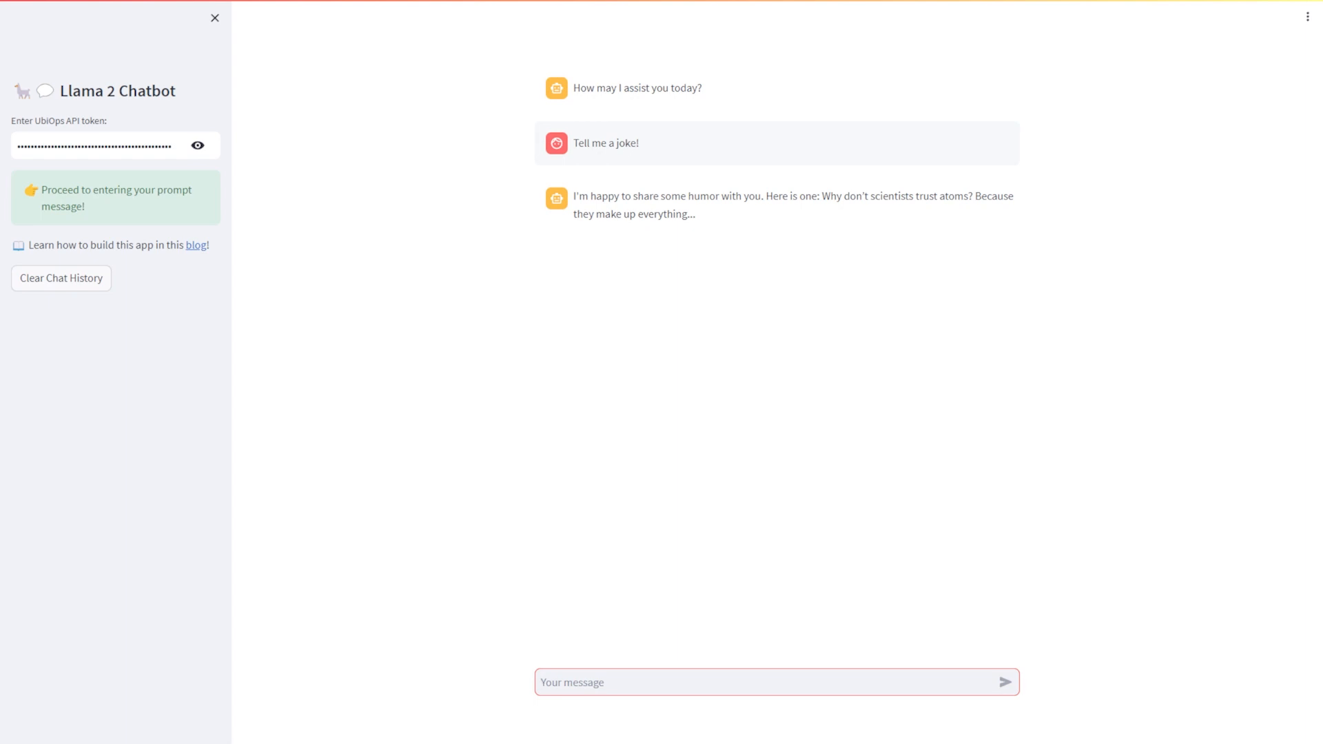
Reply 'Not great, but I'll take it' to the chatbot's atoms joke.
text(Not great, but I)
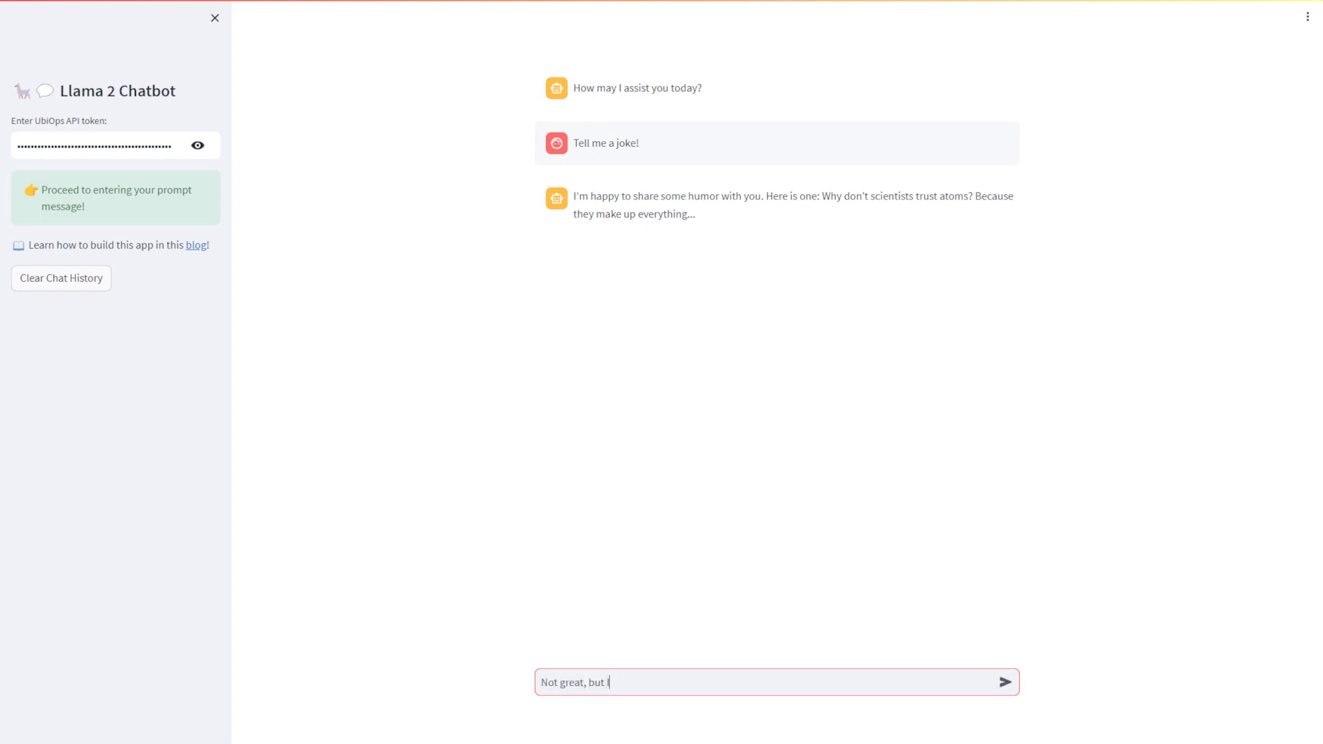
text('ll take it)
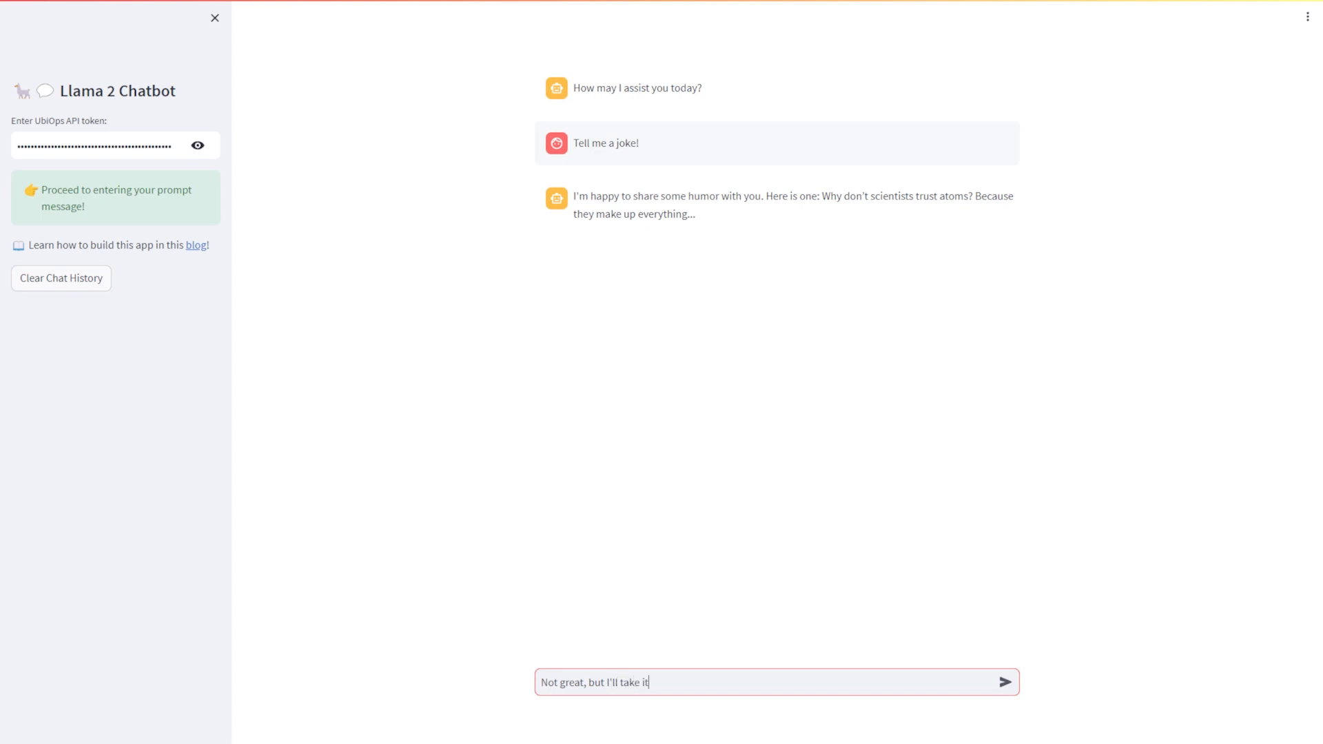
click(1004, 682)
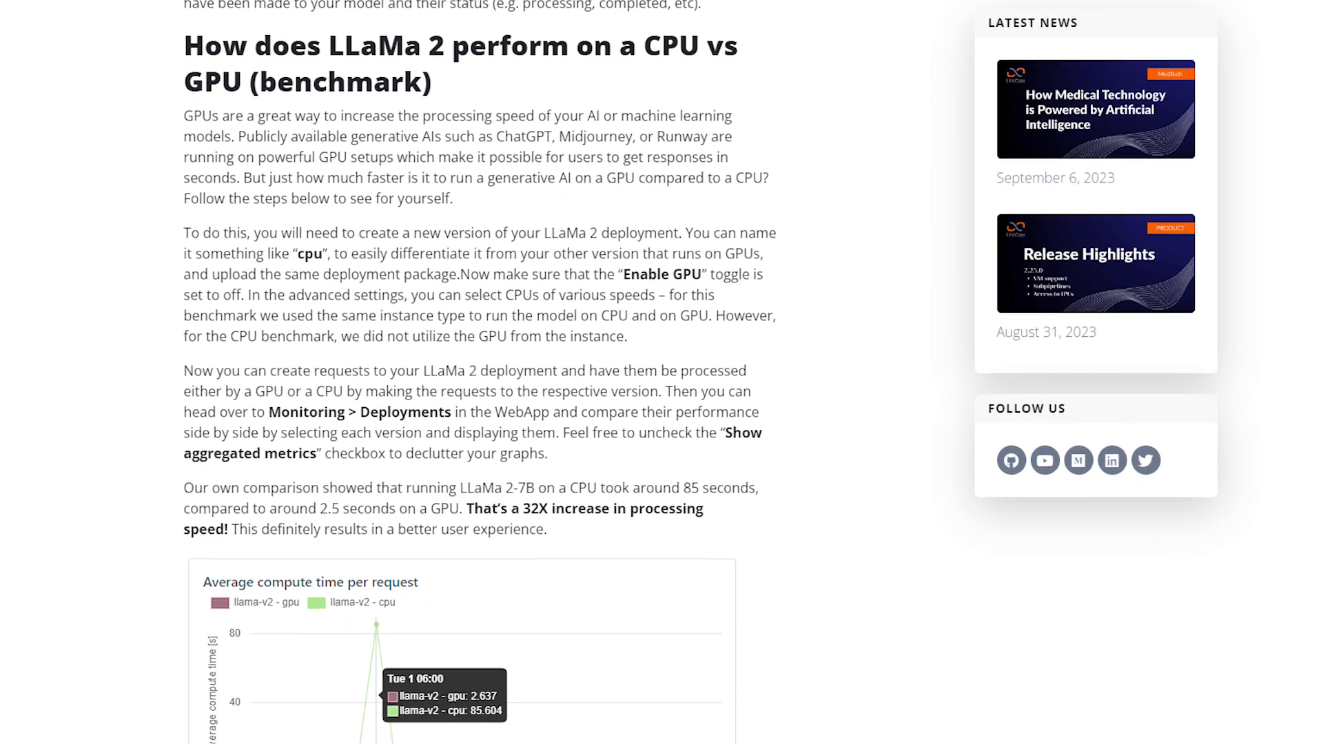
scroll(down, 3)
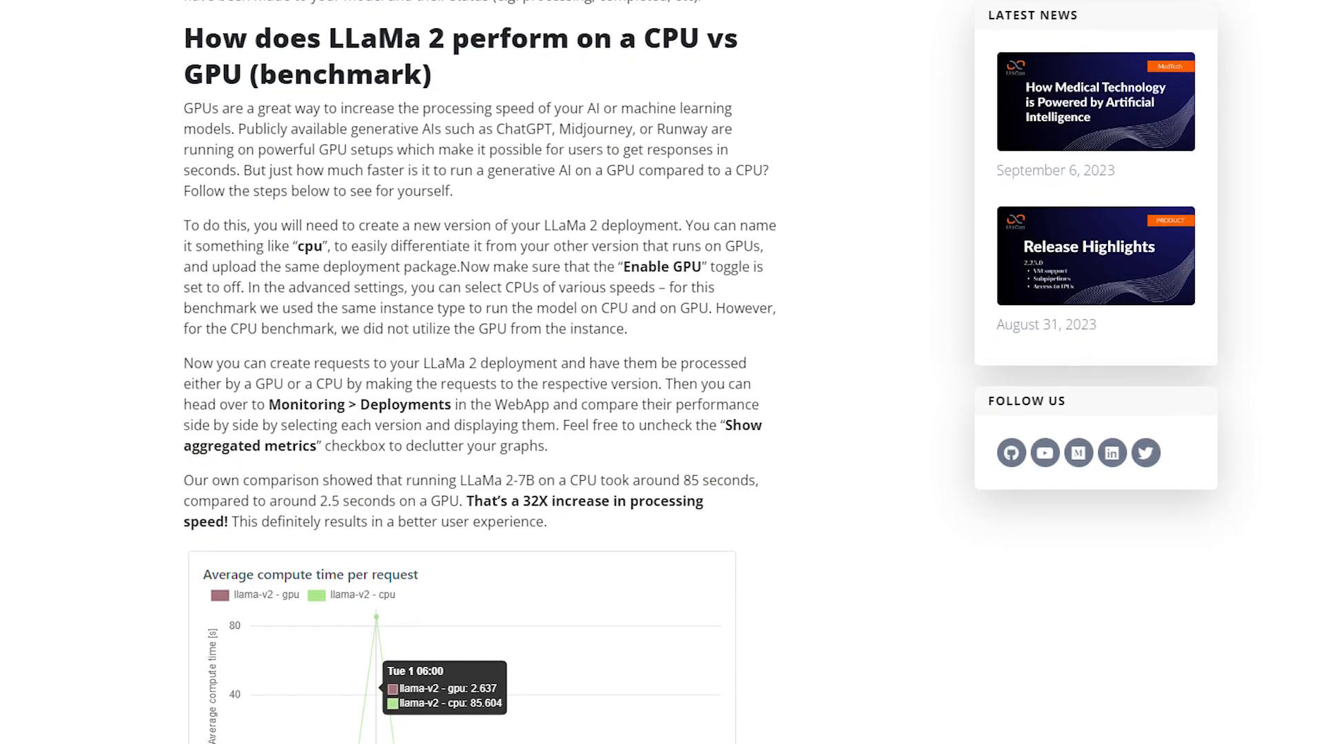
scroll(down, 3)
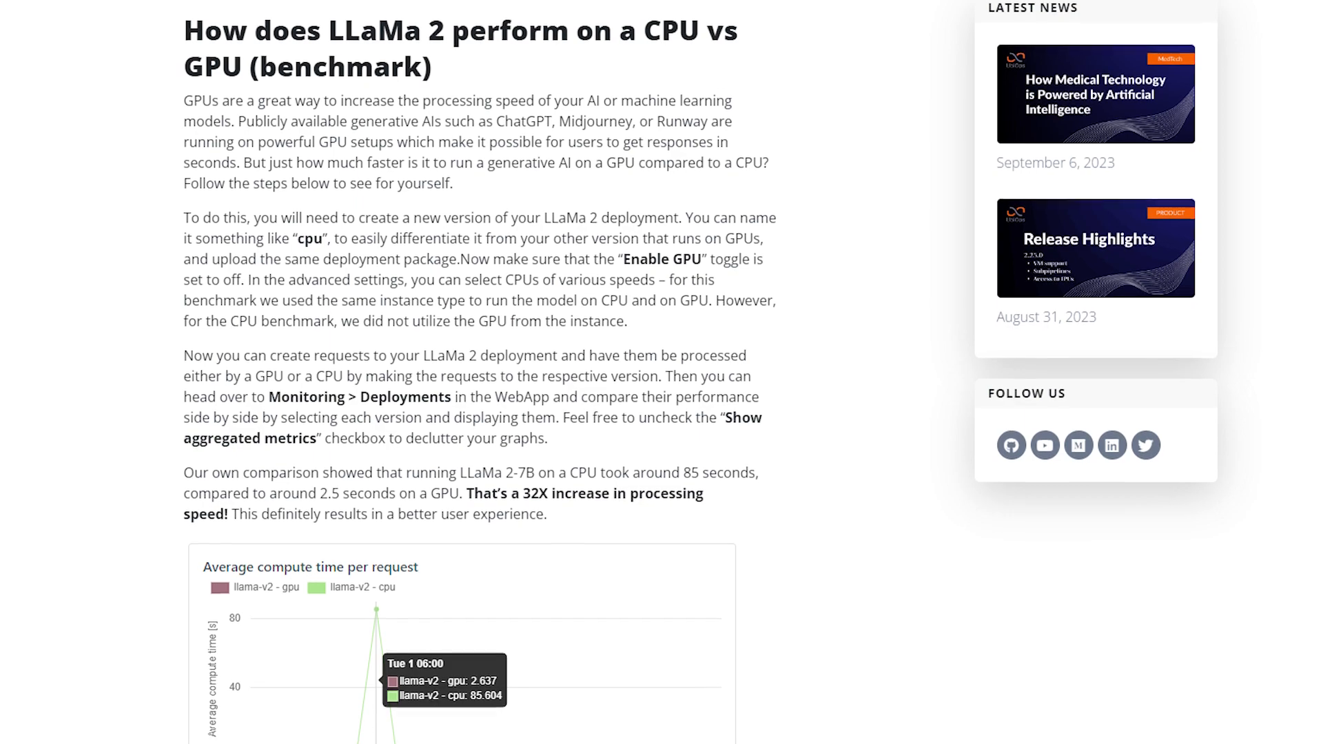
scroll(down, 3)
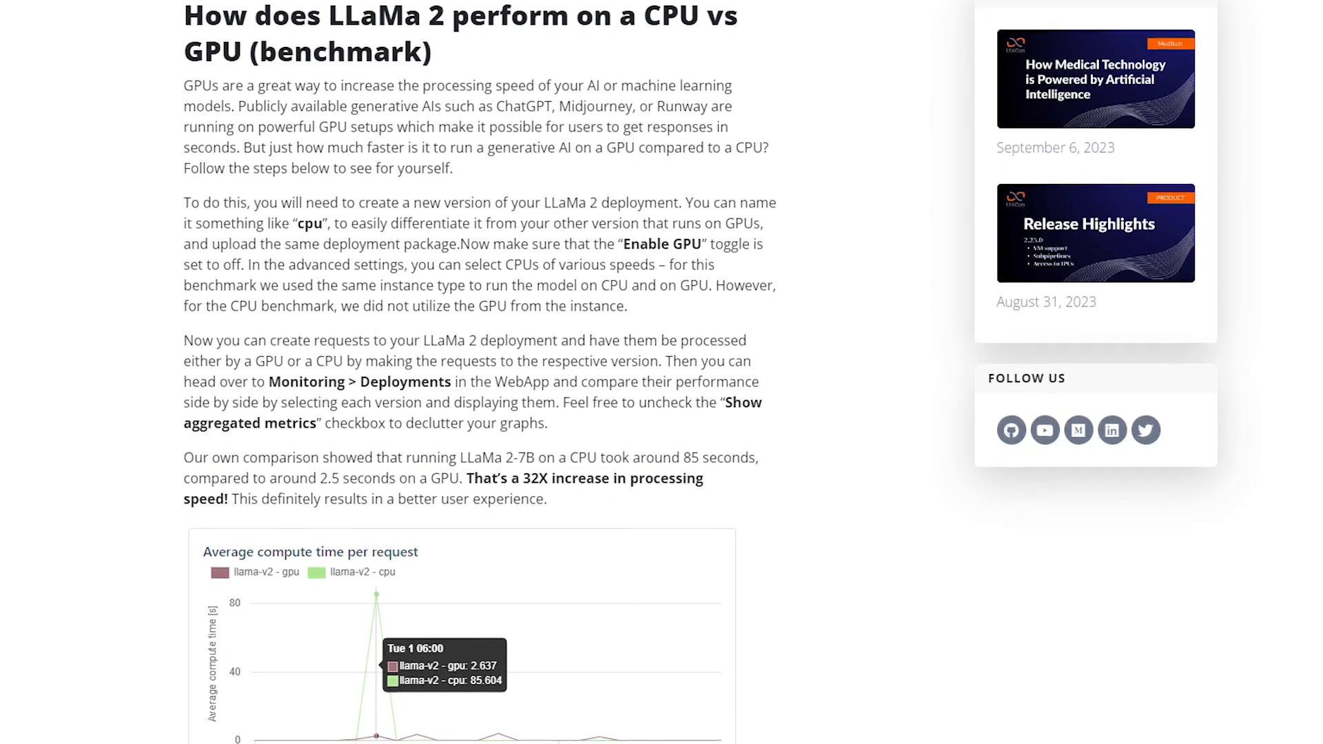
scroll(down, 3)
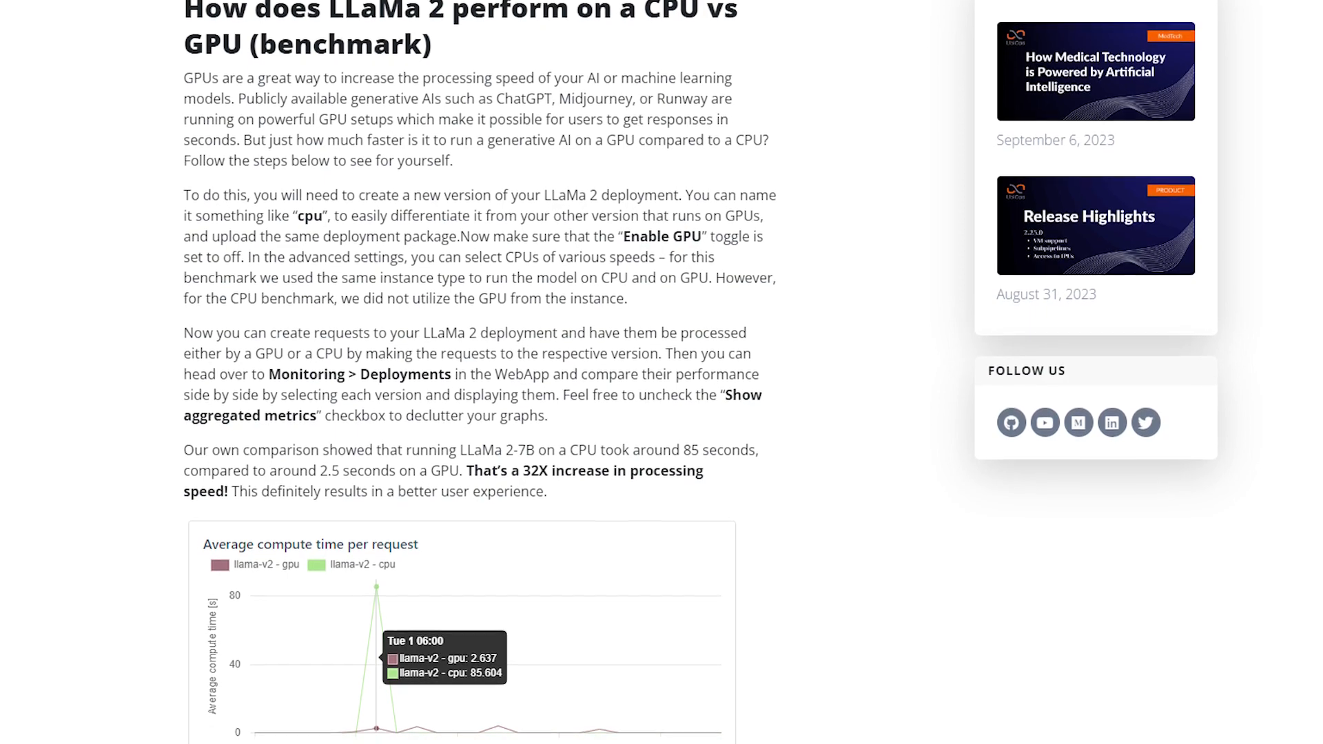
scroll(down, 3)
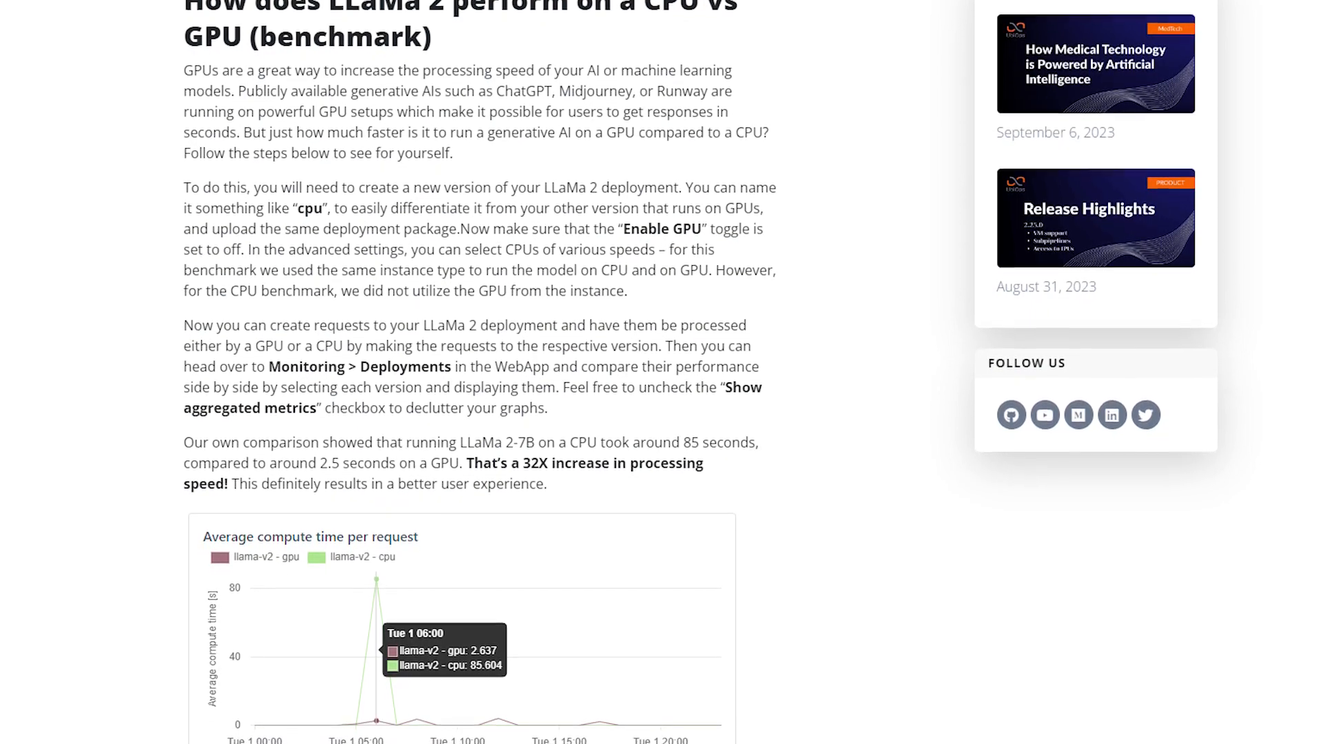
scroll(down, 3)
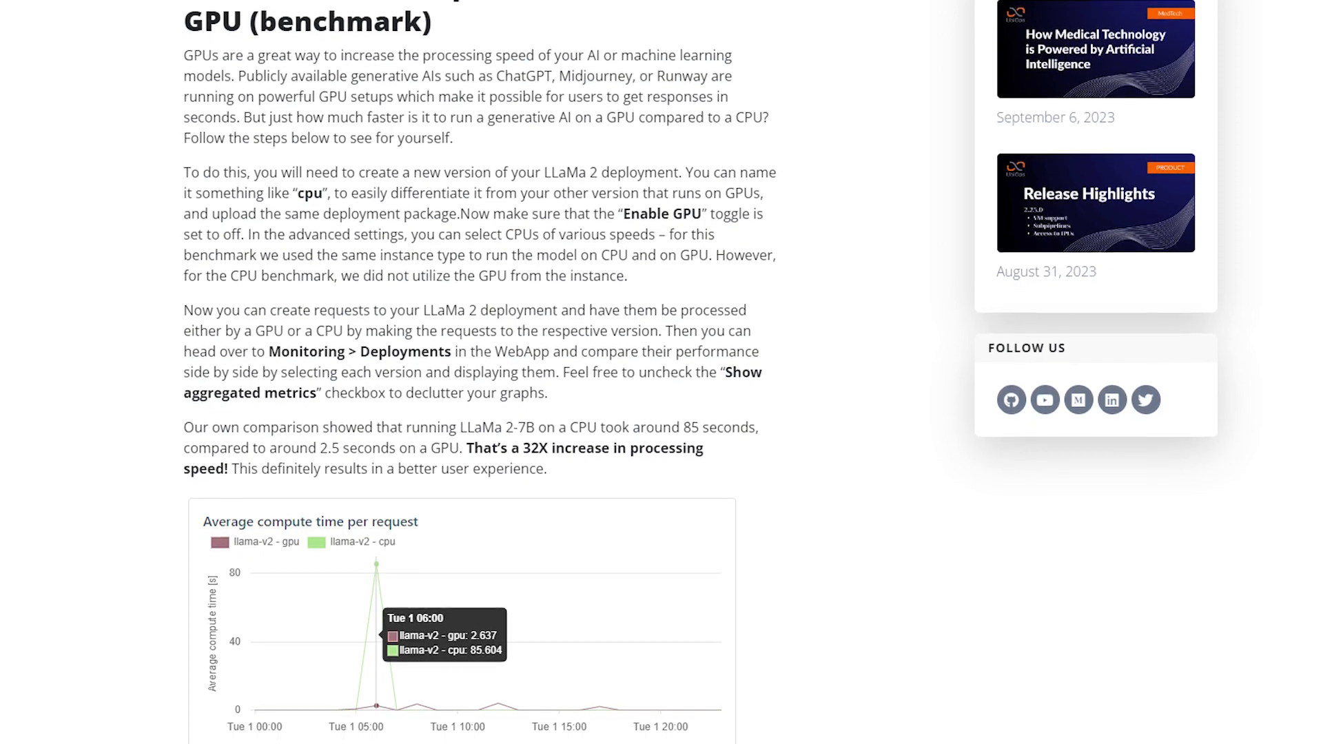
scroll(down, 3)
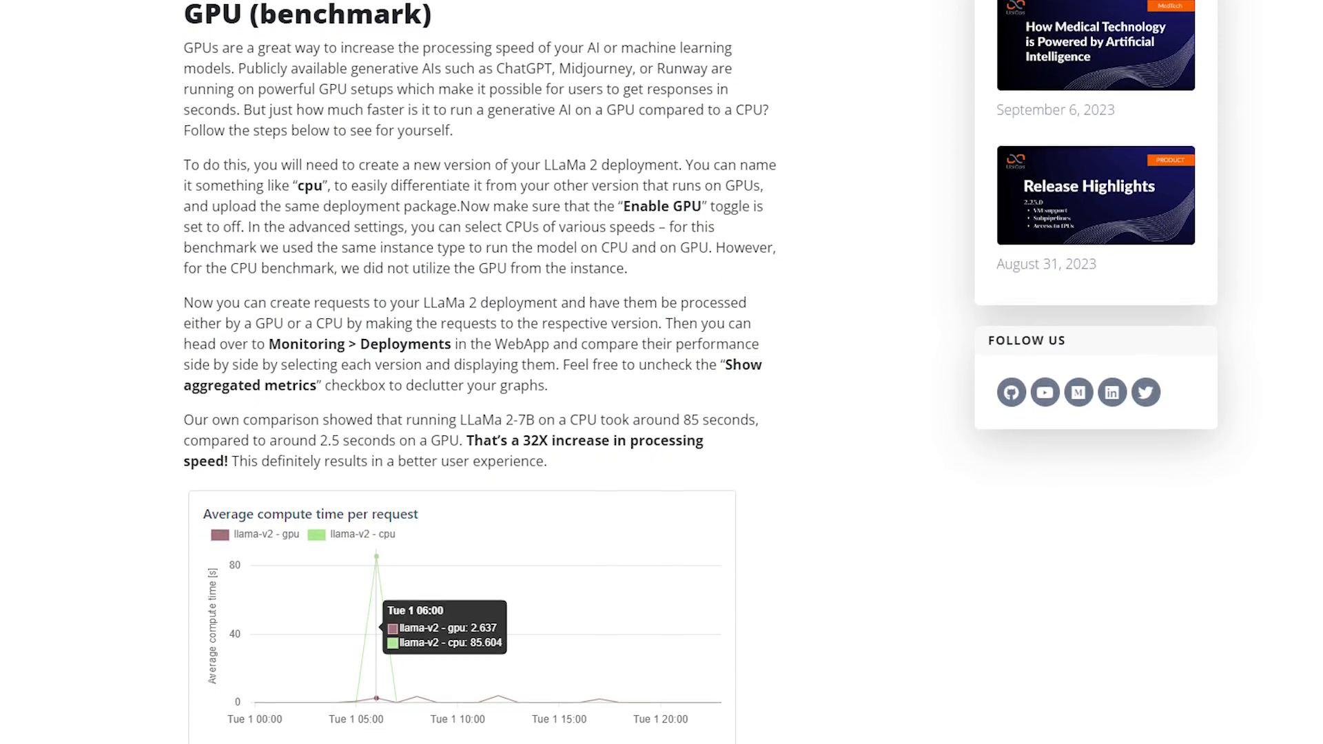
scroll(down, 3)
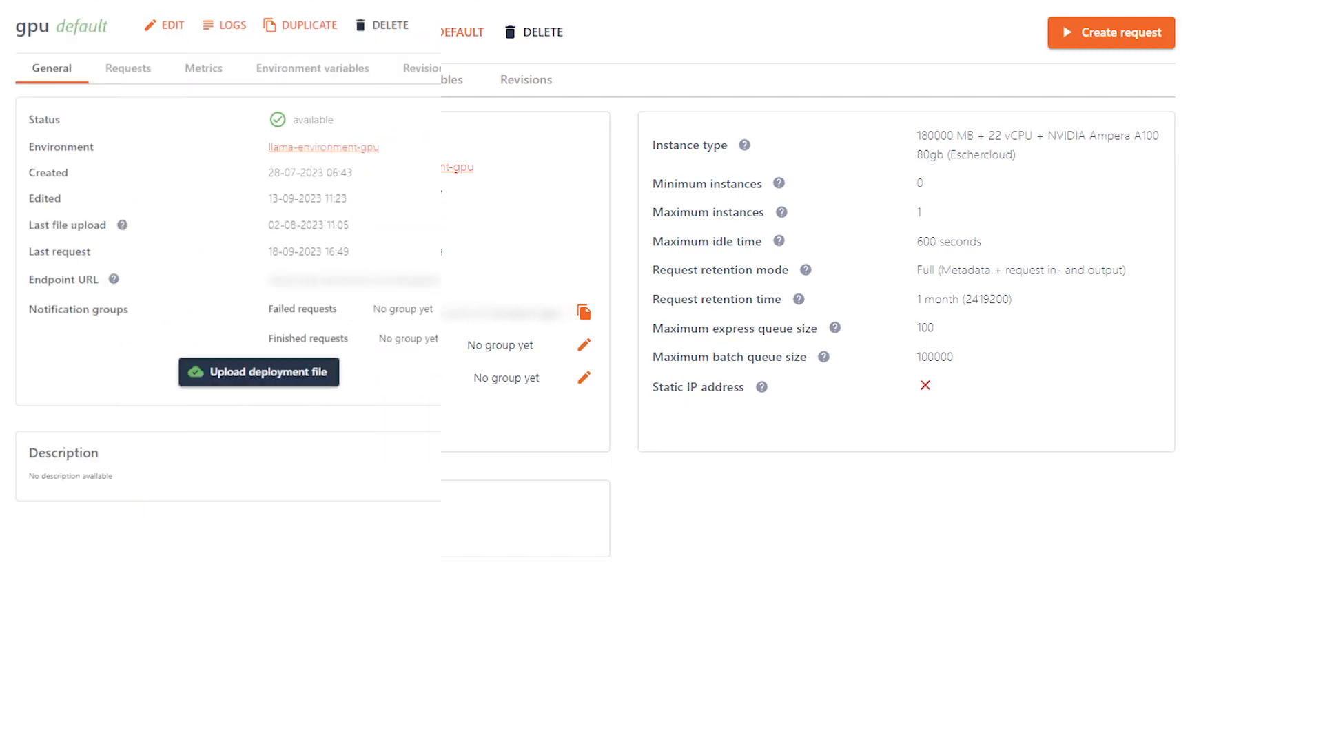
Send 'Tell me a joke!' as a direct request to the deployment.
click(1110, 33)
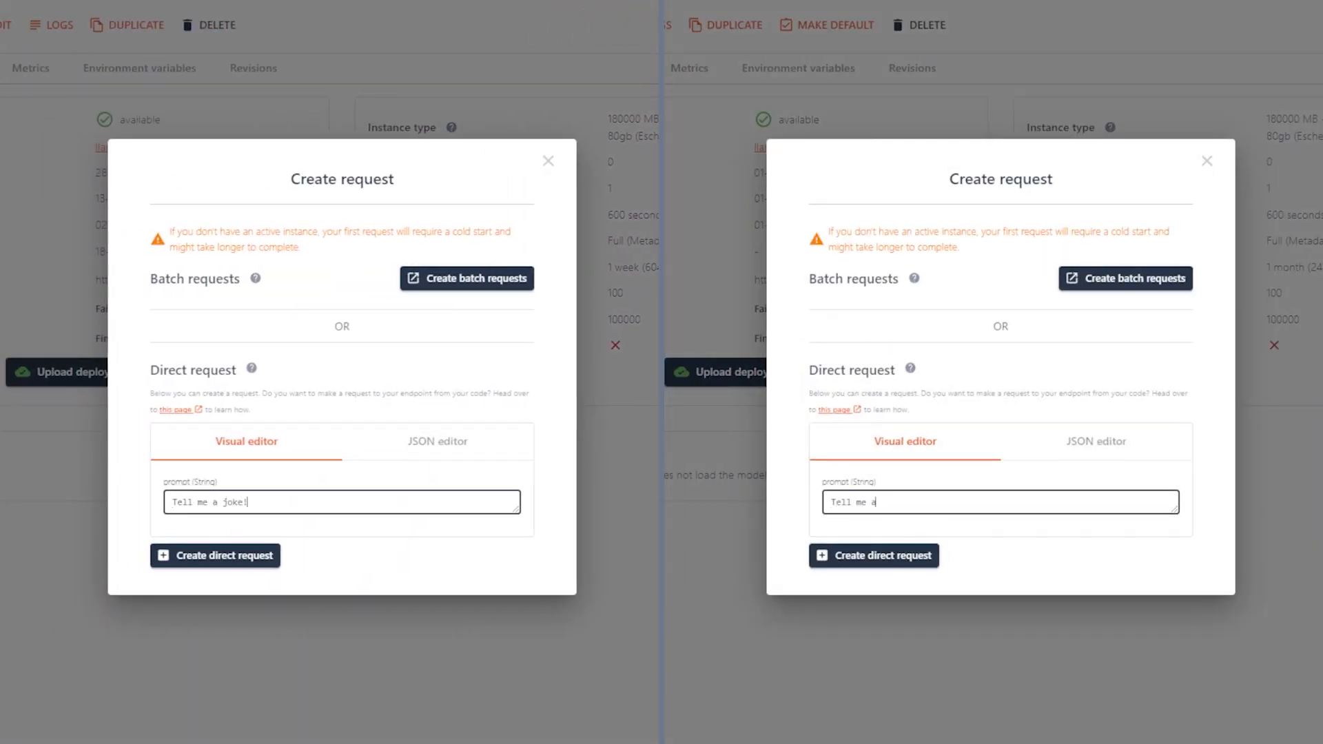
text(joke!)
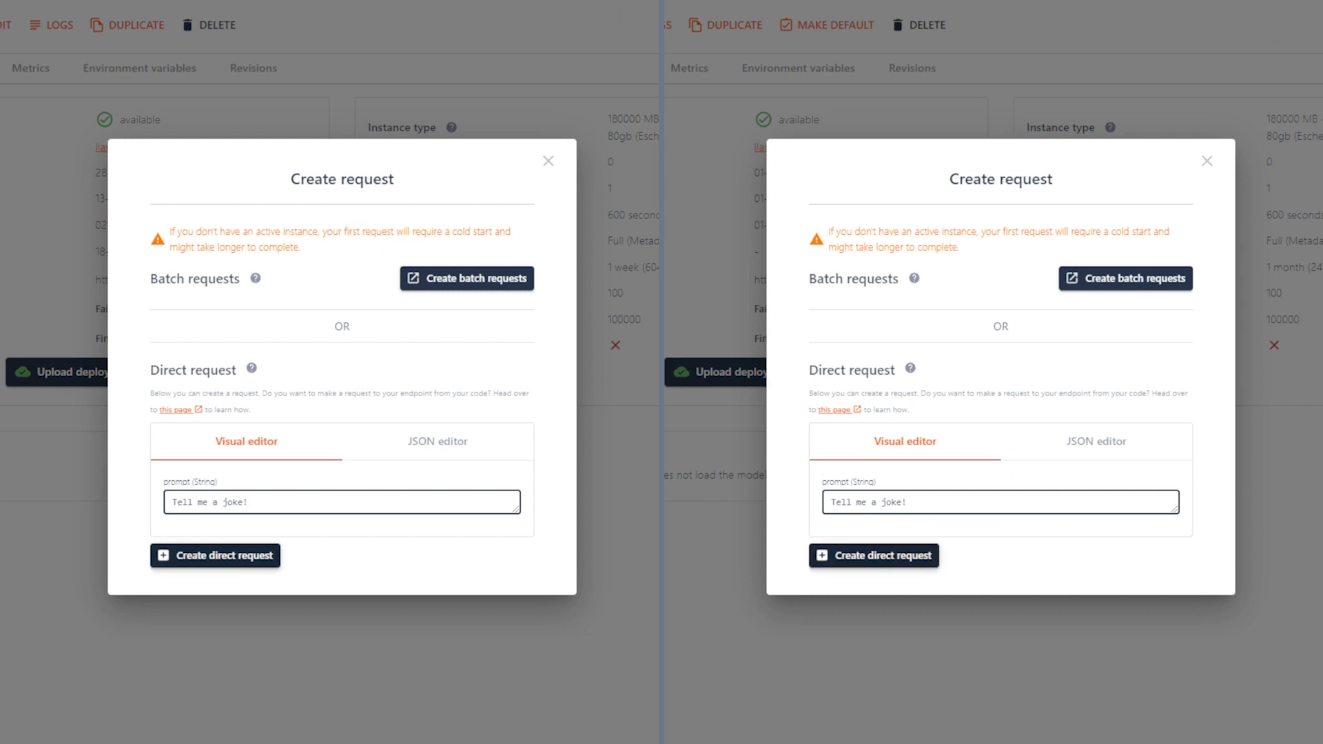
click(548, 162)
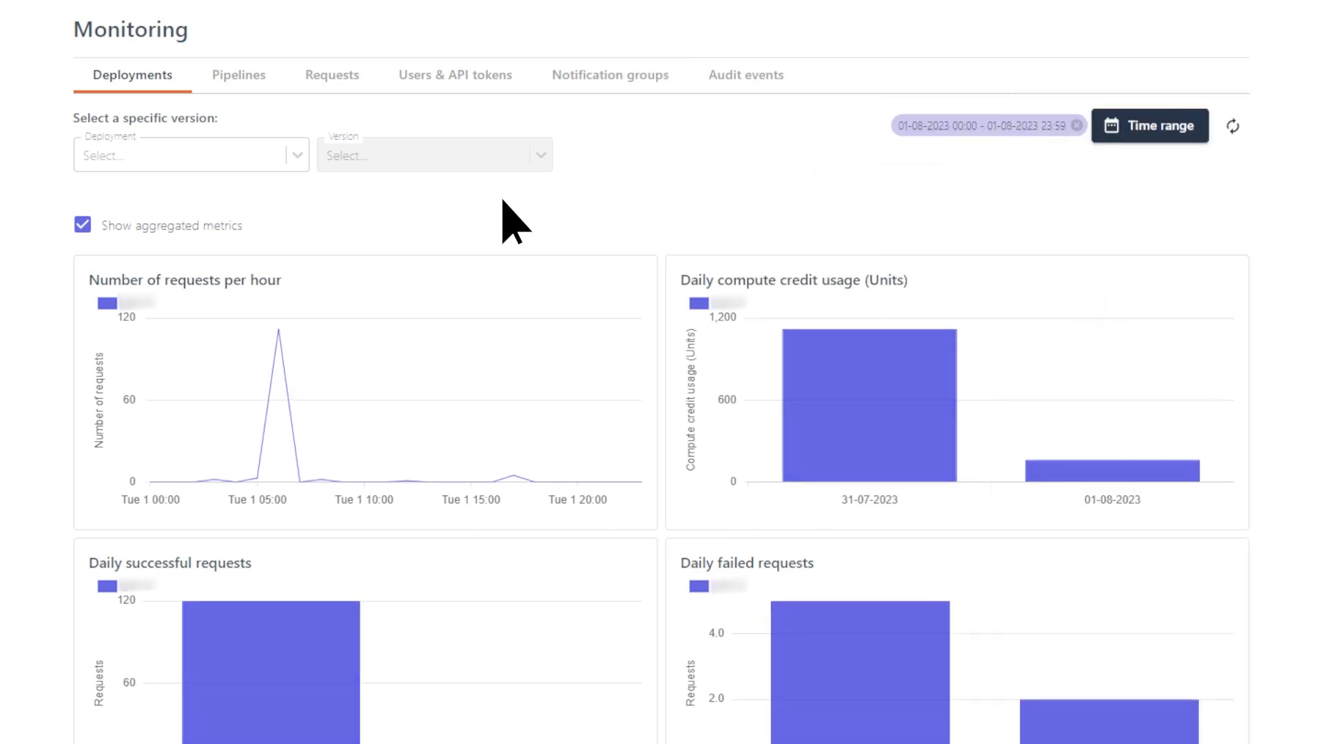
Plot the llama-v2 gpu and cpu versions together with aggregated metrics turned off.
click(190, 154)
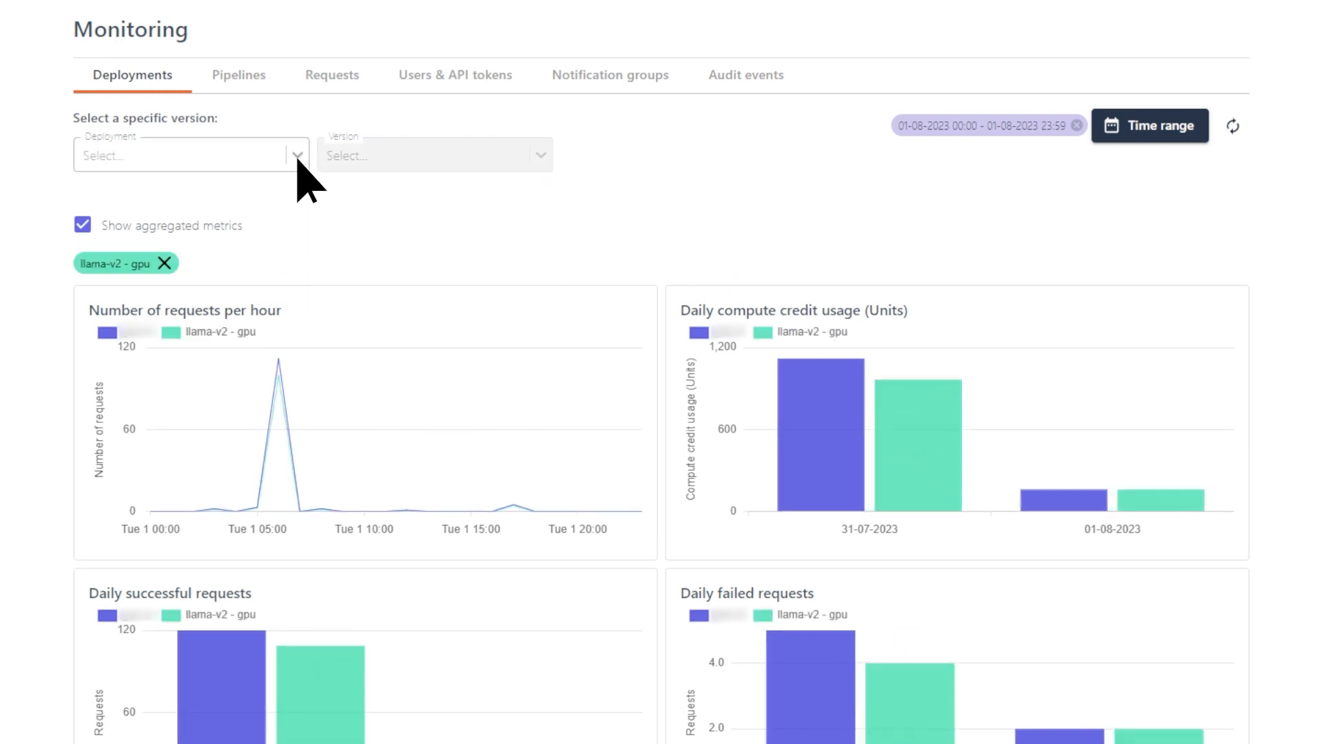
click(190, 155)
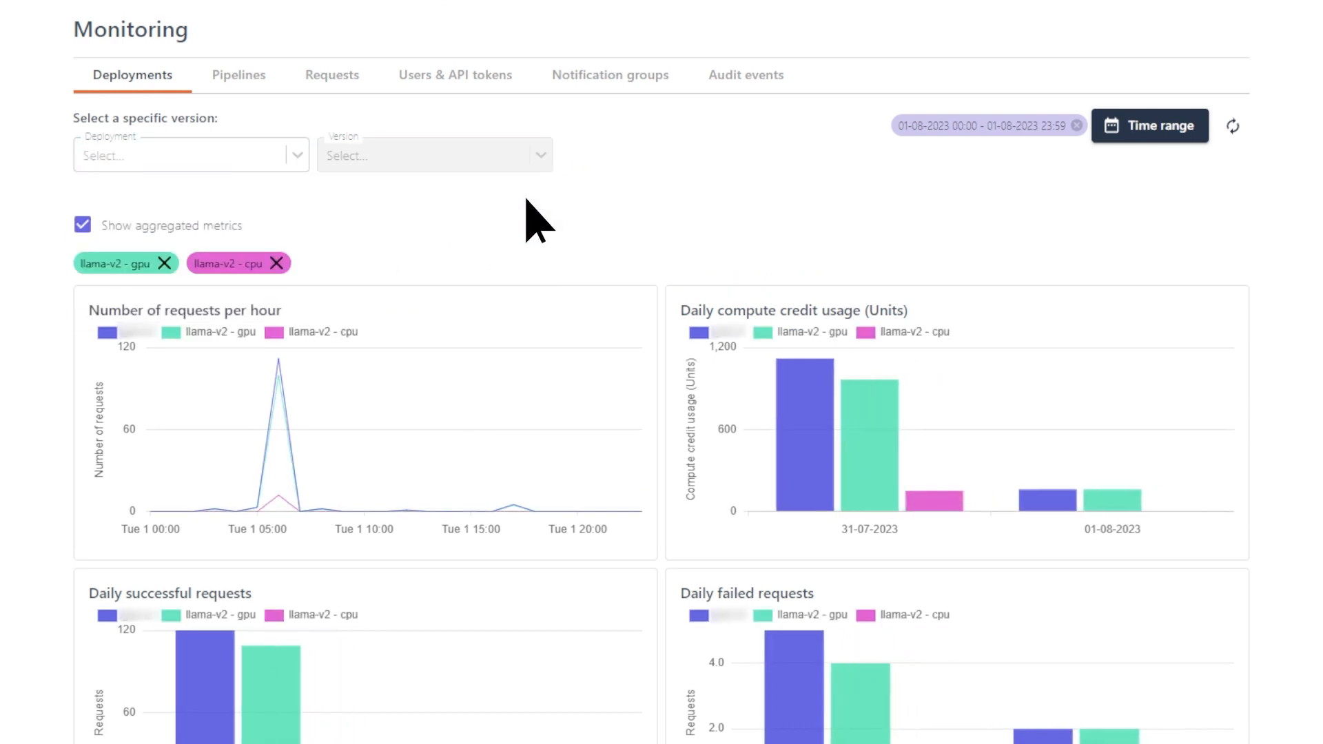
click(82, 225)
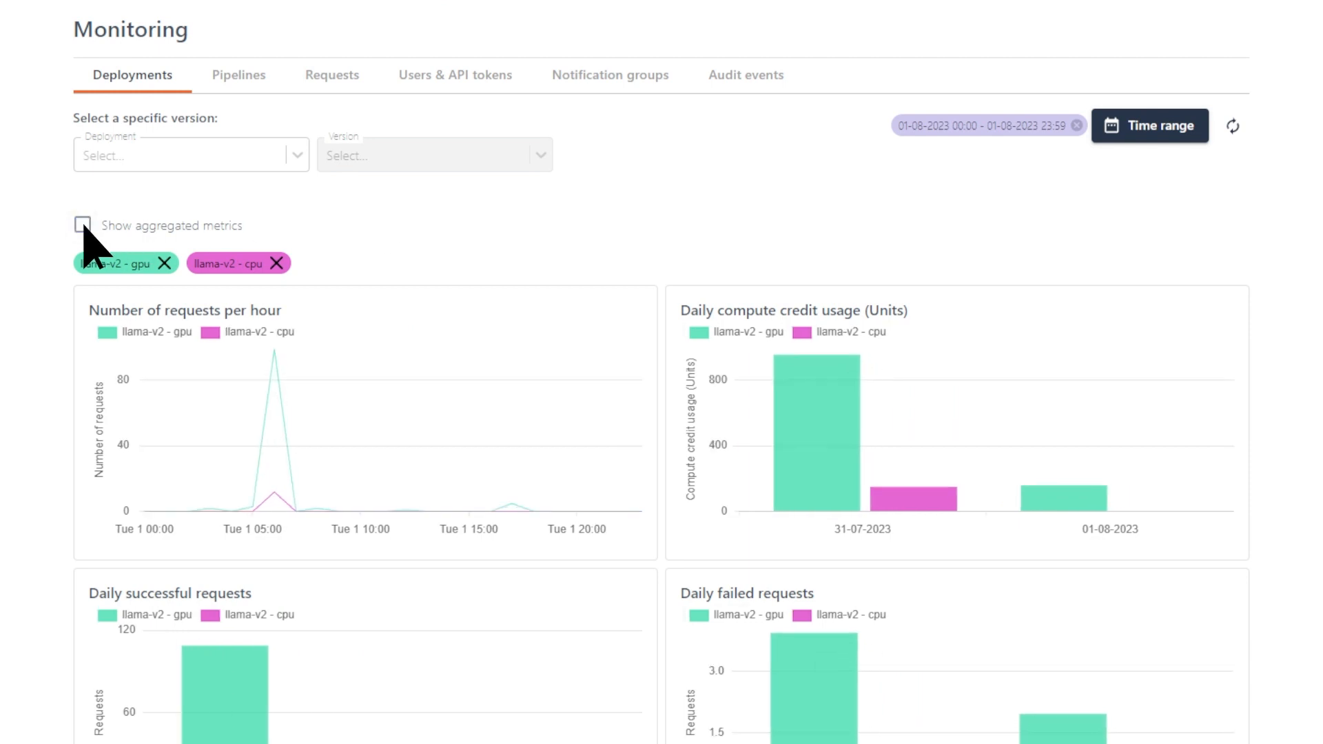
scroll(down, 3)
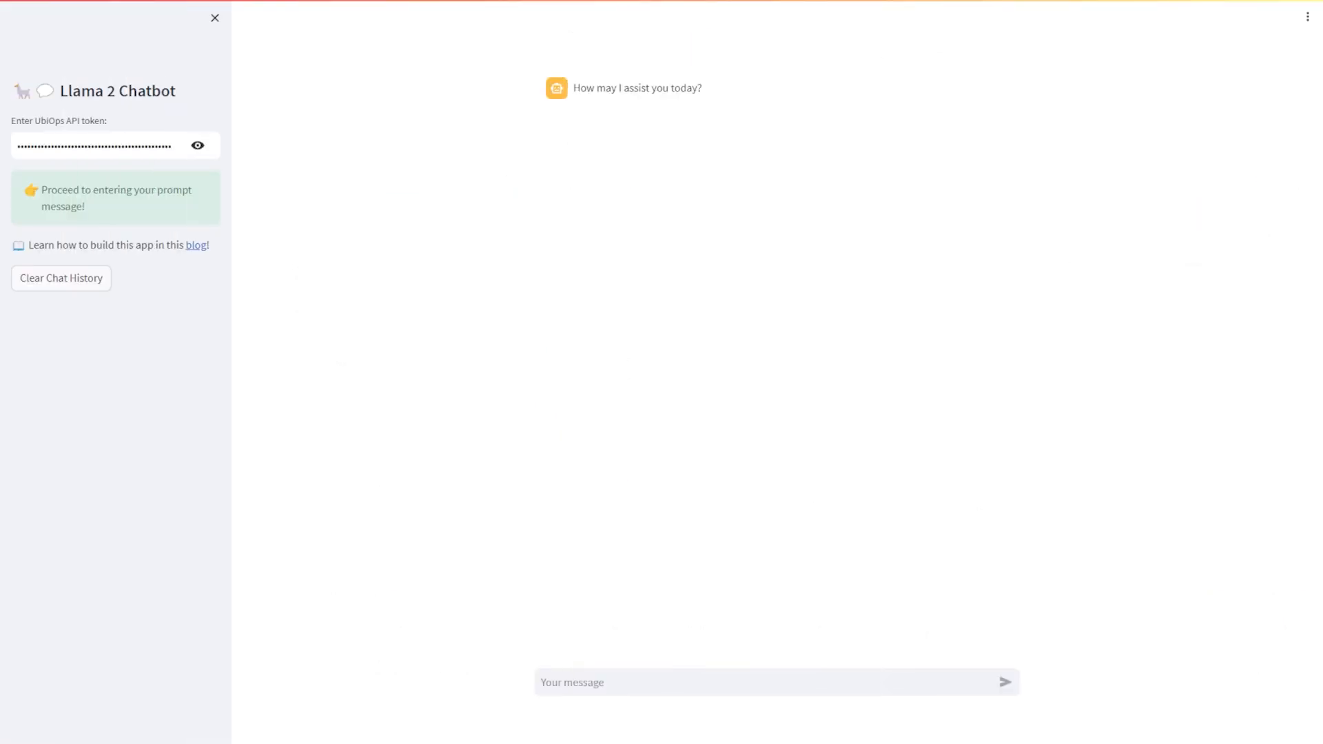
Type 'Thanks for al' into the Llama 2 Chatbot's message box.
text(Thanks for al)
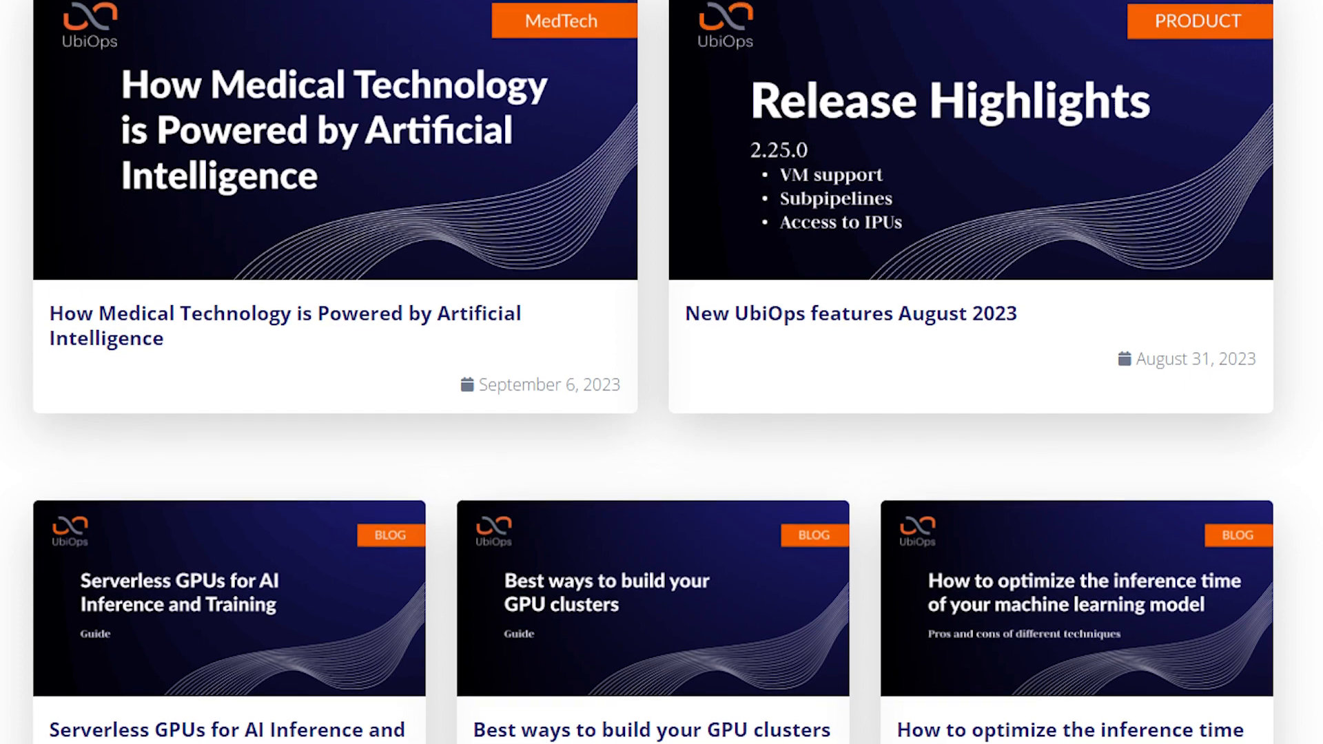
scroll(down, 3)
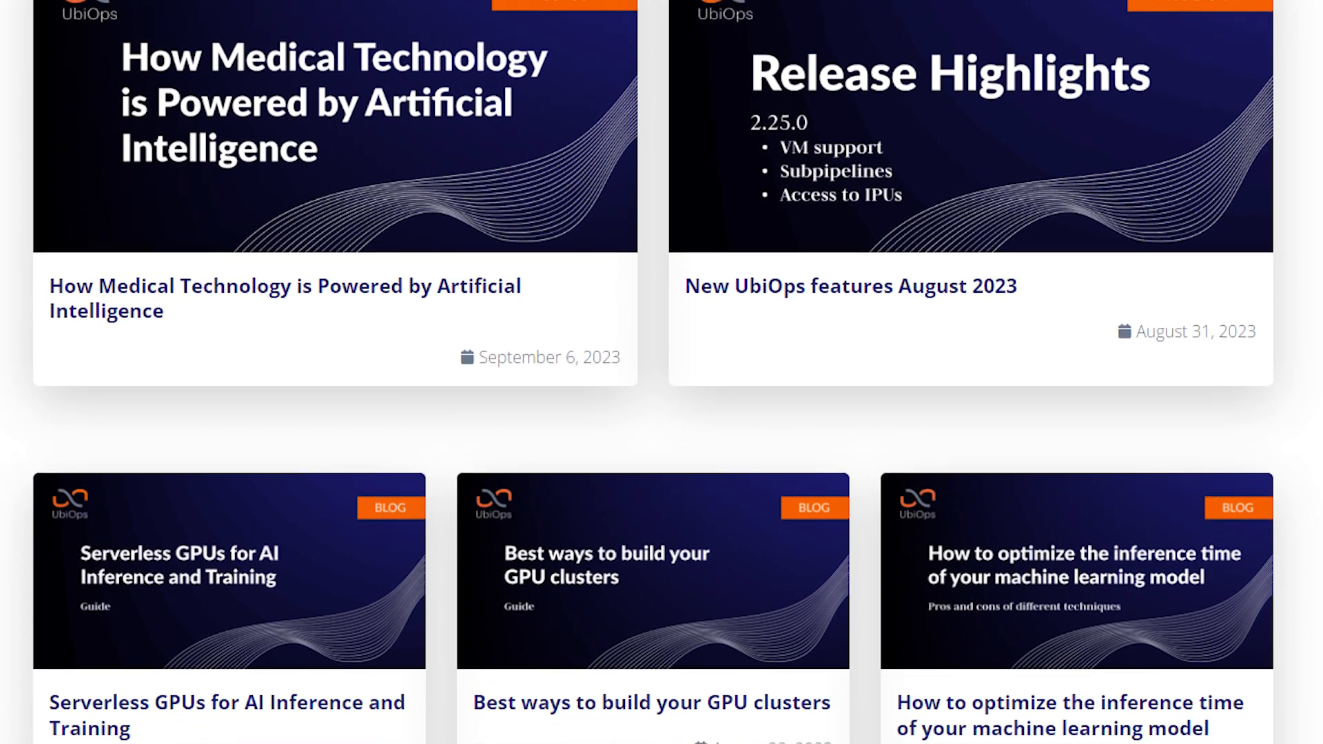
scroll(down, 3)
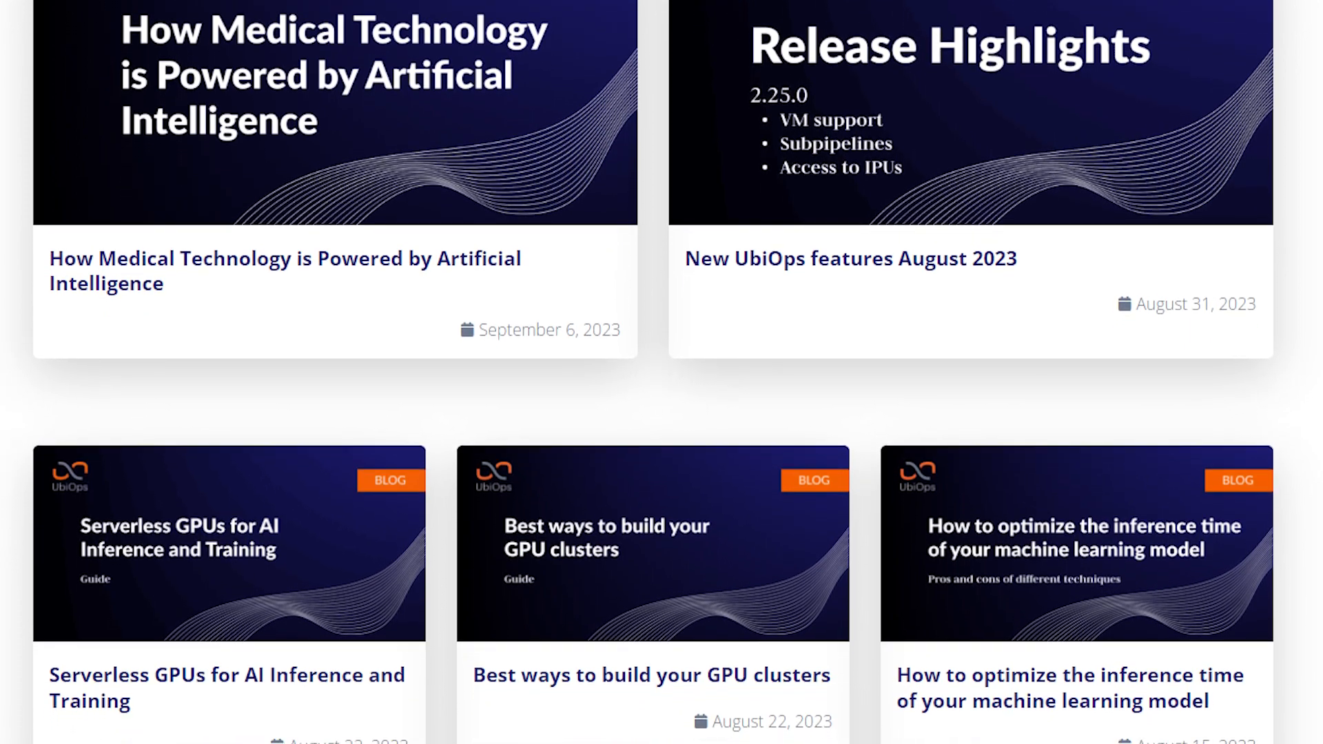
scroll(down, 3)
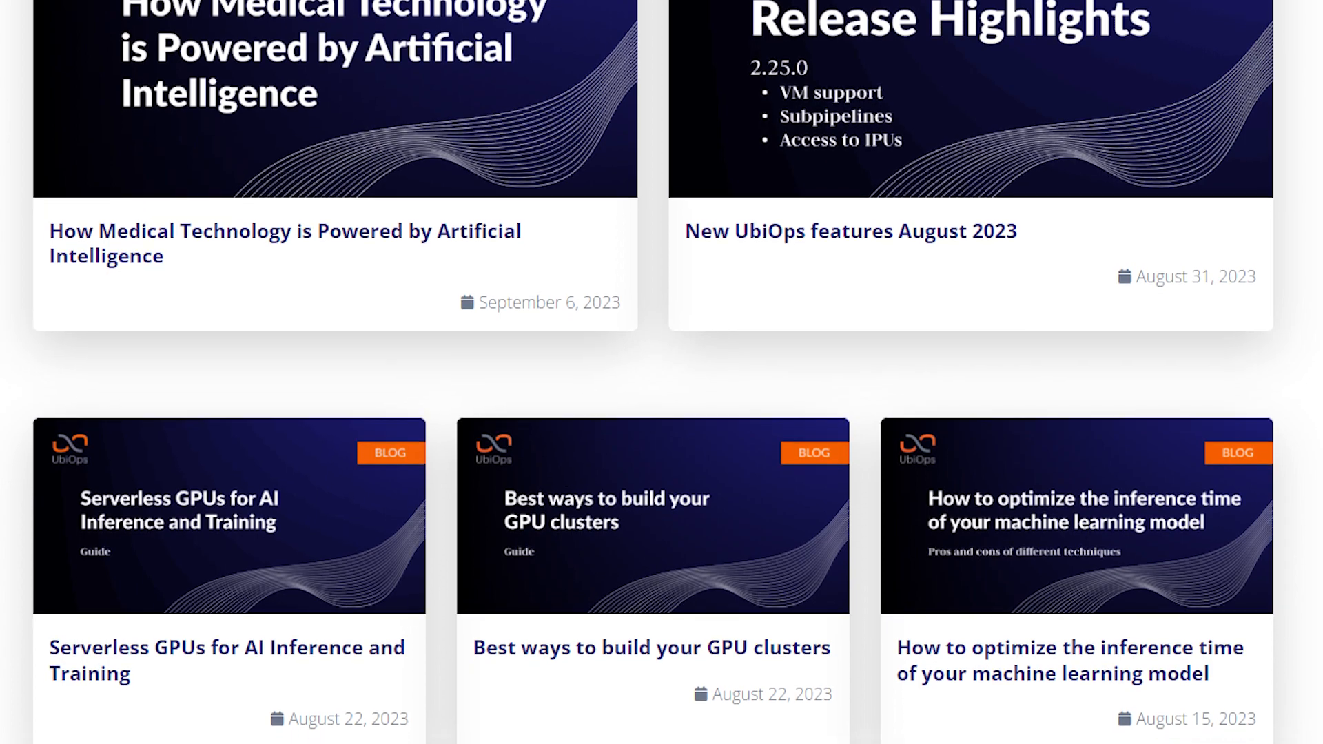
scroll(down, 3)
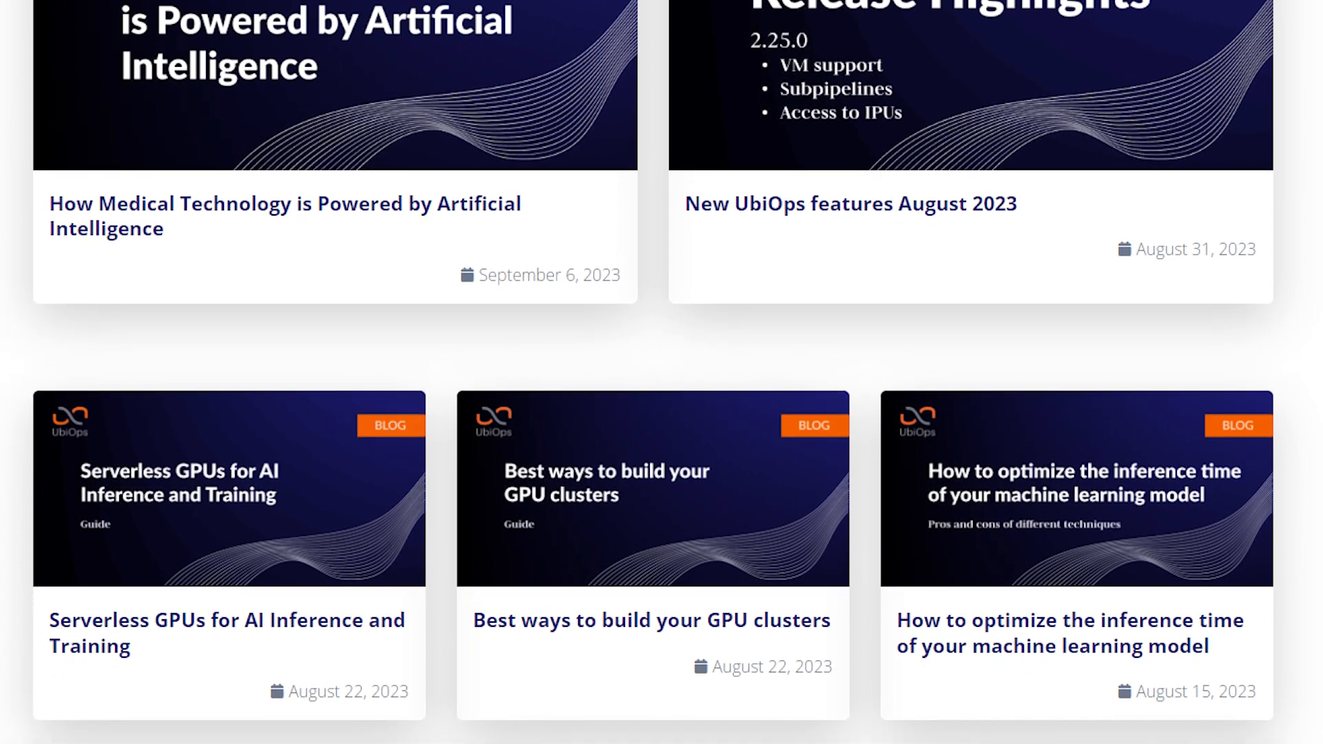
scroll(down, 3)
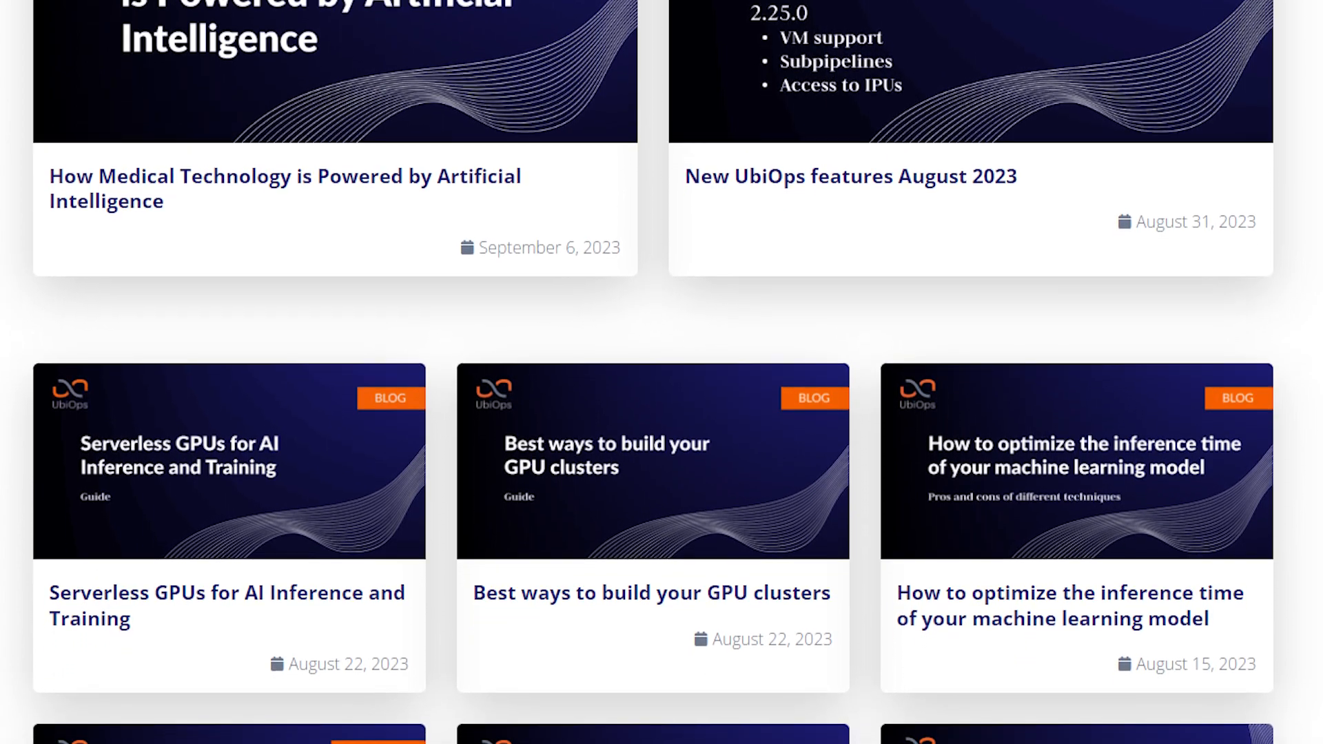
scroll(down, 3)
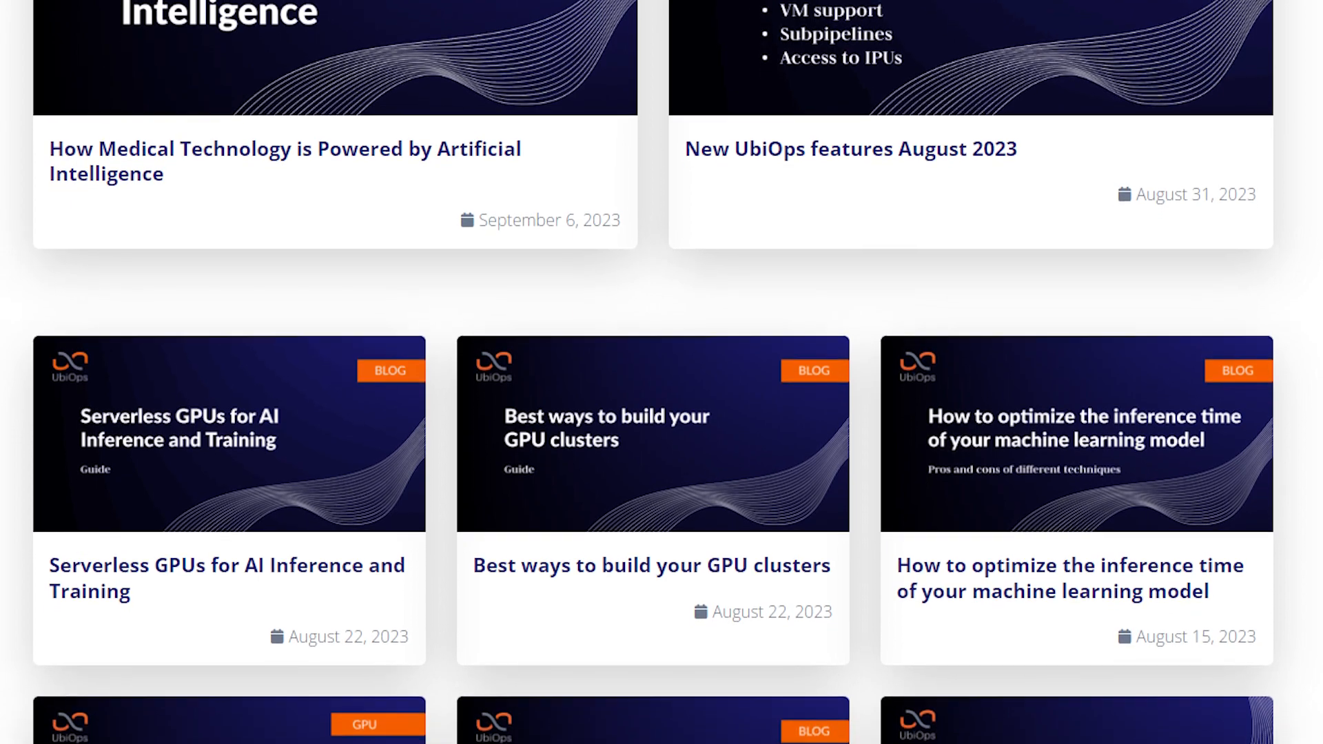
scroll(down, 3)
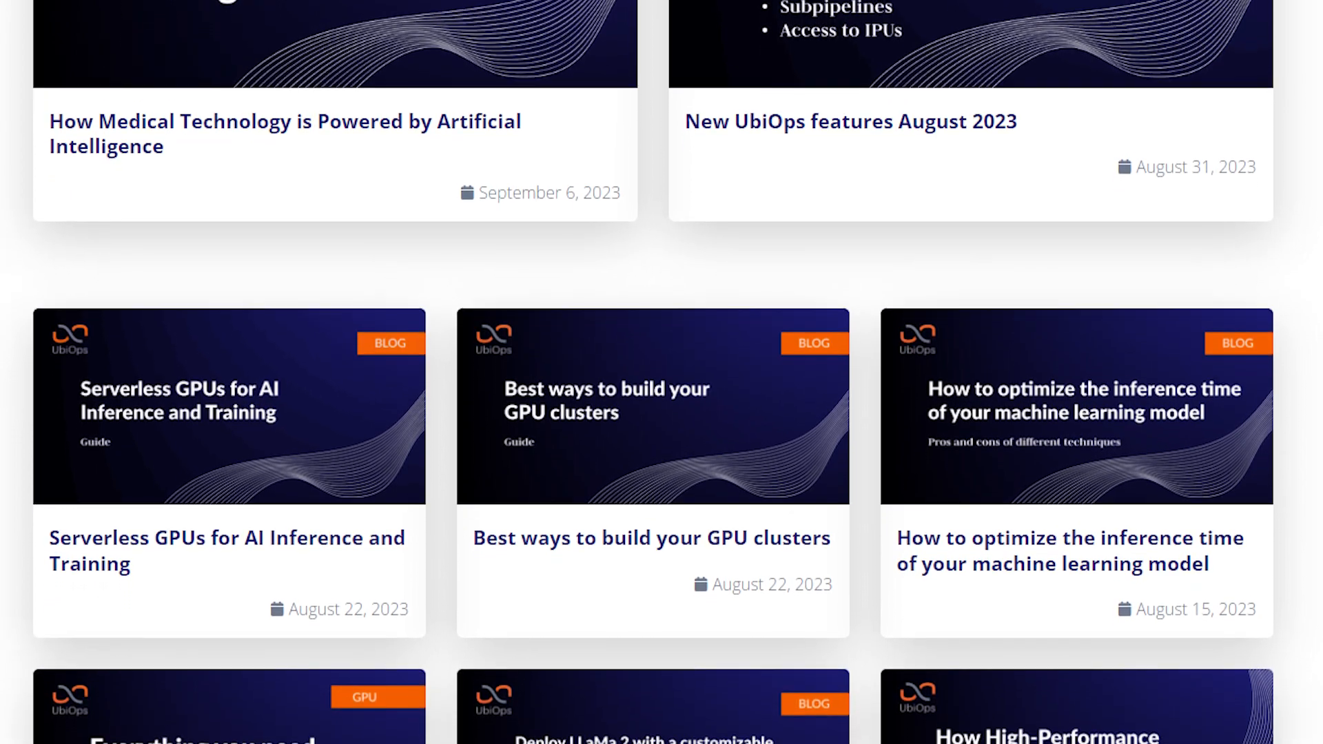
scroll(down, 3)
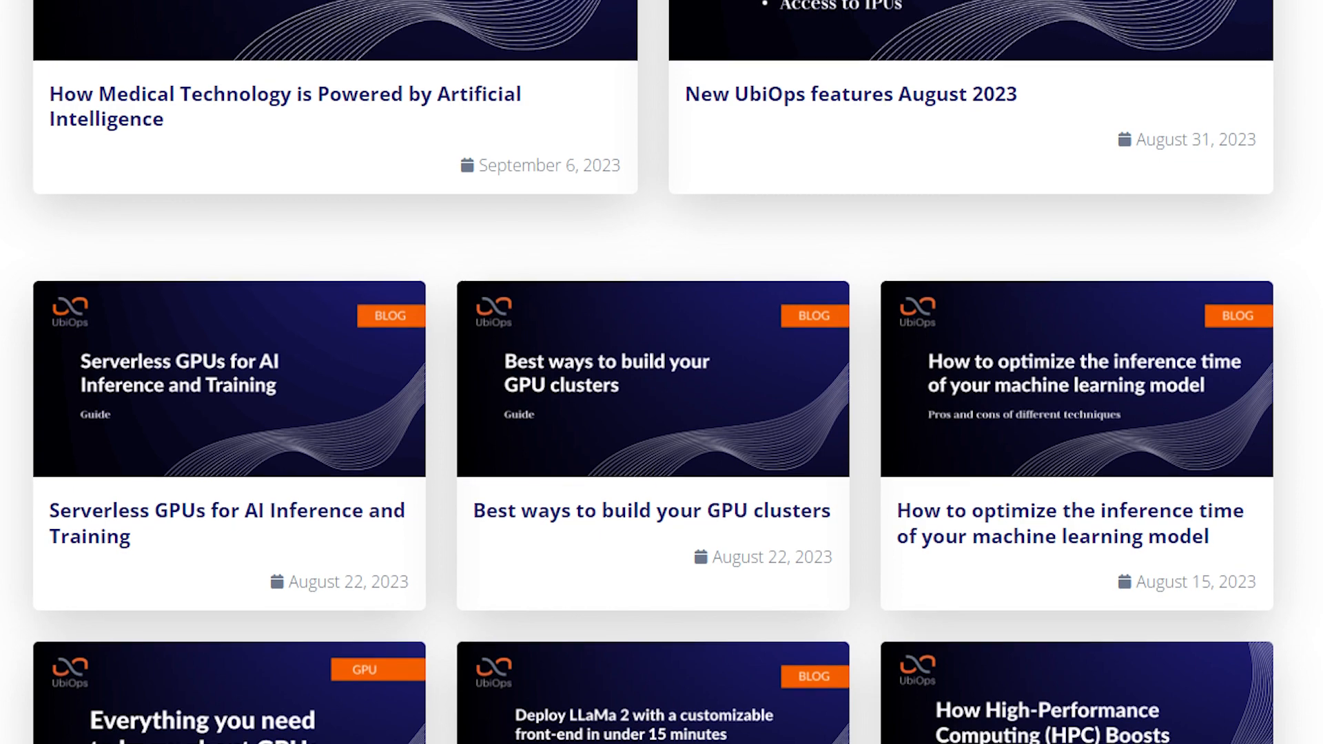